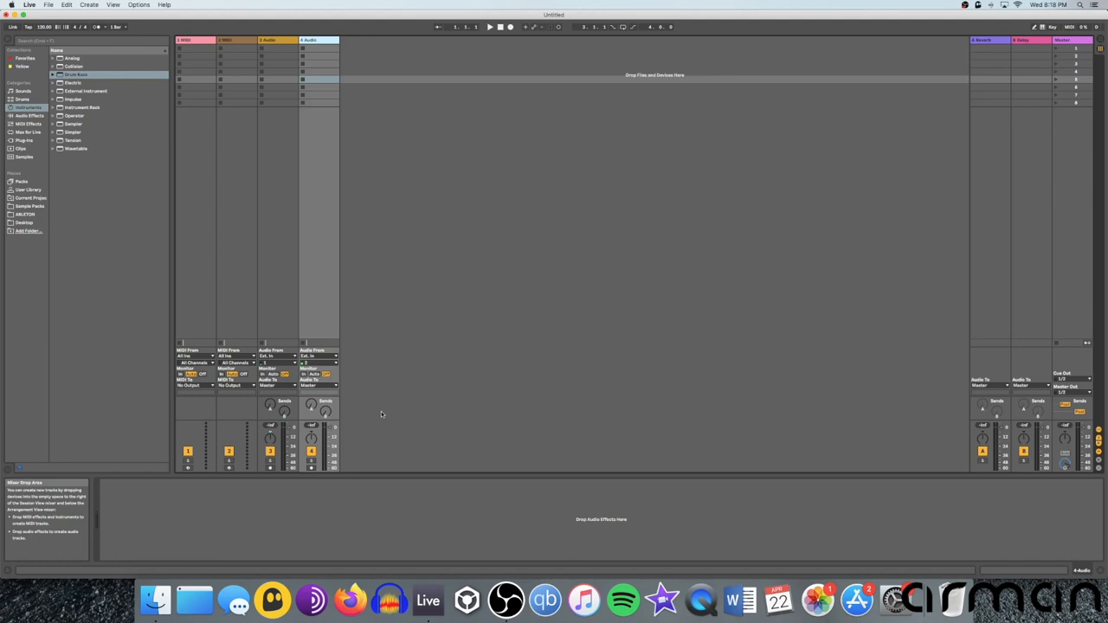
{"action": "mouse_move", "coordinate": [452, 399]}
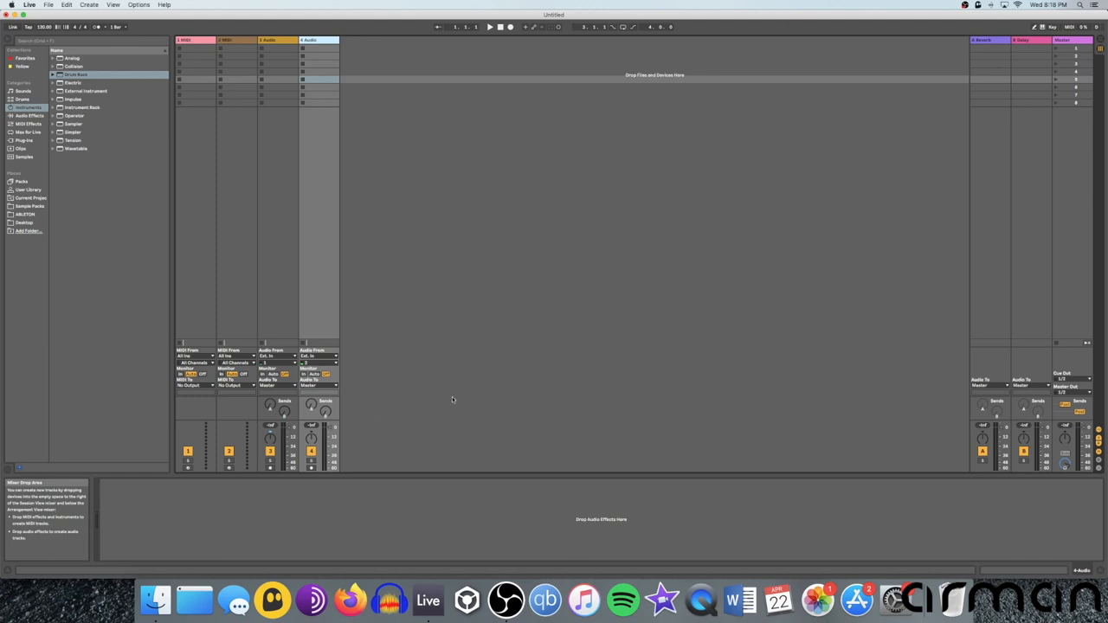
{"action": "mouse_move", "coordinate": [543, 186]}
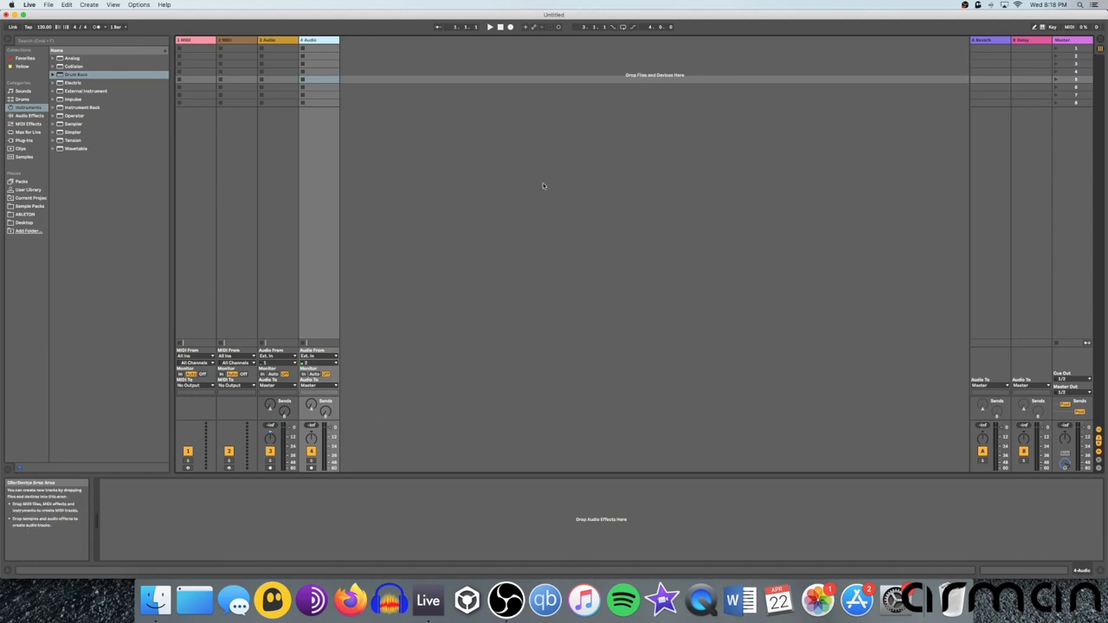
{"action": "mouse_move", "coordinate": [499, 210]}
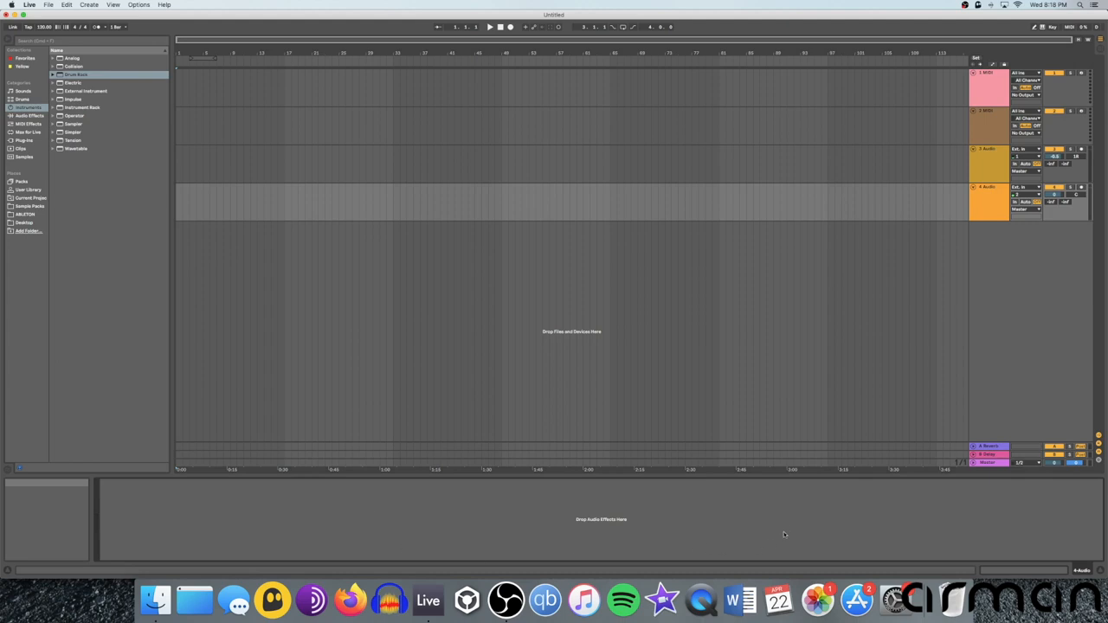
{"action": "mouse_move", "coordinate": [379, 497]}
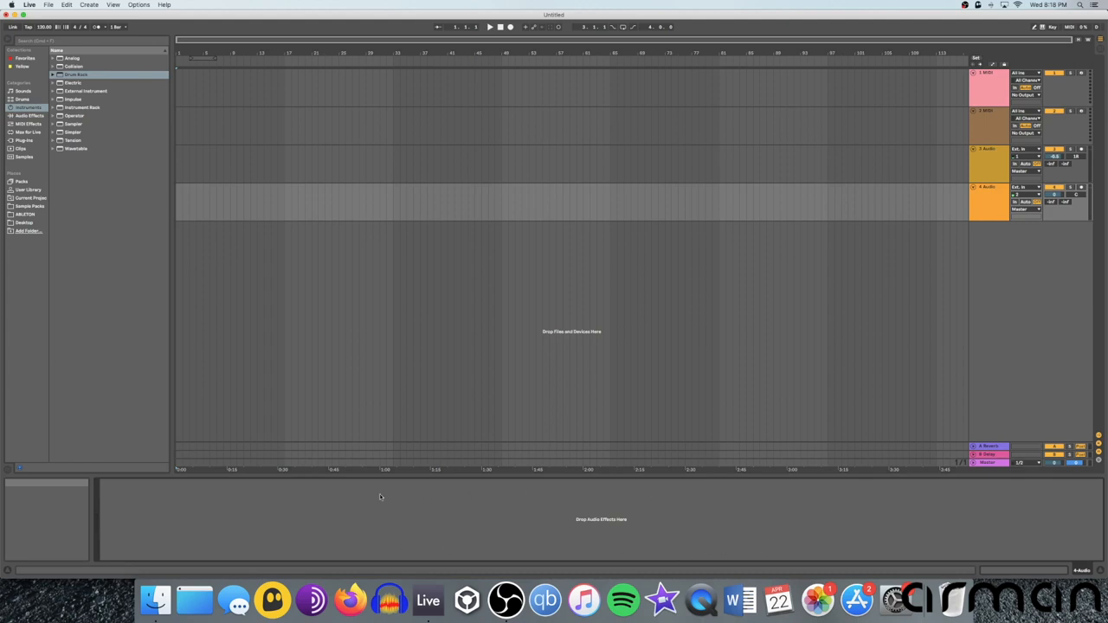
{"action": "mouse_move", "coordinate": [752, 519]}
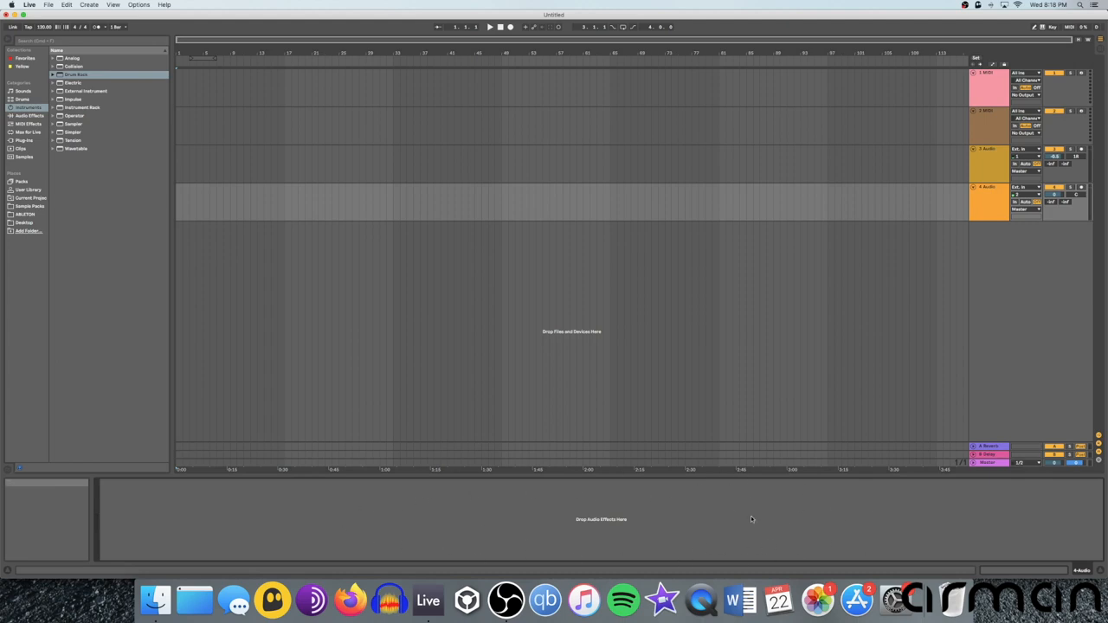
{"action": "mouse_move", "coordinate": [159, 227]}
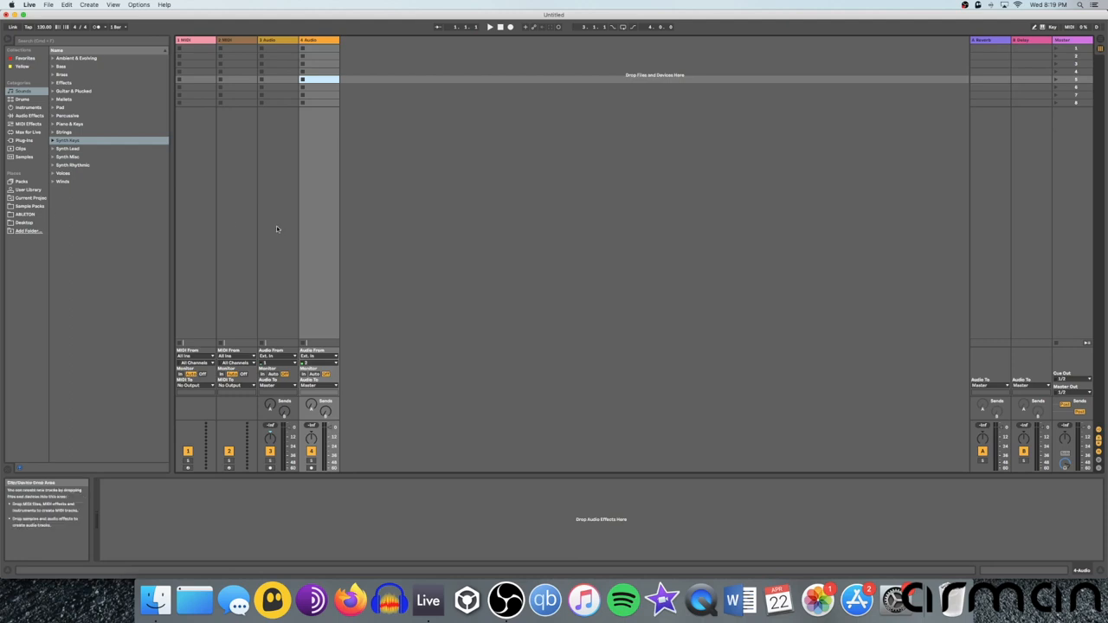
{"action": "mouse_move", "coordinate": [386, 272]}
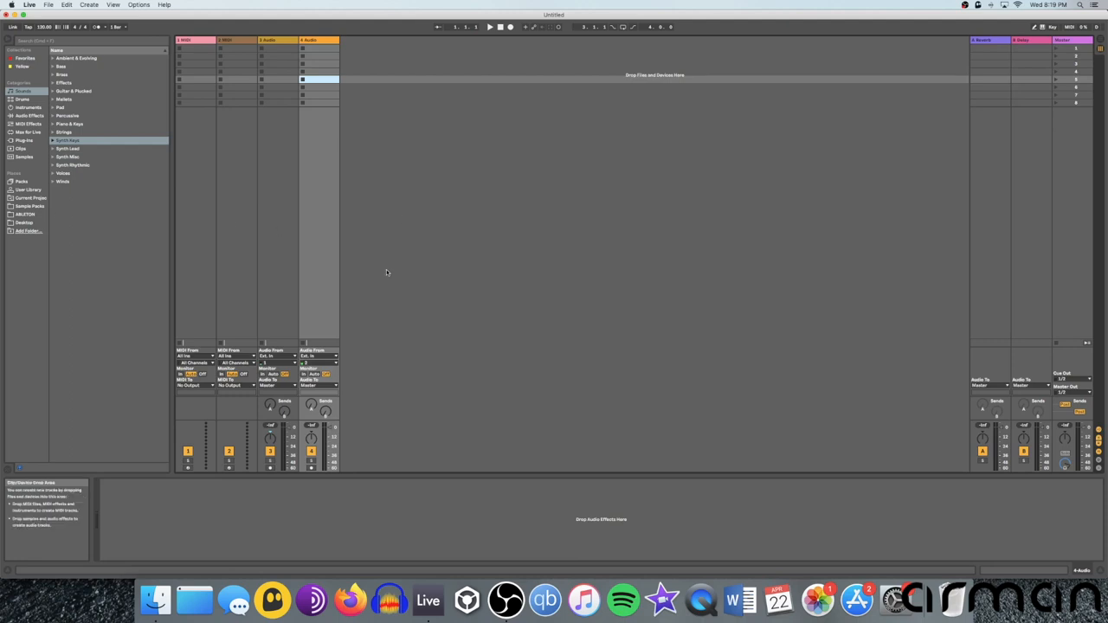
{"action": "mouse_move", "coordinate": [406, 307]}
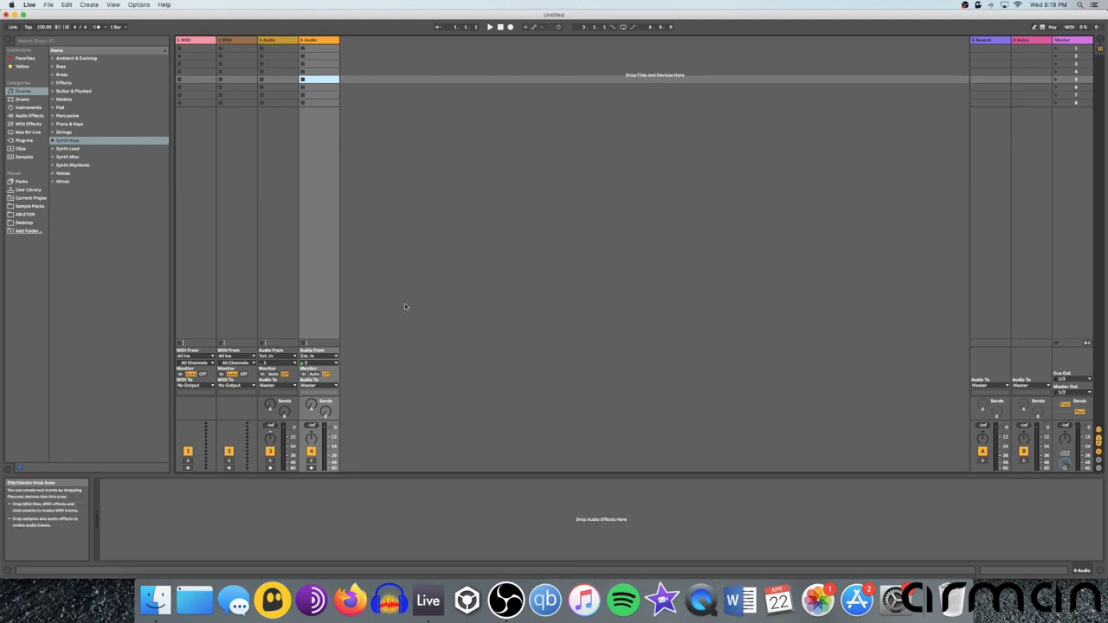
{"action": "mouse_move", "coordinate": [357, 273]}
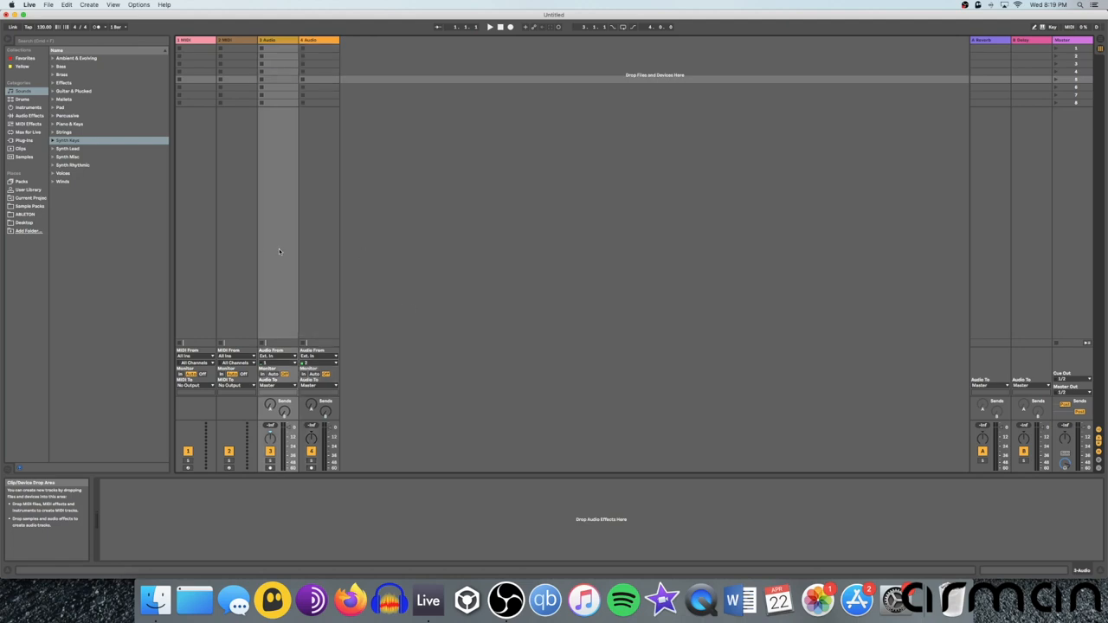
{"action": "right_click", "coordinate": [398, 233]}
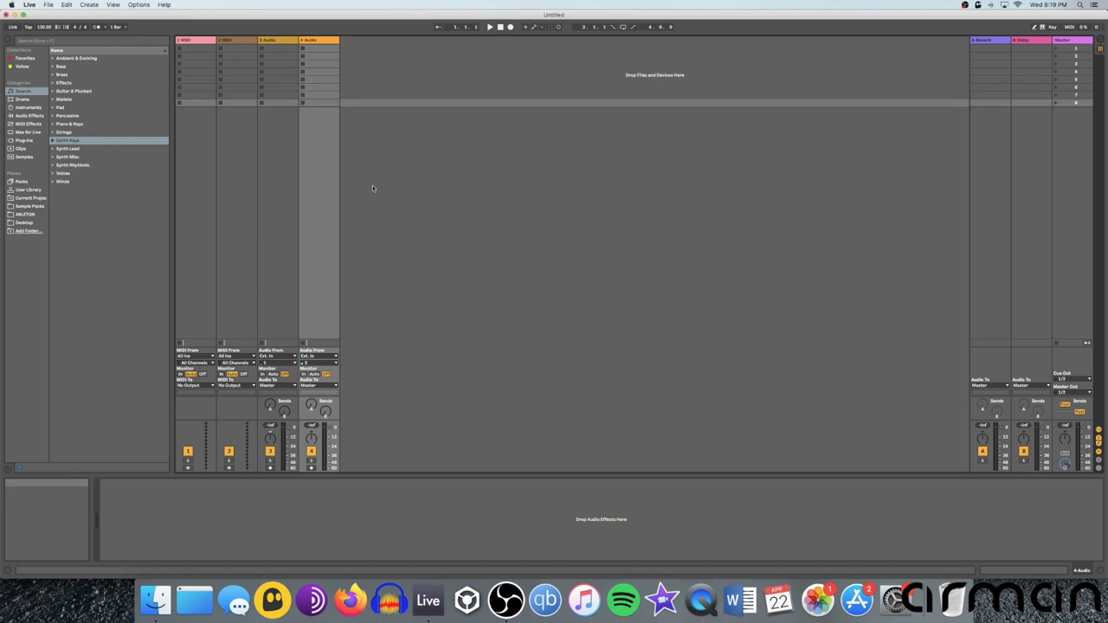
{"action": "mouse_move", "coordinate": [188, 94]}
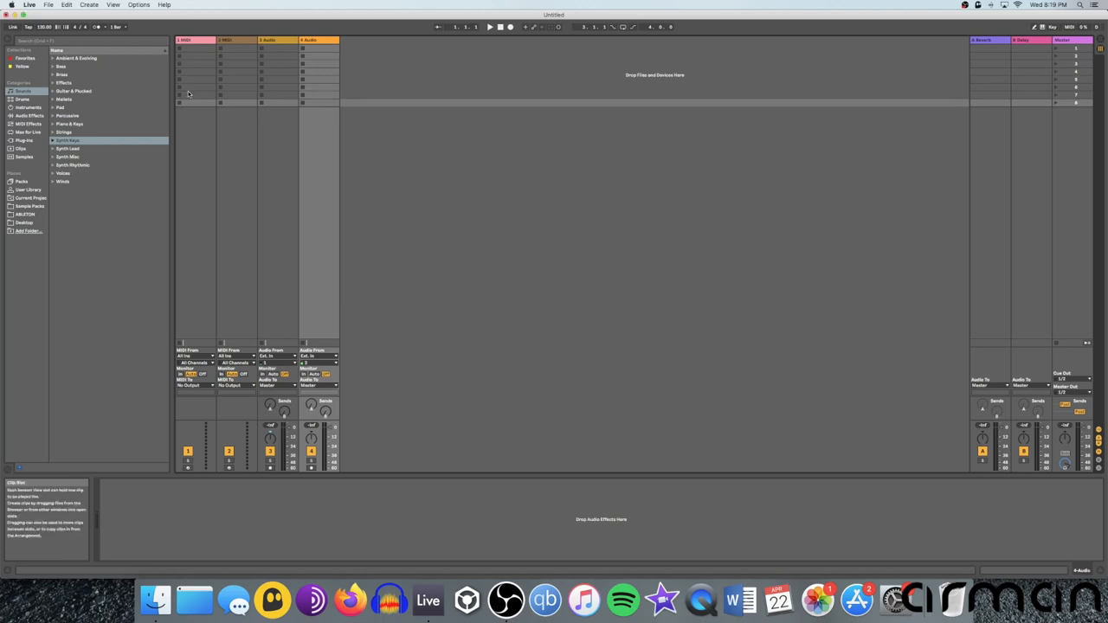
{"action": "left_click", "coordinate": [229, 39]}
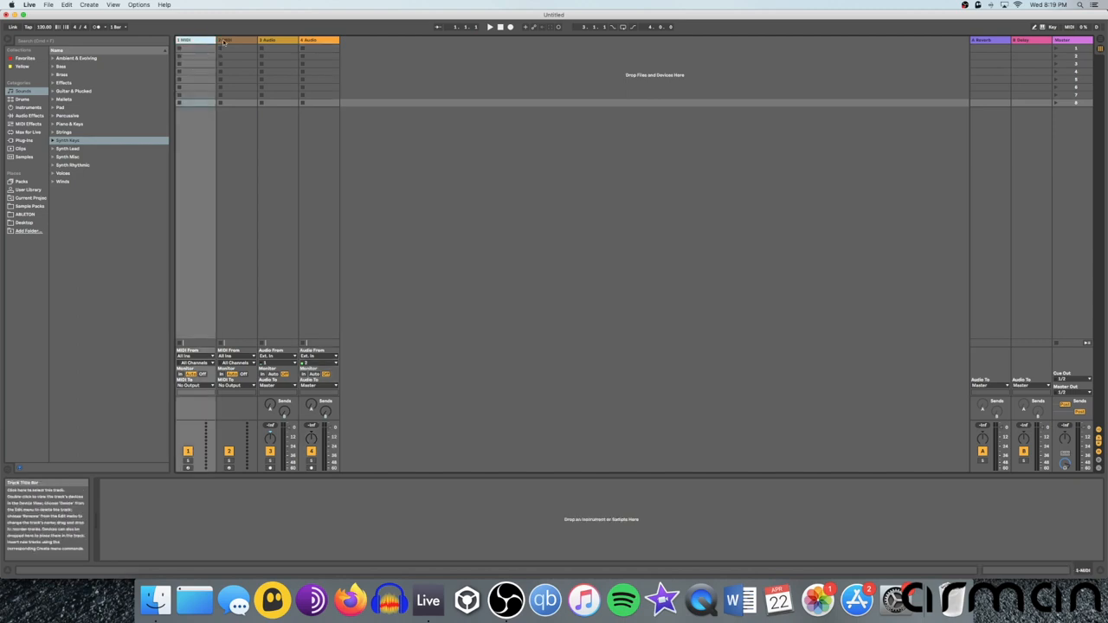
Insert a fifth MIDI track and an audio track after the four existing tracks
{"action": "left_click", "coordinate": [318, 40]}
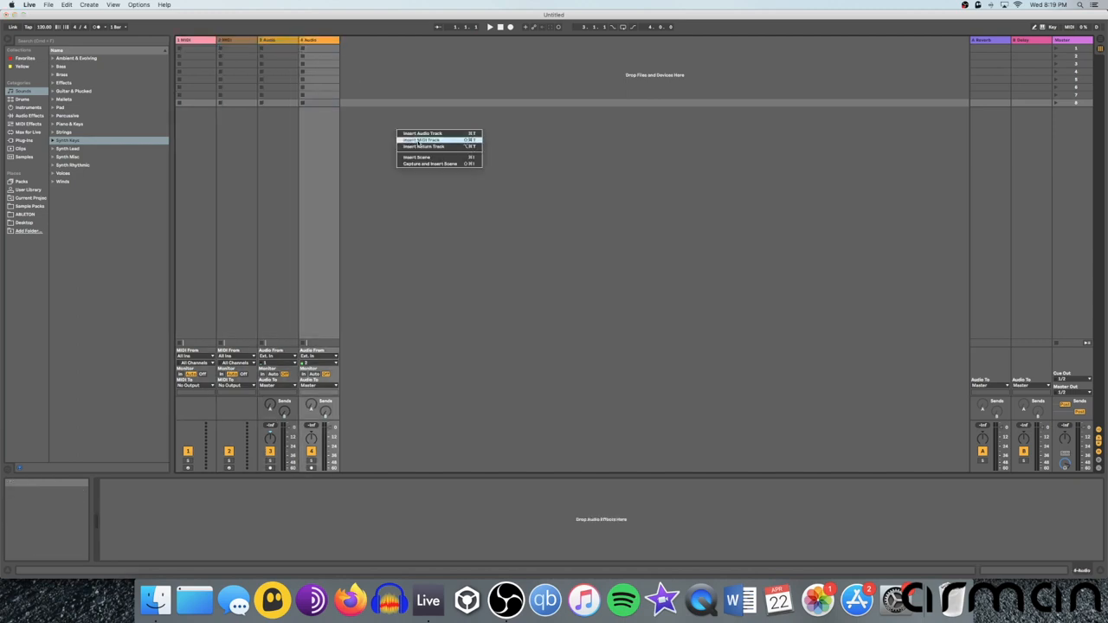
{"action": "left_click", "coordinate": [424, 145]}
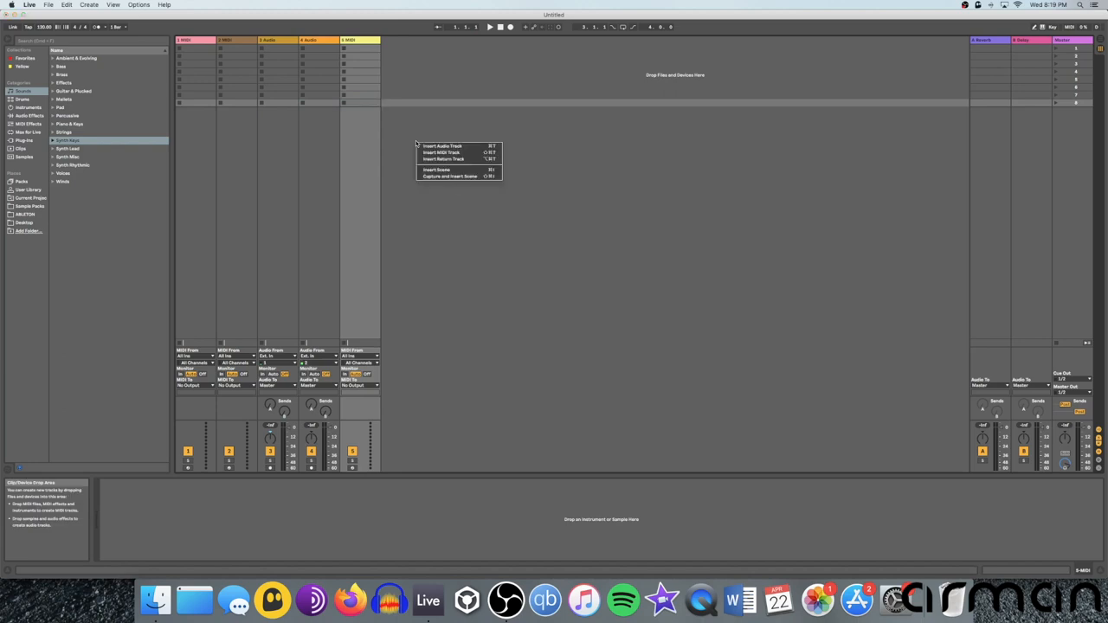
{"action": "mouse_move", "coordinate": [441, 146]}
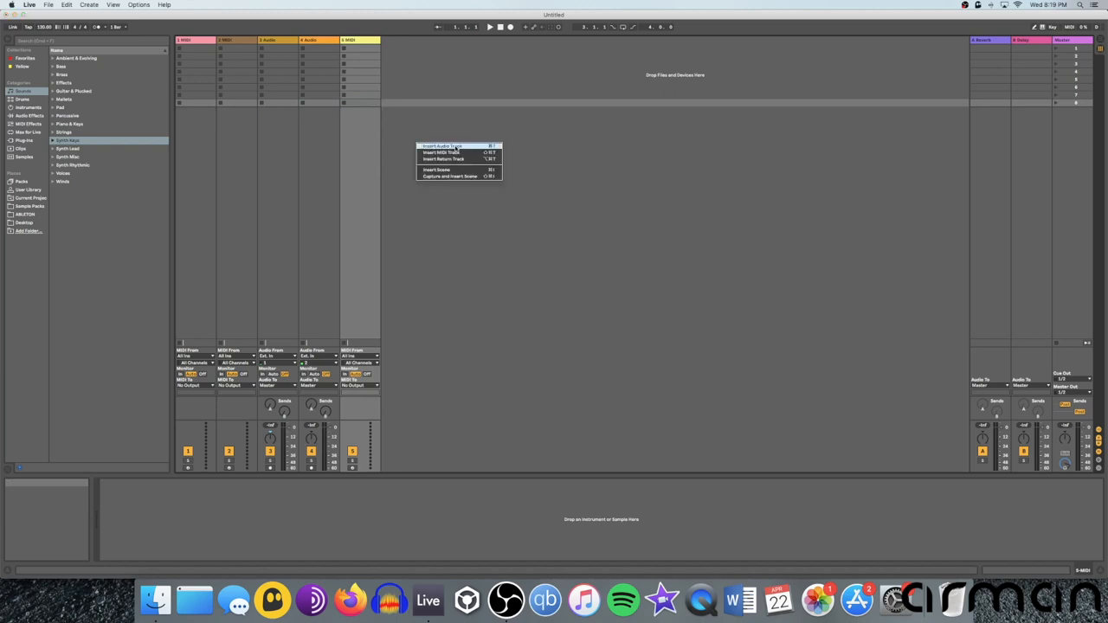
{"action": "left_click", "coordinate": [444, 146]}
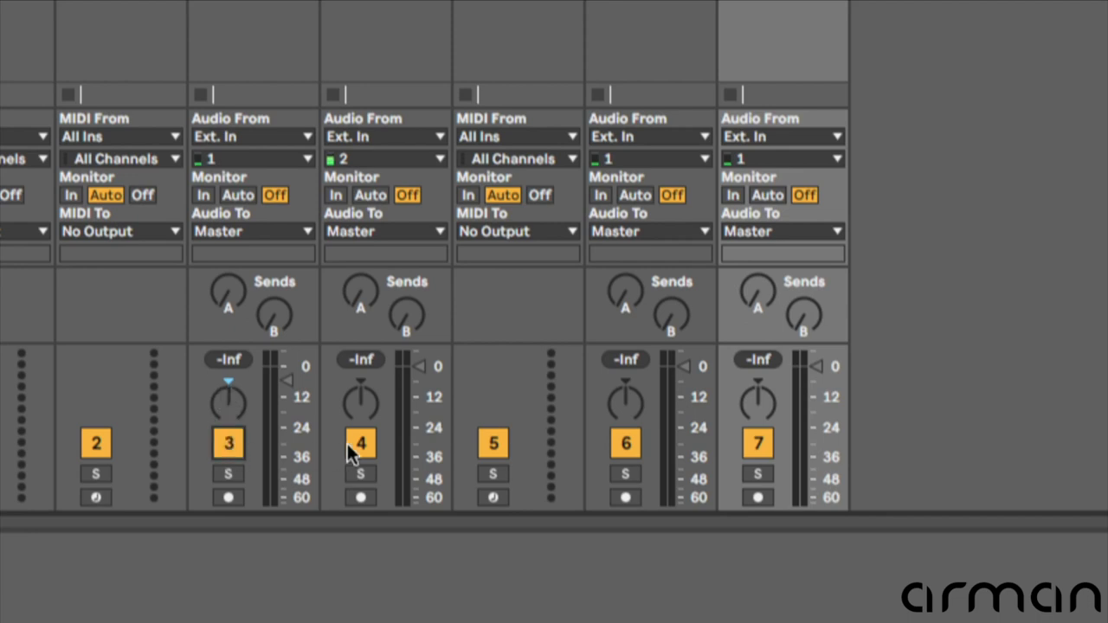
{"action": "left_click", "coordinate": [493, 474]}
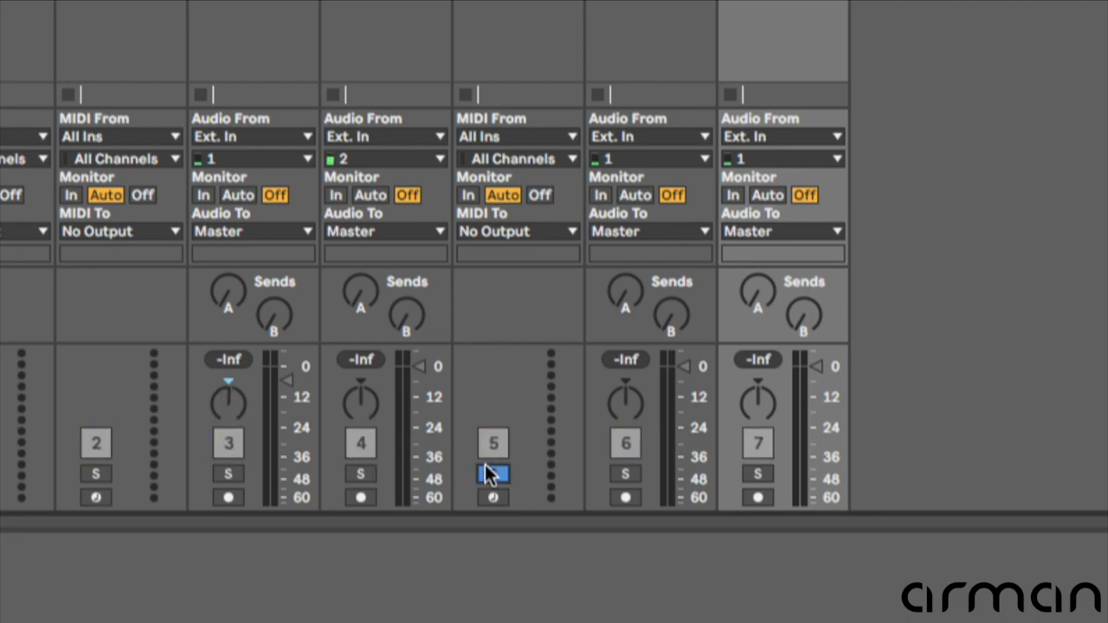
{"action": "left_click", "coordinate": [493, 474]}
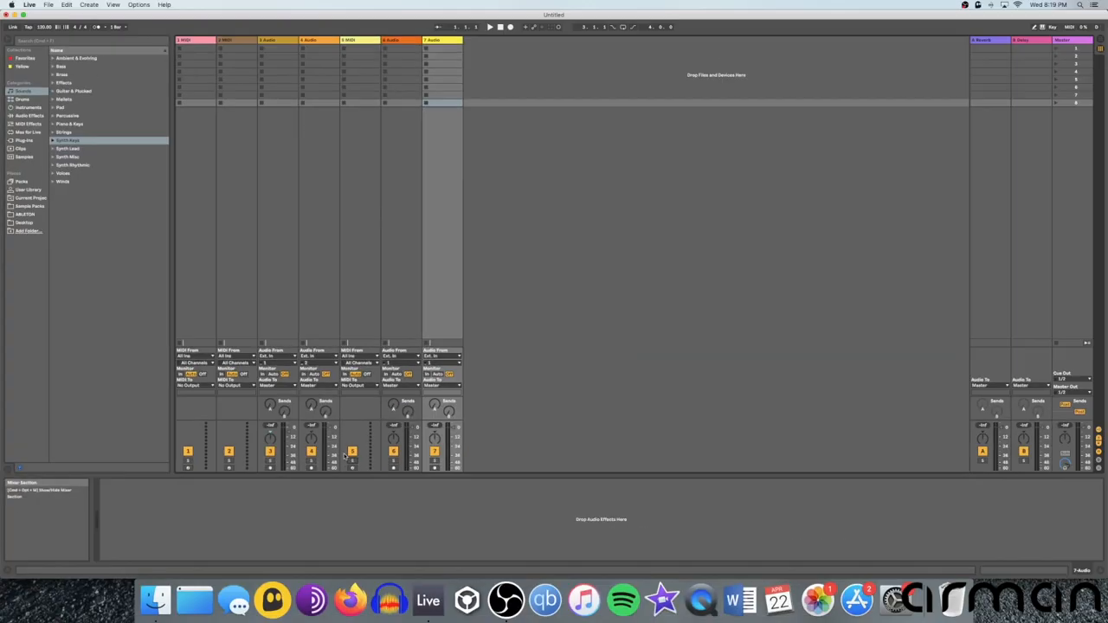
{"action": "left_click", "coordinate": [197, 39]}
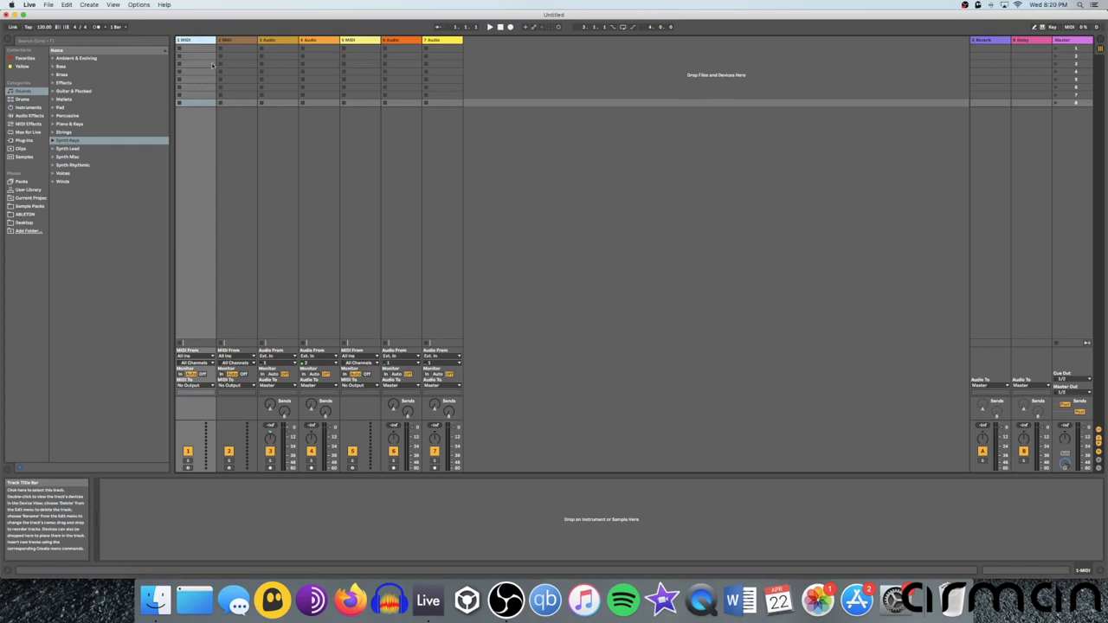
{"action": "mouse_move", "coordinate": [222, 88]}
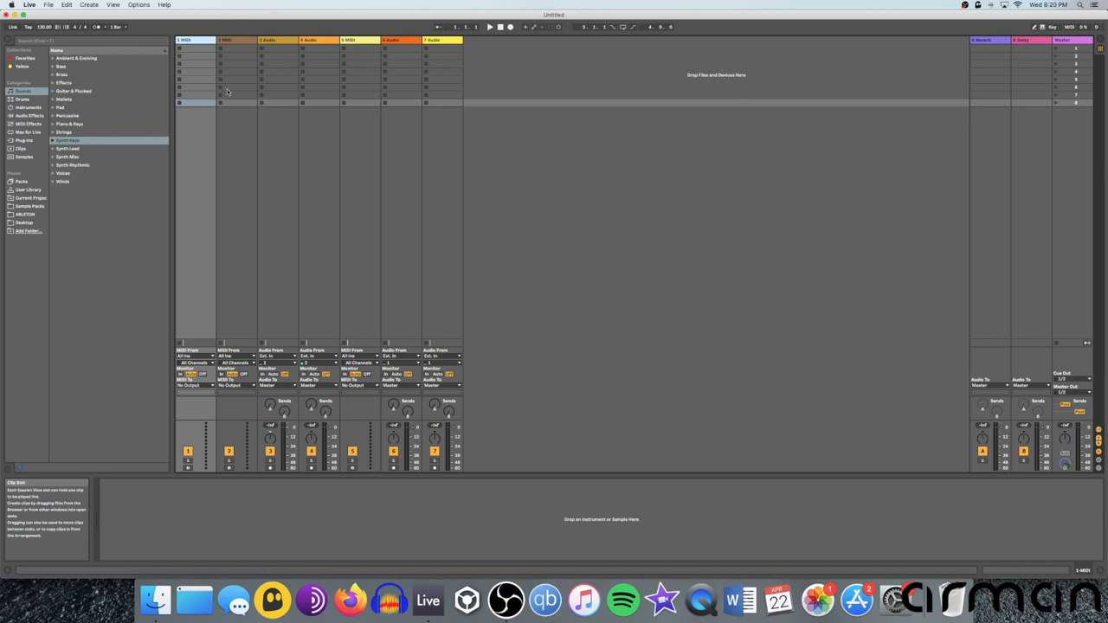
{"action": "mouse_move", "coordinate": [232, 99]}
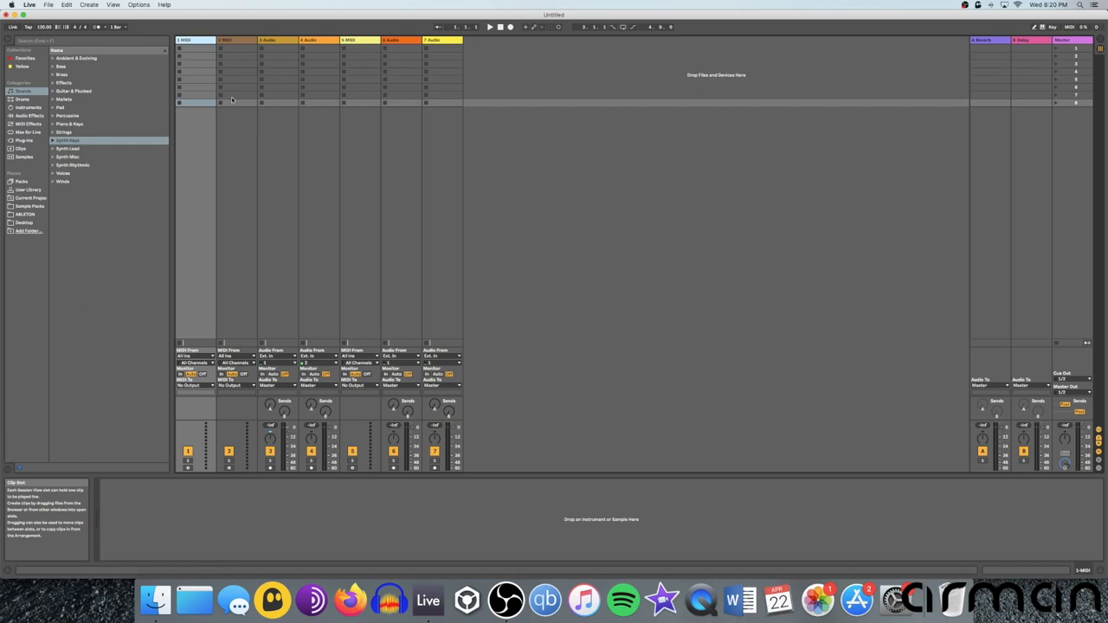
{"action": "left_click", "coordinate": [270, 40]}
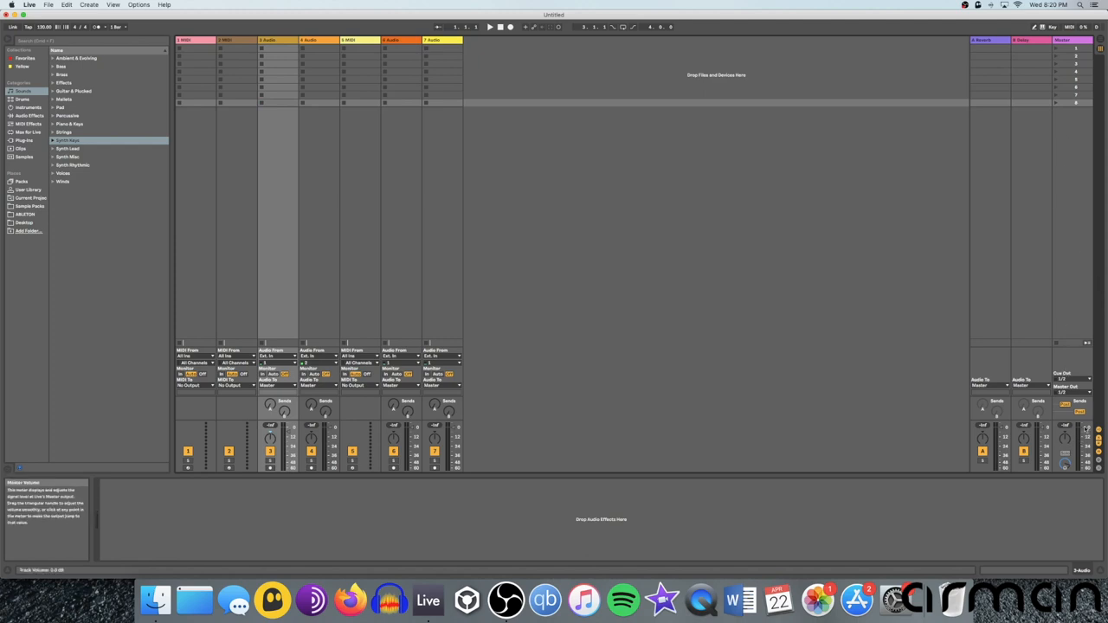
{"action": "mouse_move", "coordinate": [1016, 262]}
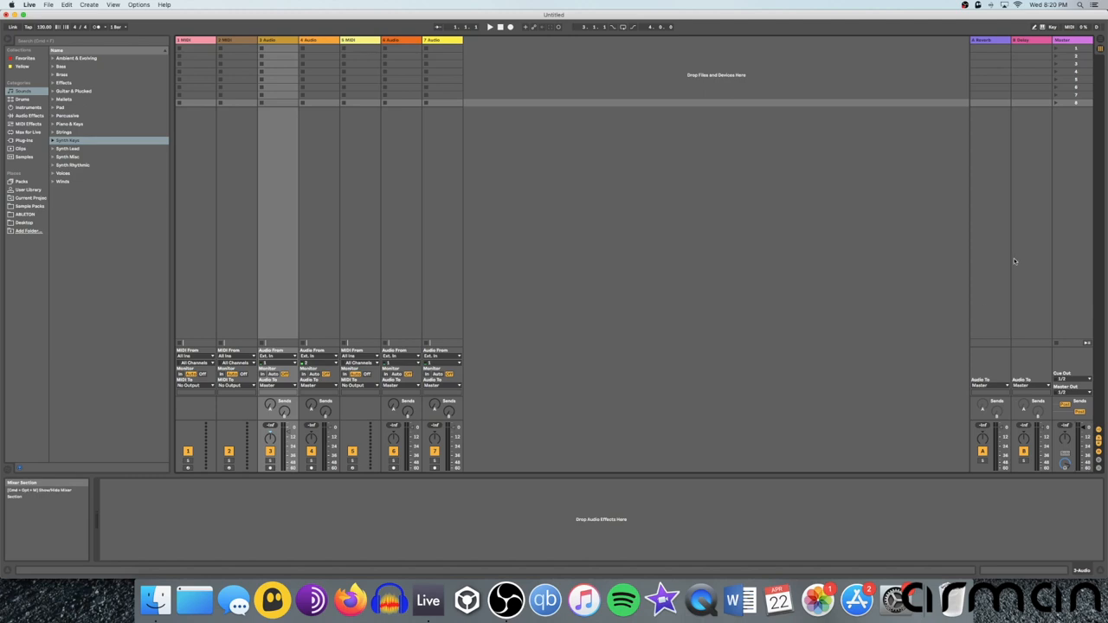
{"action": "mouse_move", "coordinate": [1001, 123]}
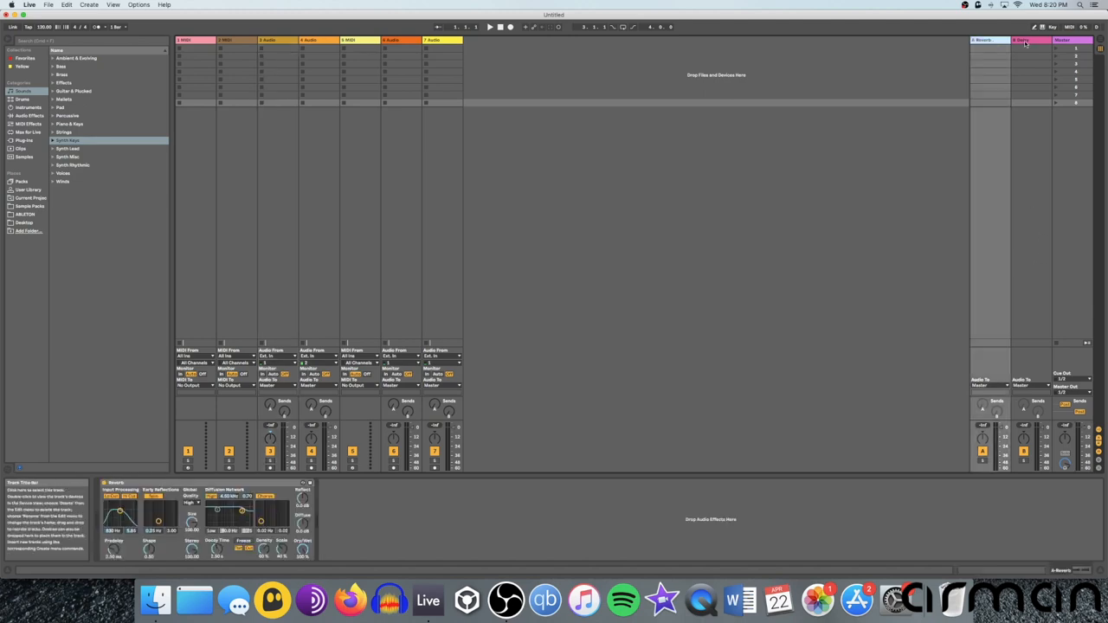
Show the A Reverb return's device chain, then the B Delay return's chain
{"action": "left_click", "coordinate": [1020, 40]}
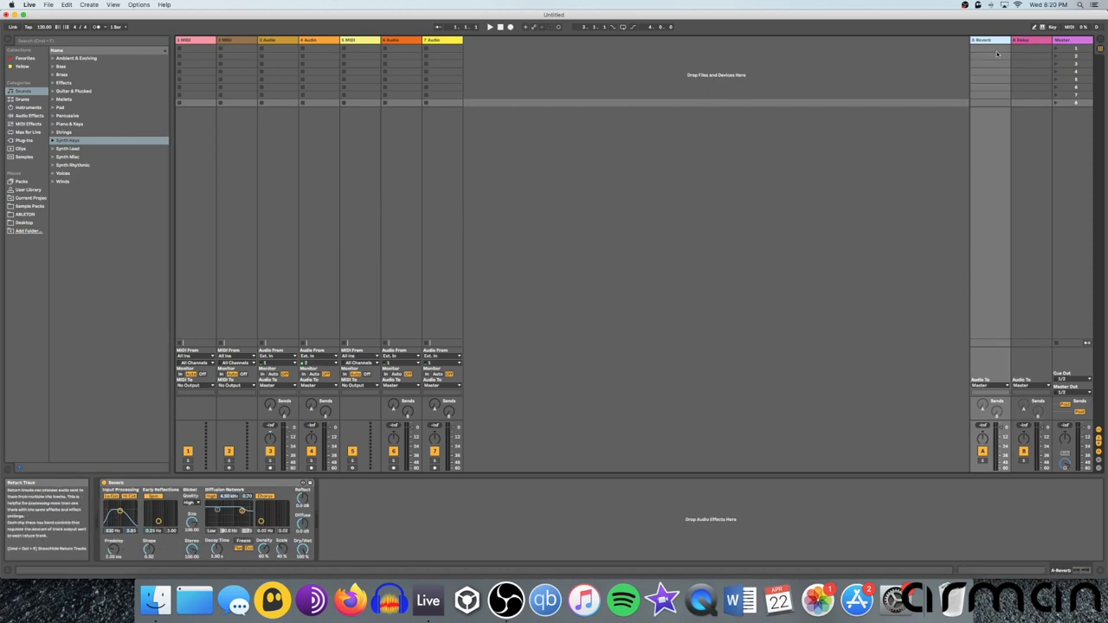
{"action": "left_click", "coordinate": [1021, 40]}
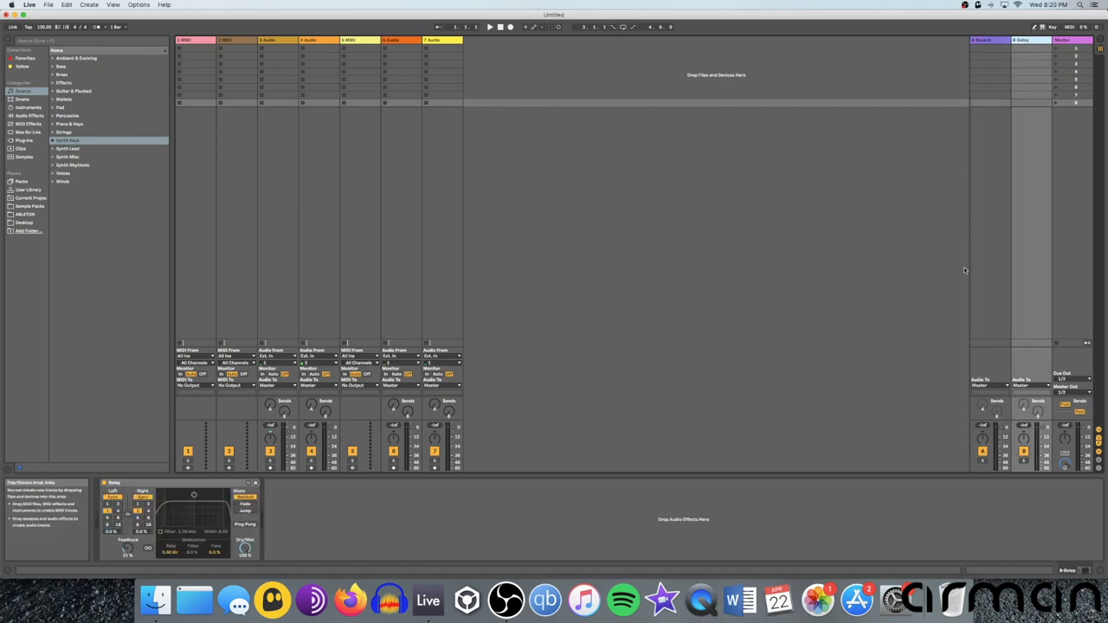
{"action": "mouse_move", "coordinate": [267, 304]}
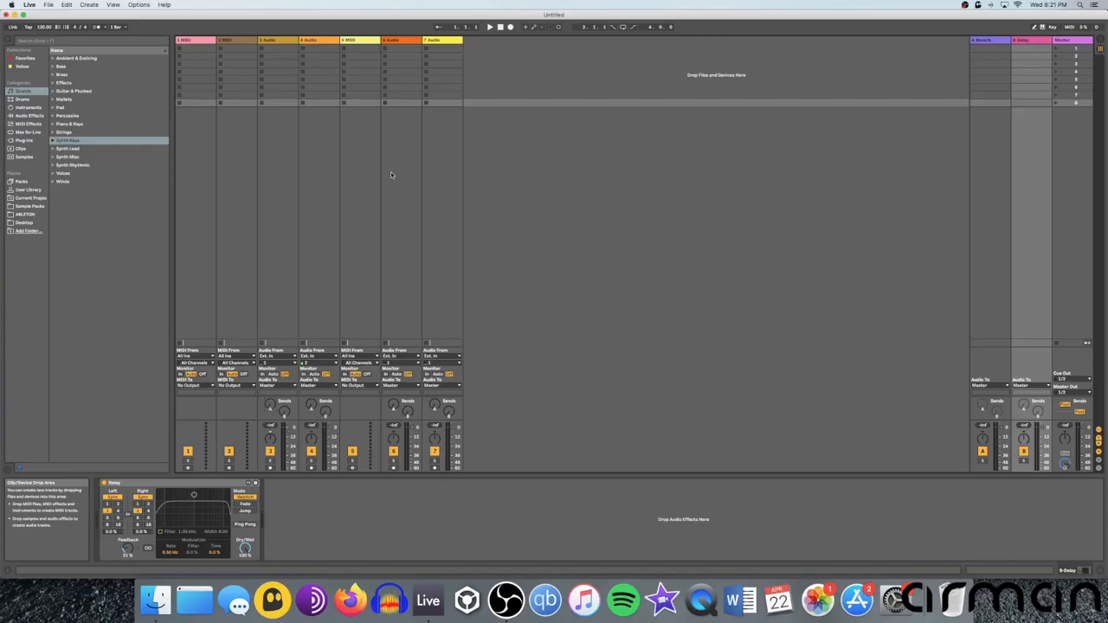
{"action": "mouse_move", "coordinate": [579, 151]}
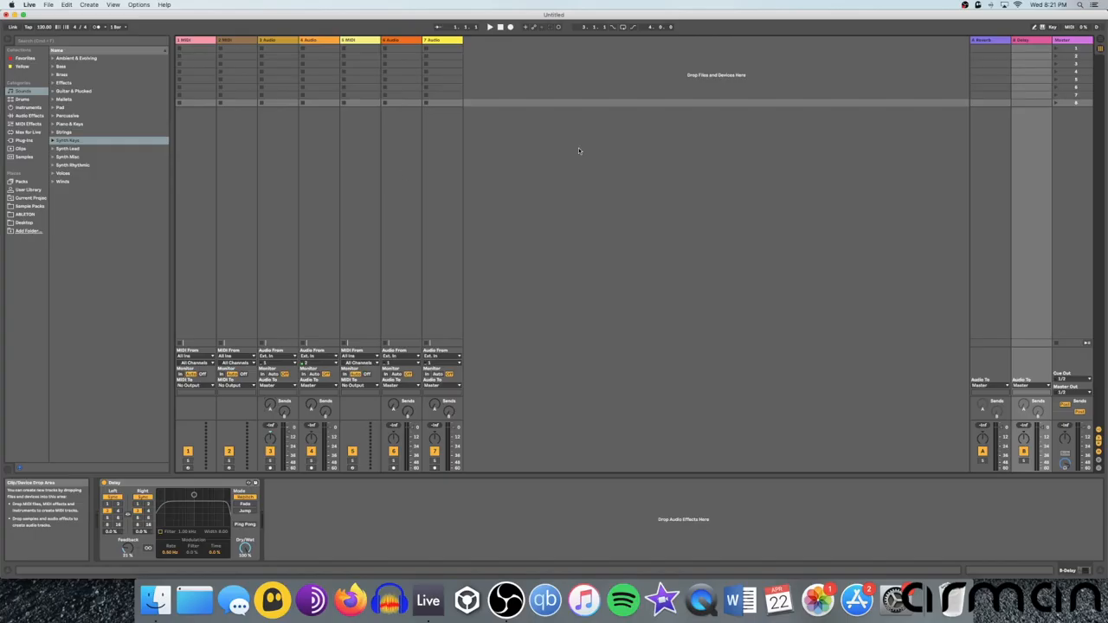
{"action": "mouse_move", "coordinate": [485, 157]}
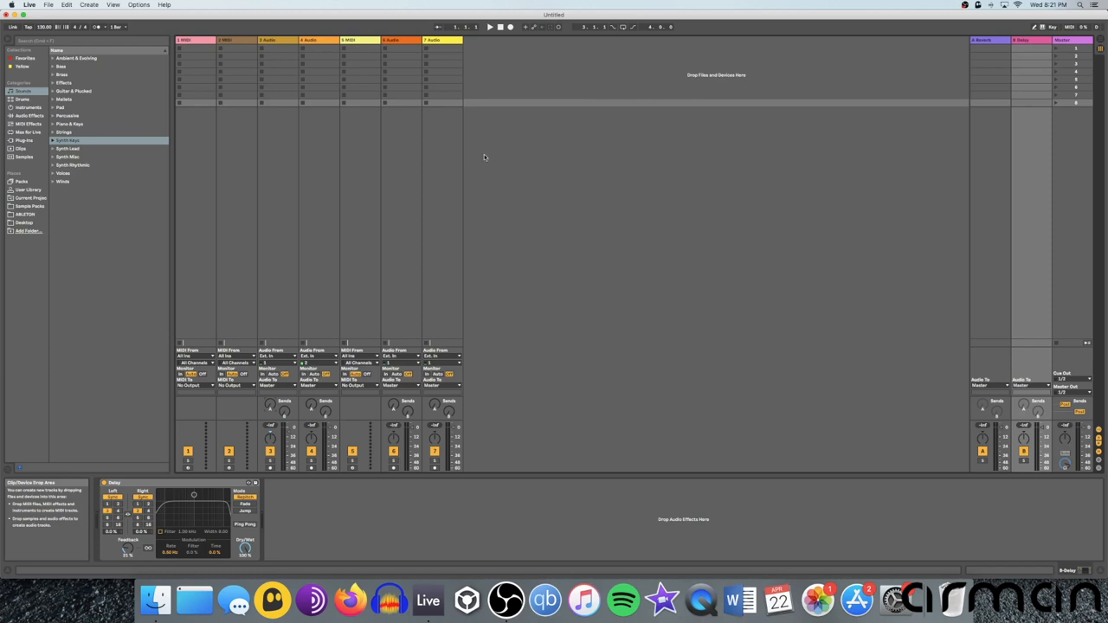
{"action": "mouse_move", "coordinate": [422, 137]}
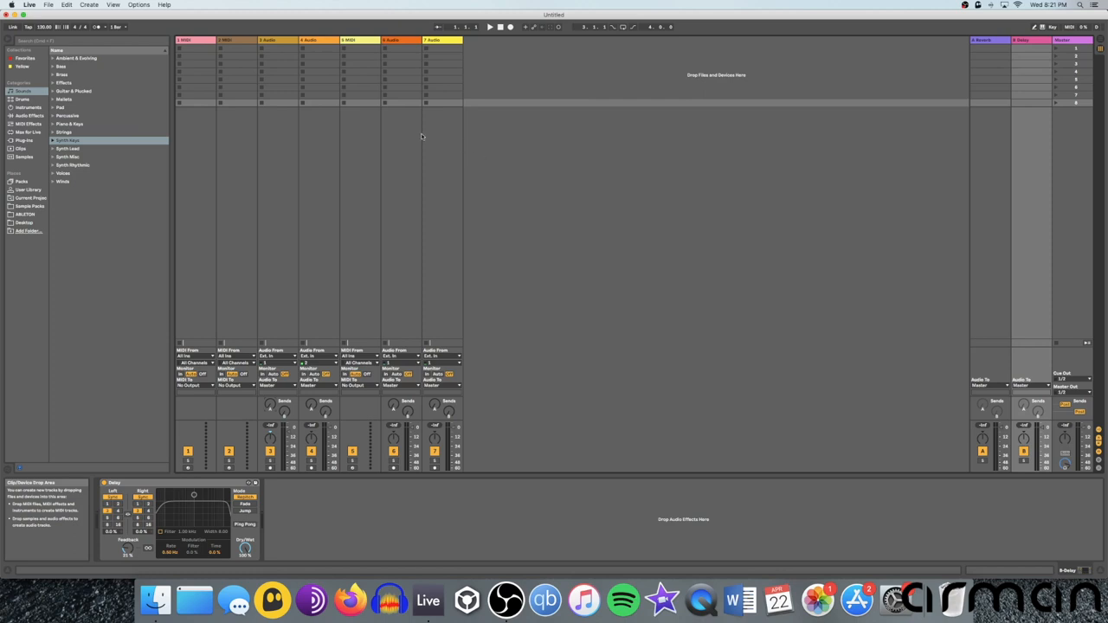
{"action": "left_click", "coordinate": [361, 55]}
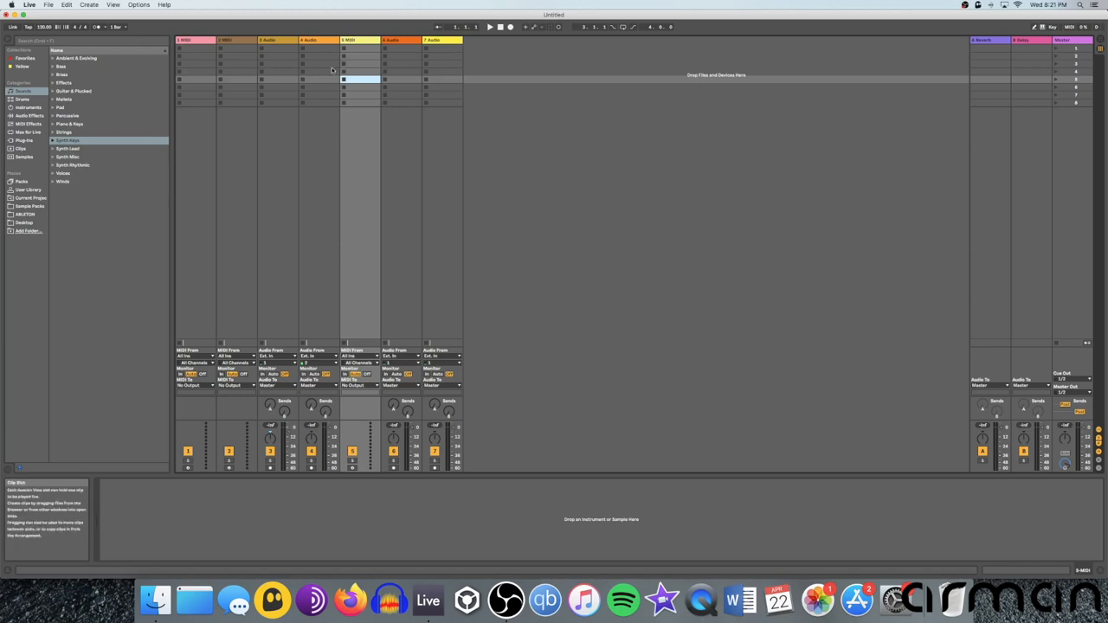
{"action": "left_click", "coordinate": [318, 40]}
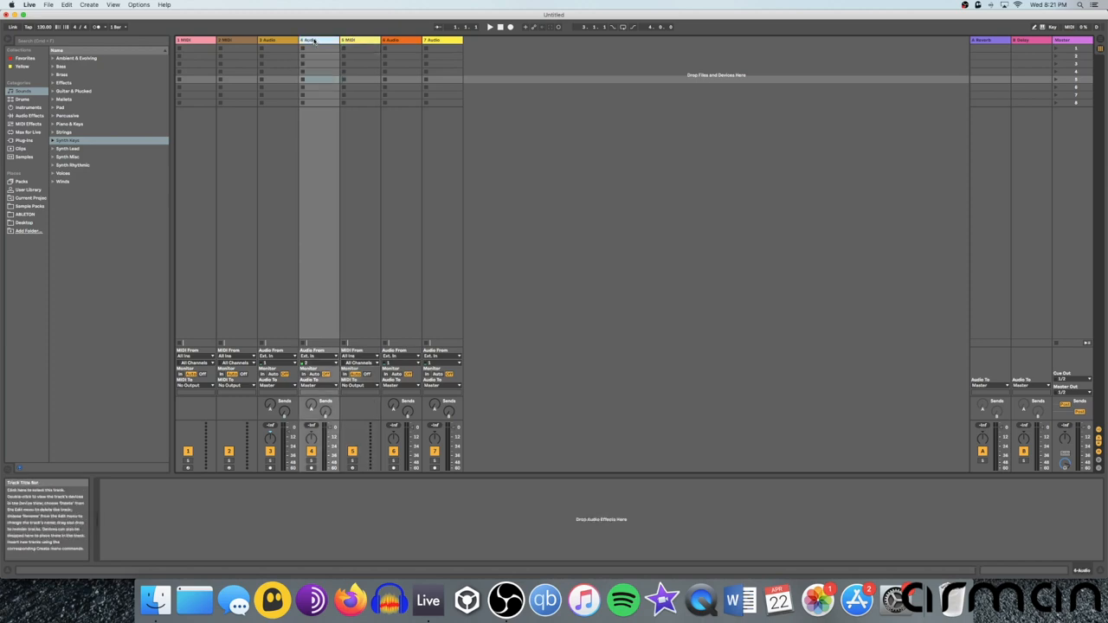
{"action": "left_click", "coordinate": [360, 40]}
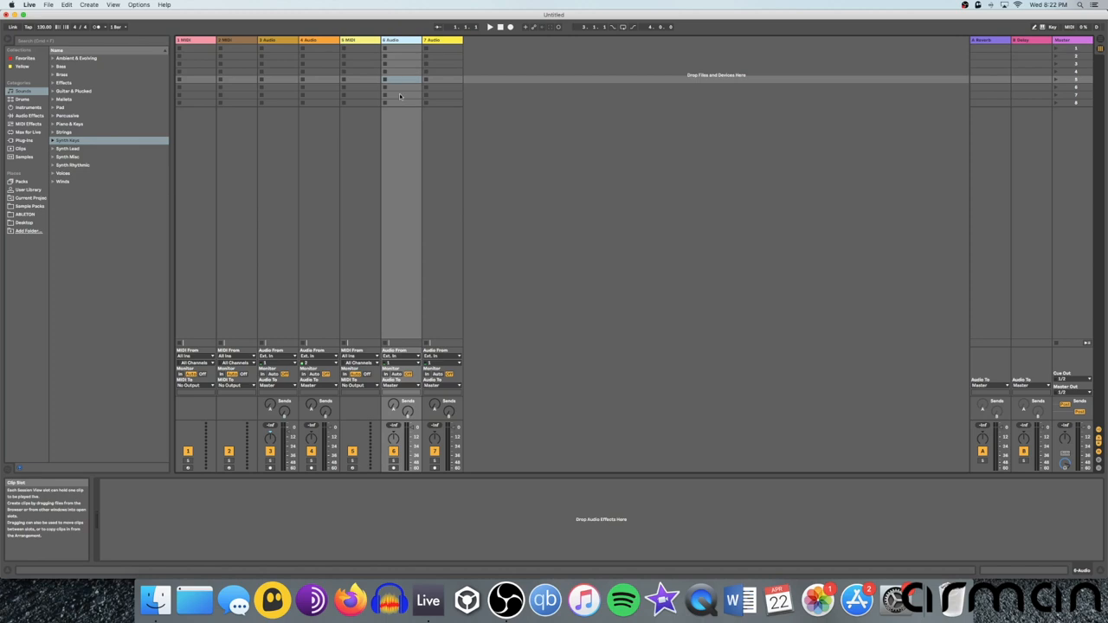
{"action": "mouse_move", "coordinate": [423, 111]}
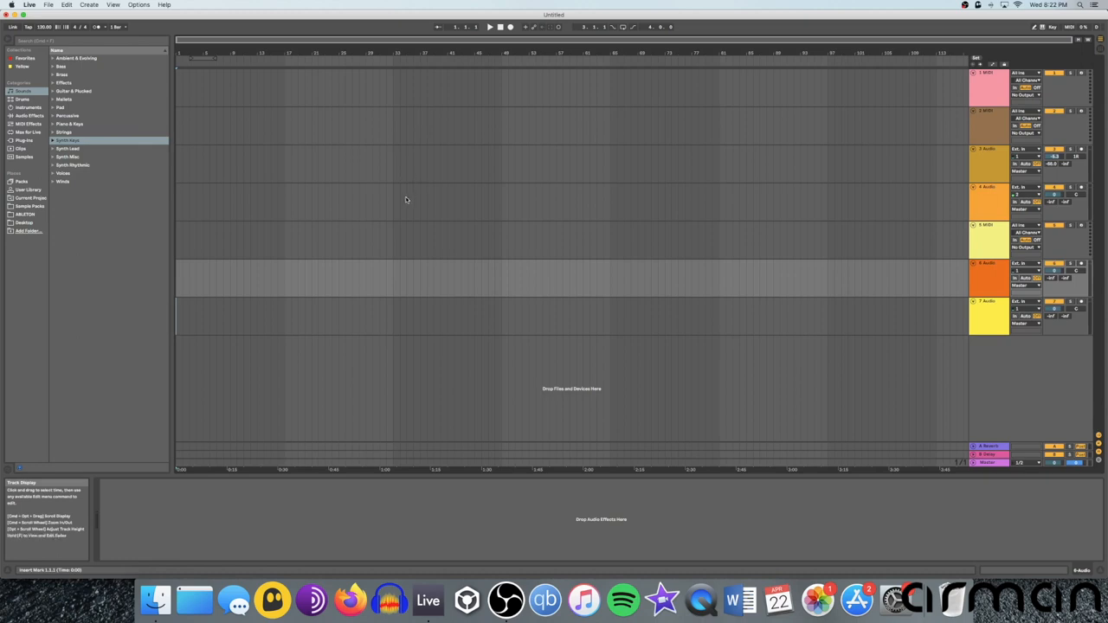
{"action": "mouse_move", "coordinate": [266, 259]}
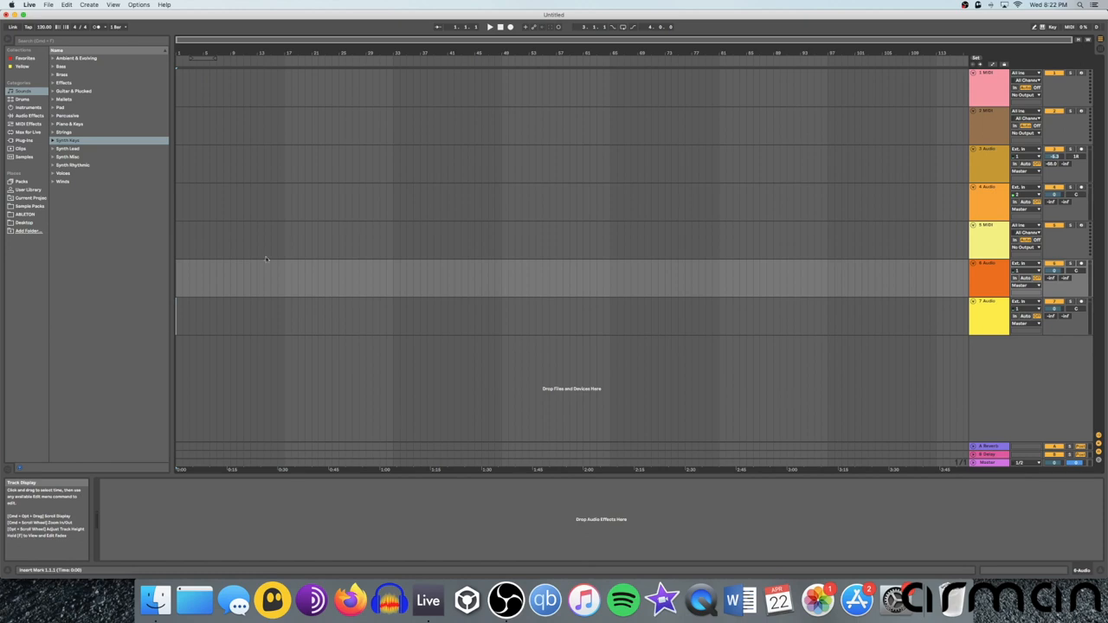
{"action": "mouse_move", "coordinate": [814, 238]}
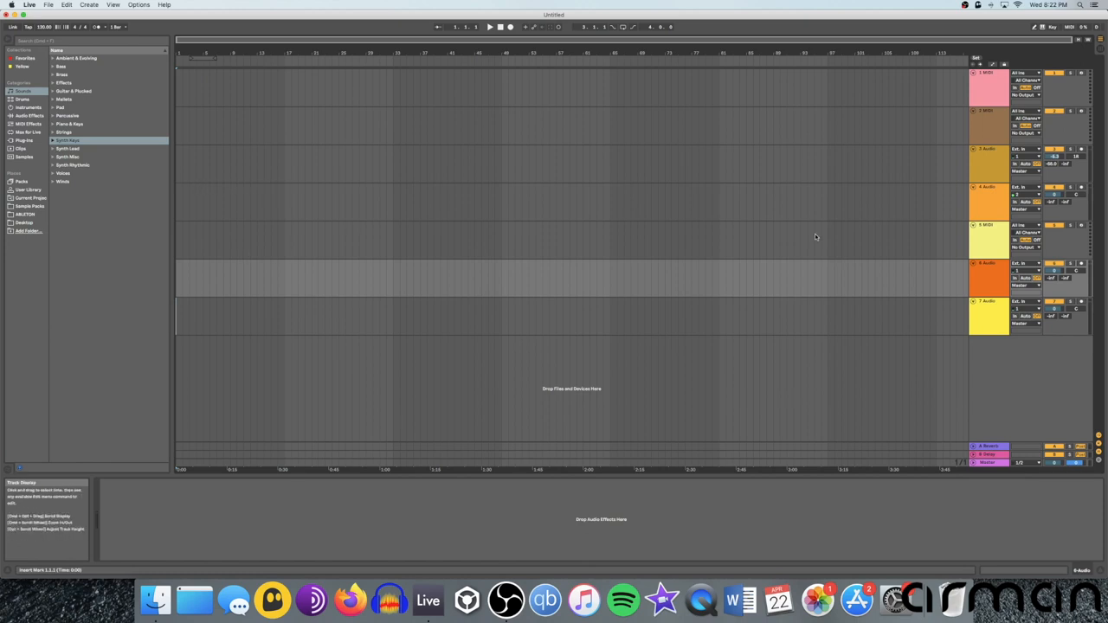
{"action": "mouse_move", "coordinate": [583, 232]}
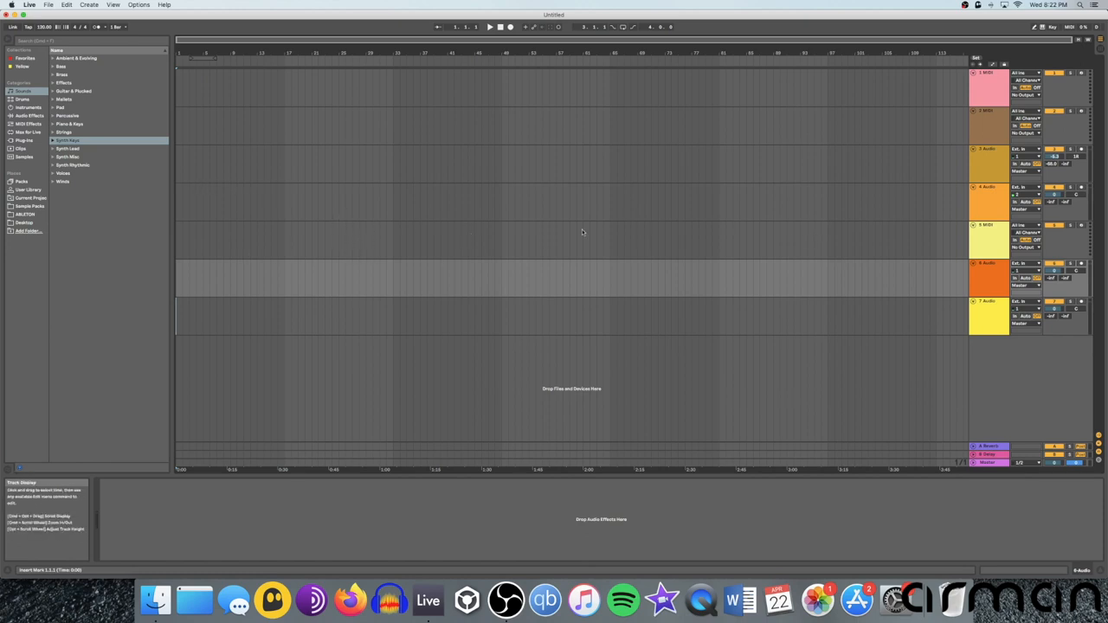
{"action": "mouse_move", "coordinate": [606, 227]}
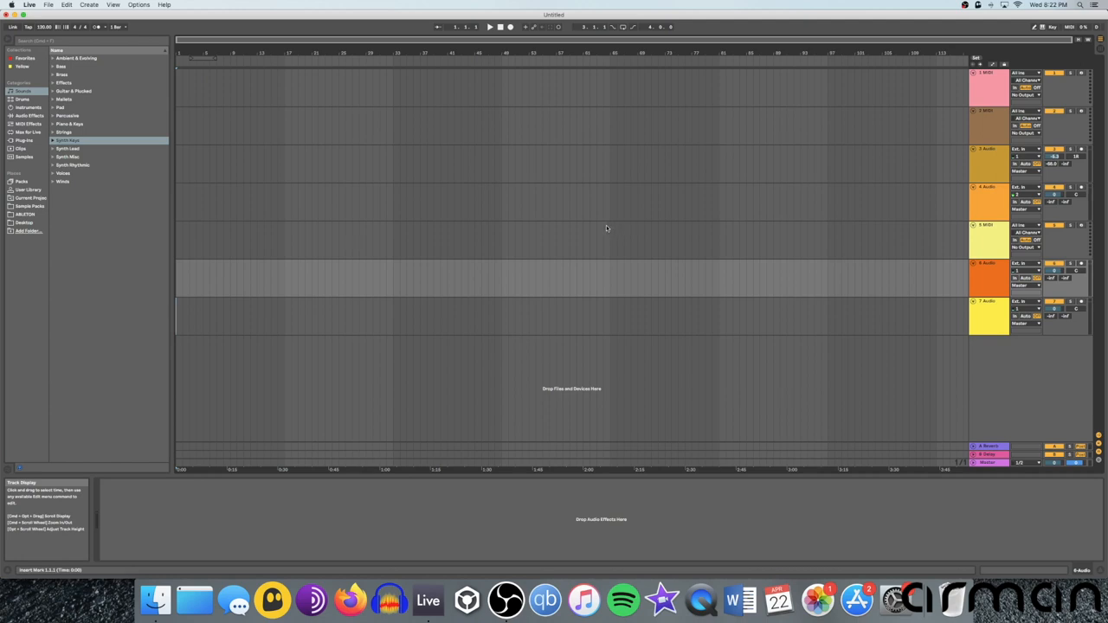
{"action": "mouse_move", "coordinate": [576, 219]}
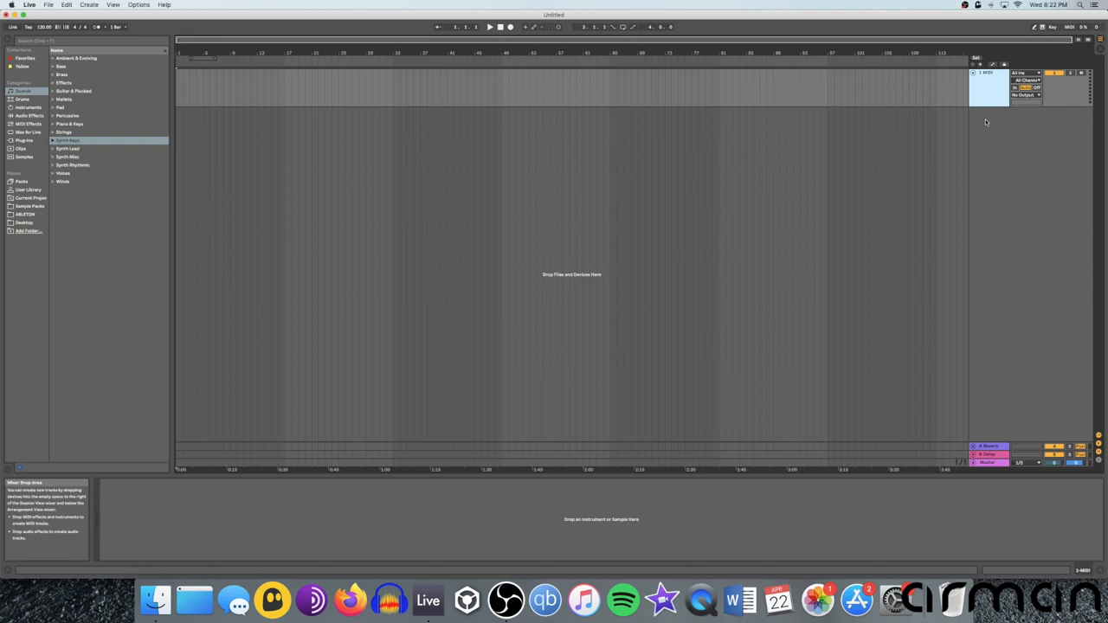
{"action": "mouse_move", "coordinate": [998, 165]}
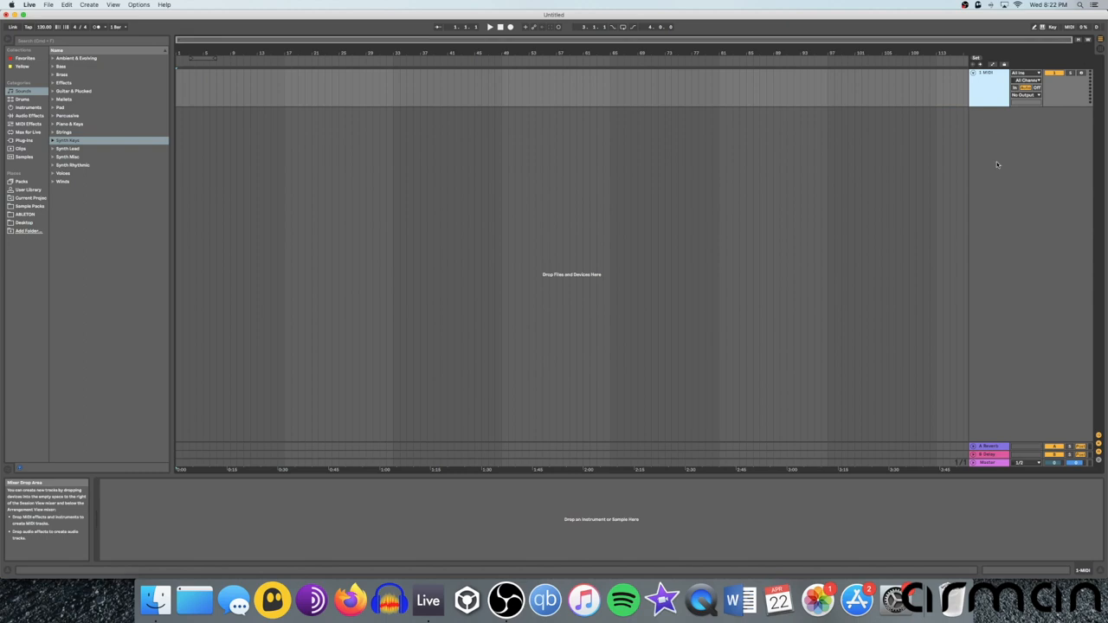
{"action": "mouse_move", "coordinate": [997, 157]}
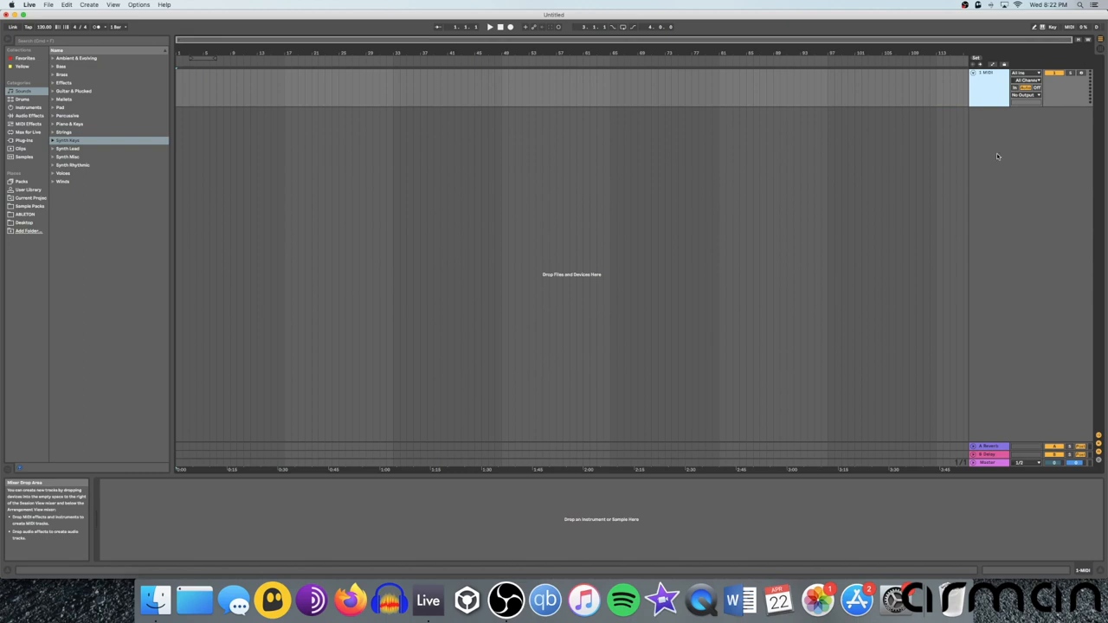
{"action": "mouse_move", "coordinate": [1005, 166]}
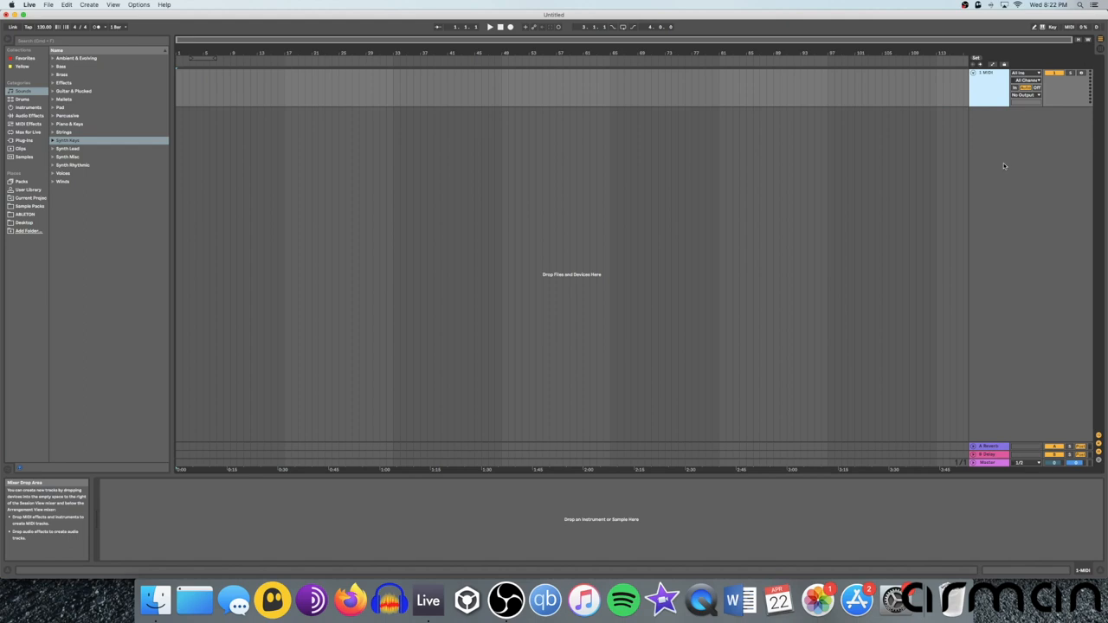
Rename the 1 MIDI track to KICK from its title-bar context menu
{"action": "right_click", "coordinate": [987, 73]}
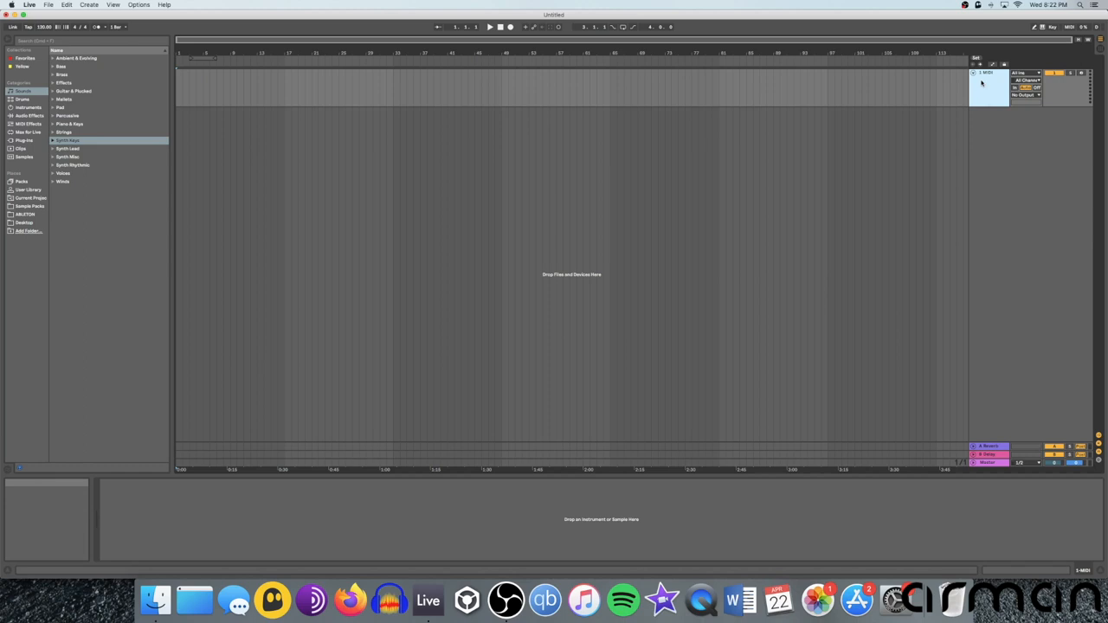
{"action": "right_click", "coordinate": [987, 82]}
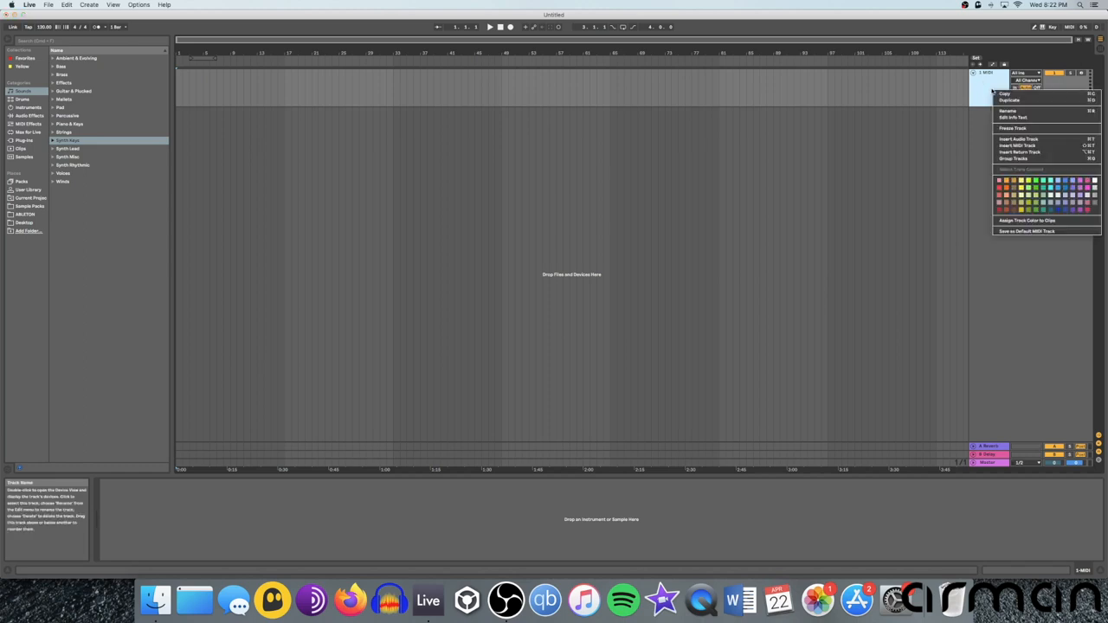
{"action": "mouse_move", "coordinate": [1009, 111]}
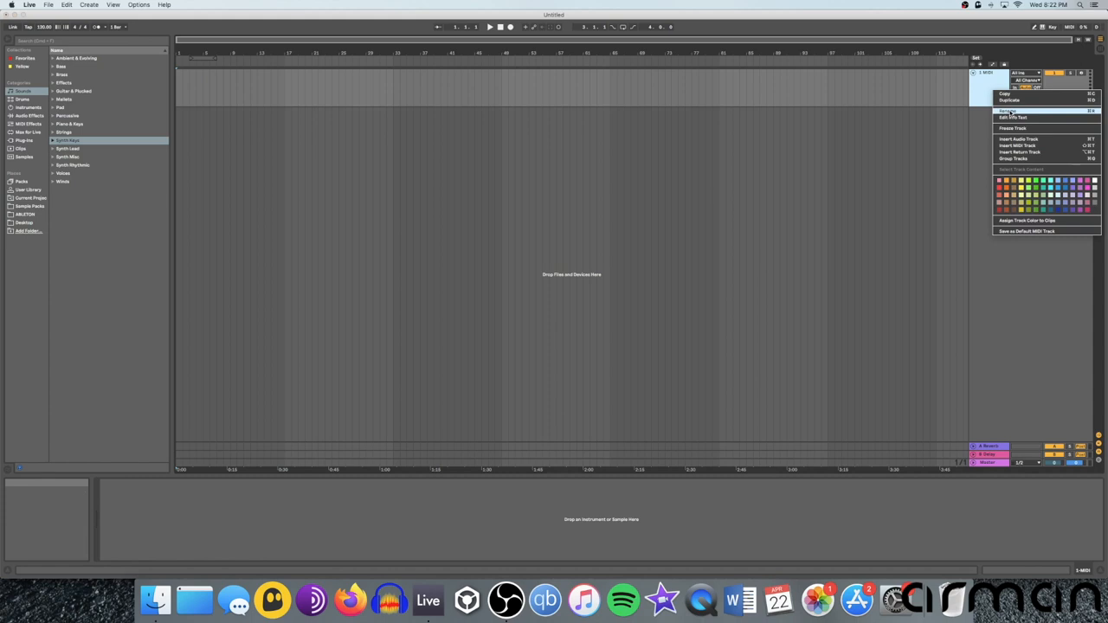
{"action": "left_click", "coordinate": [1009, 111]}
{"action": "type", "text": "KICK"}
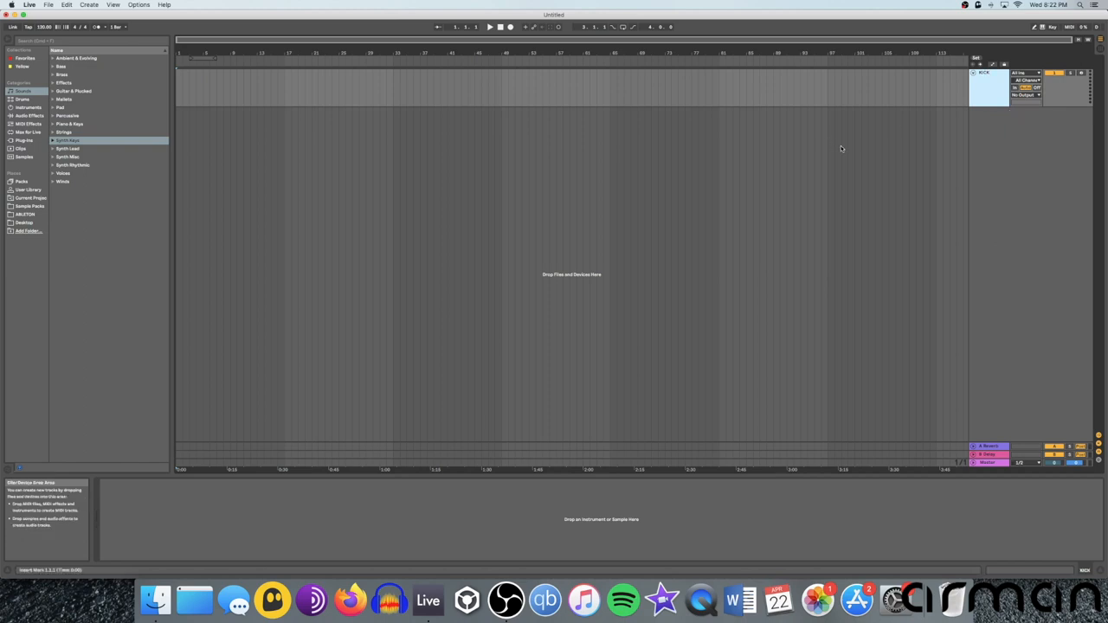
{"action": "mouse_move", "coordinate": [753, 147]}
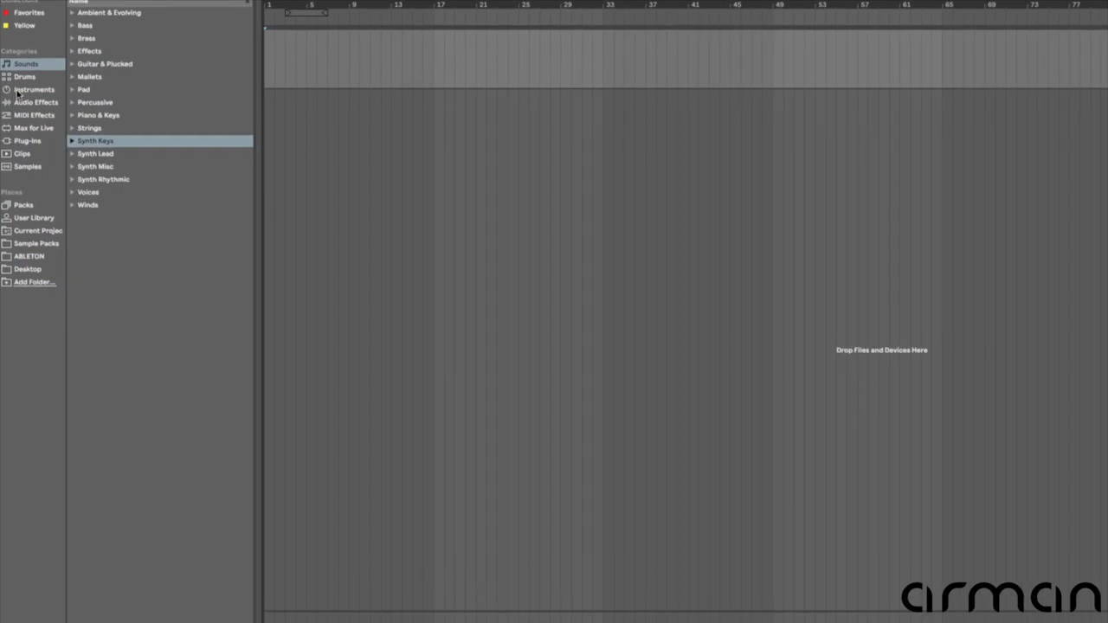
Place an empty Drum Rack on KICK and expand the Drum Hits > Kick samples
{"action": "left_click", "coordinate": [34, 89]}
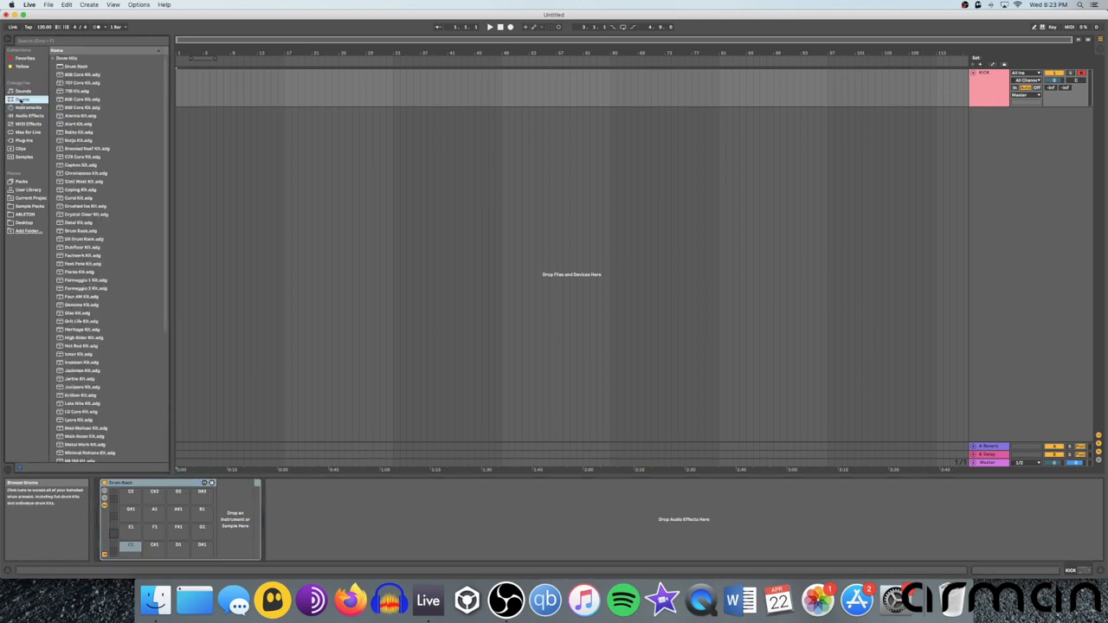
{"action": "left_click", "coordinate": [54, 58]}
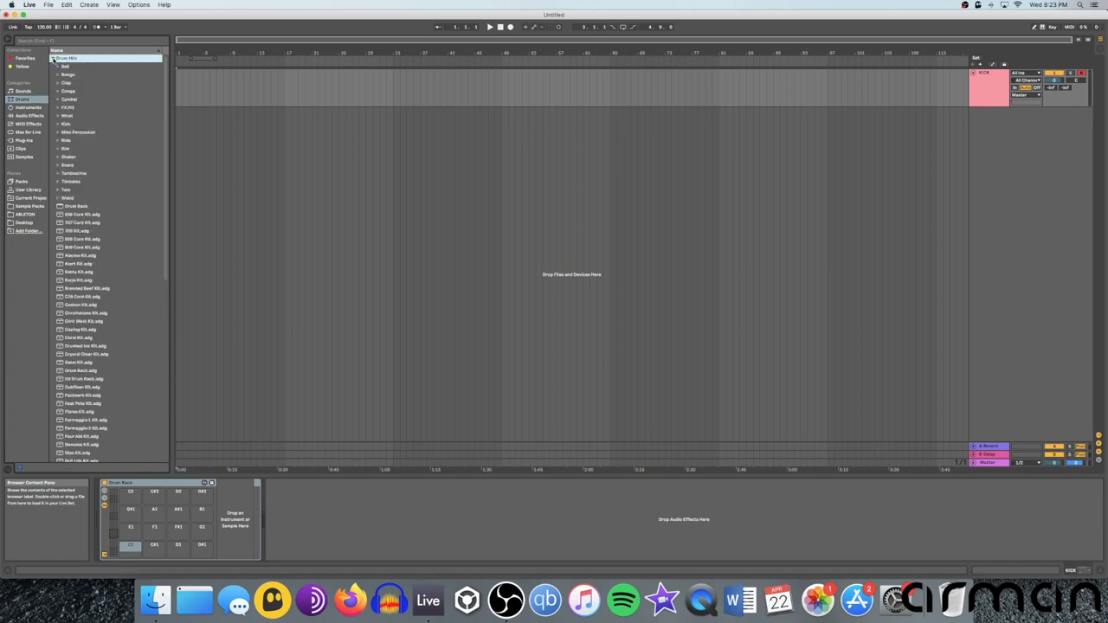
{"action": "left_click", "coordinate": [65, 124]}
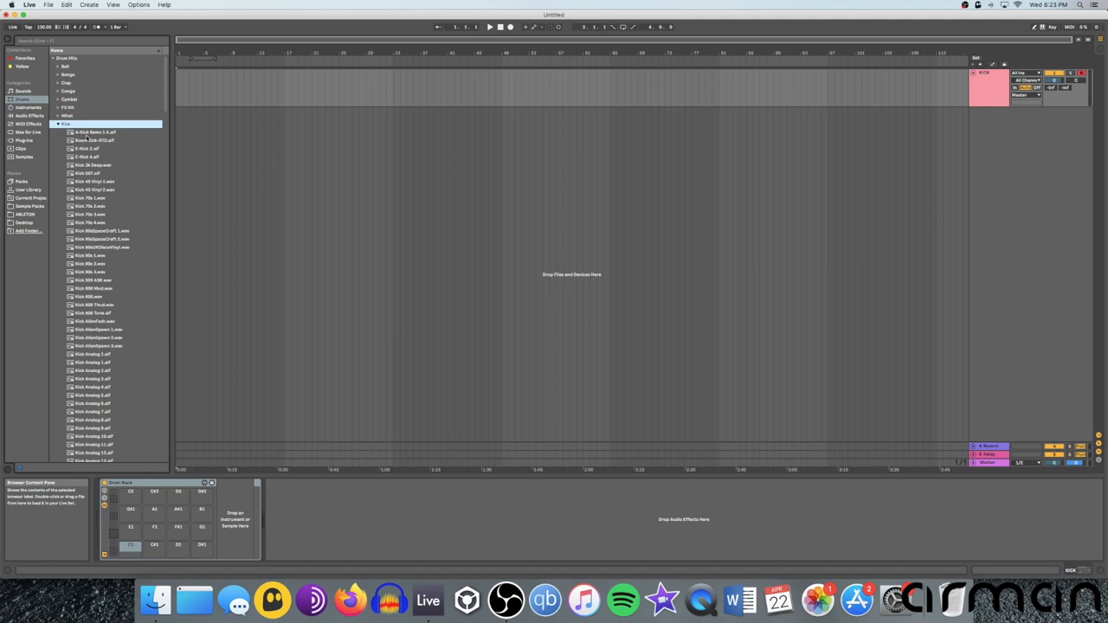
{"action": "left_click", "coordinate": [90, 132]}
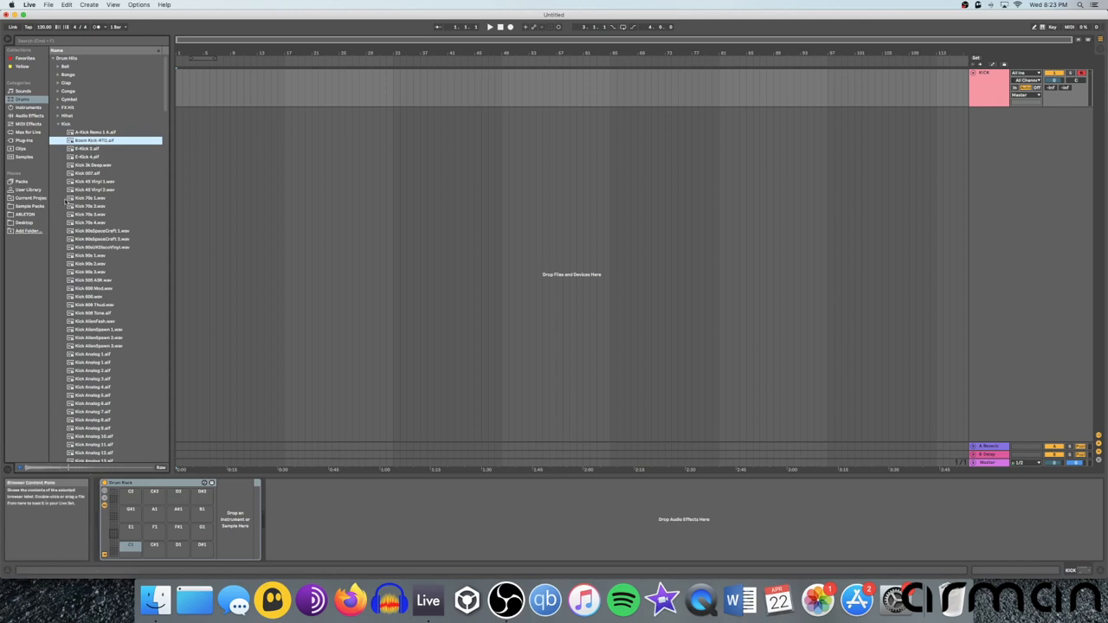
{"action": "left_click", "coordinate": [95, 165]}
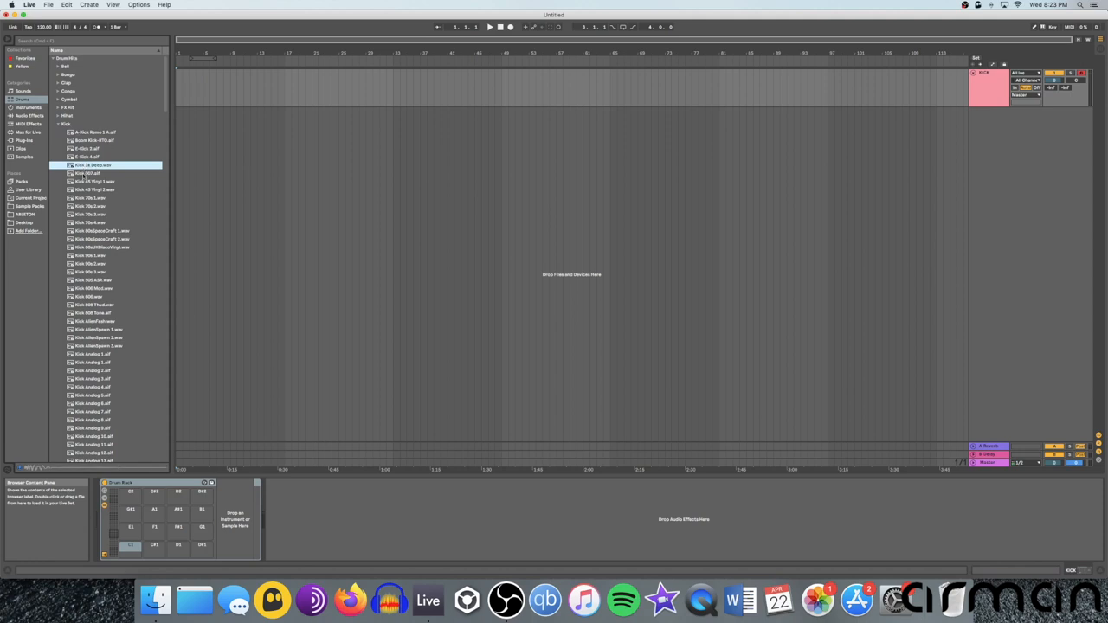
{"action": "left_click", "coordinate": [91, 172]}
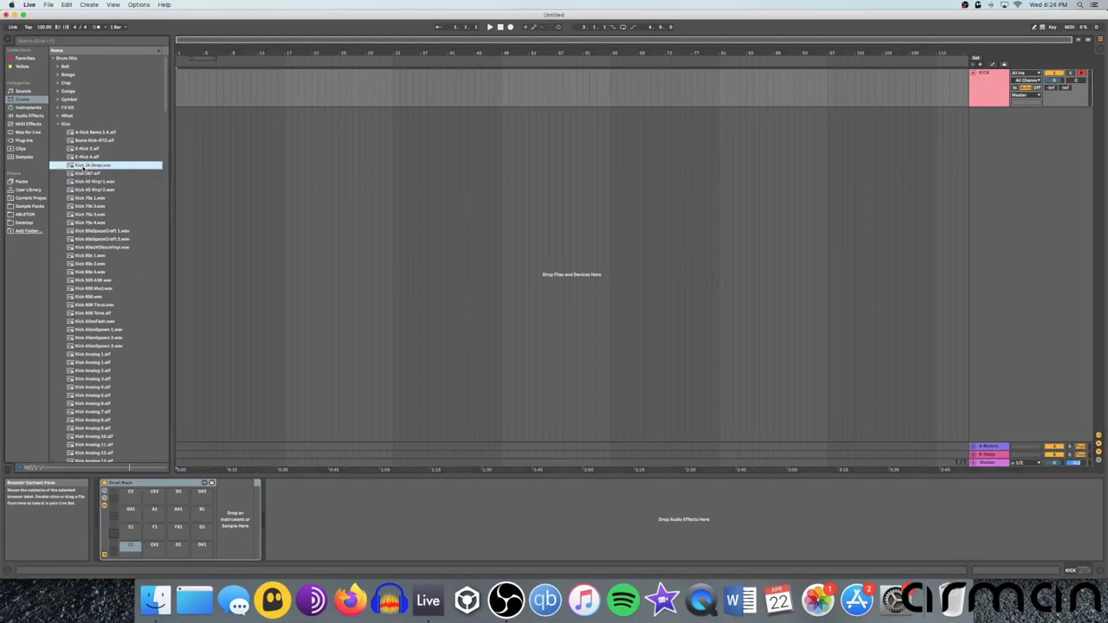
{"action": "left_click", "coordinate": [91, 182]}
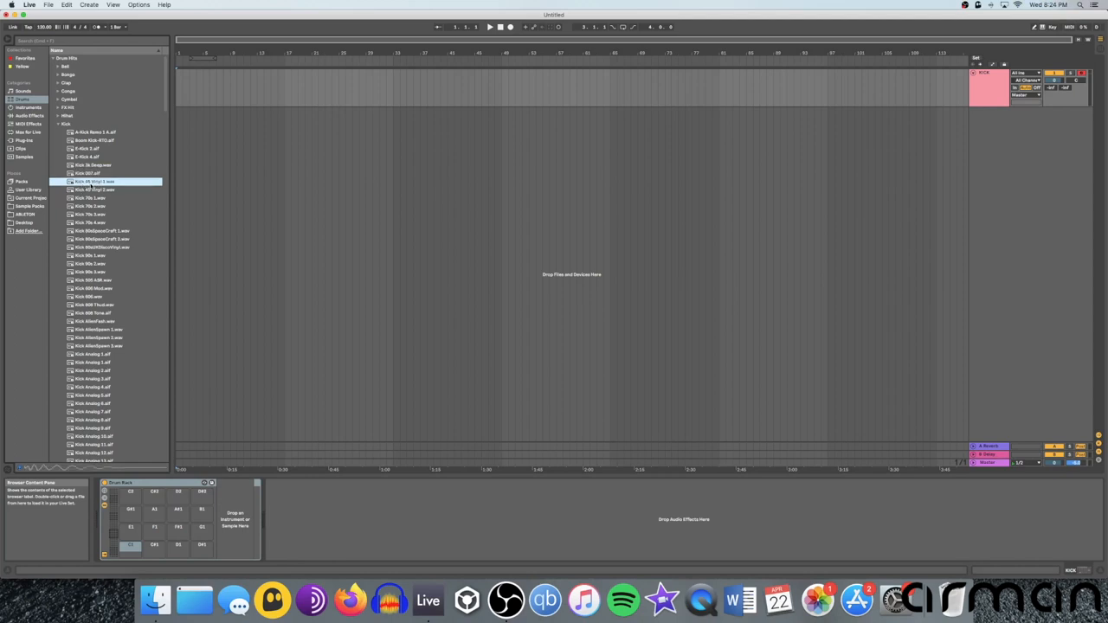
{"action": "left_click", "coordinate": [91, 197]}
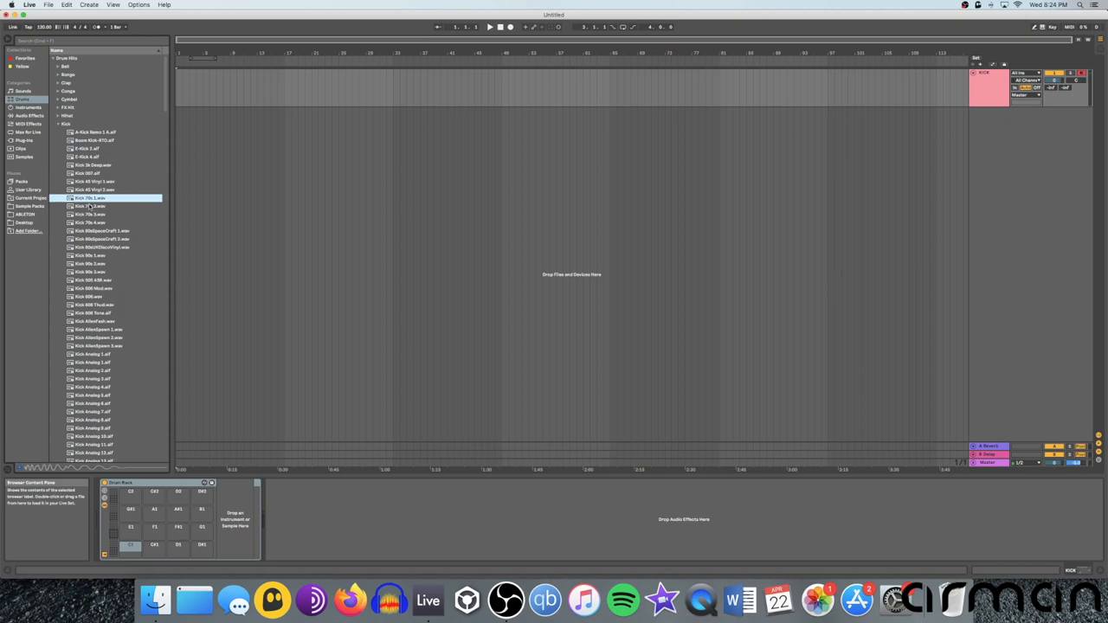
{"action": "mouse_move", "coordinate": [143, 388]}
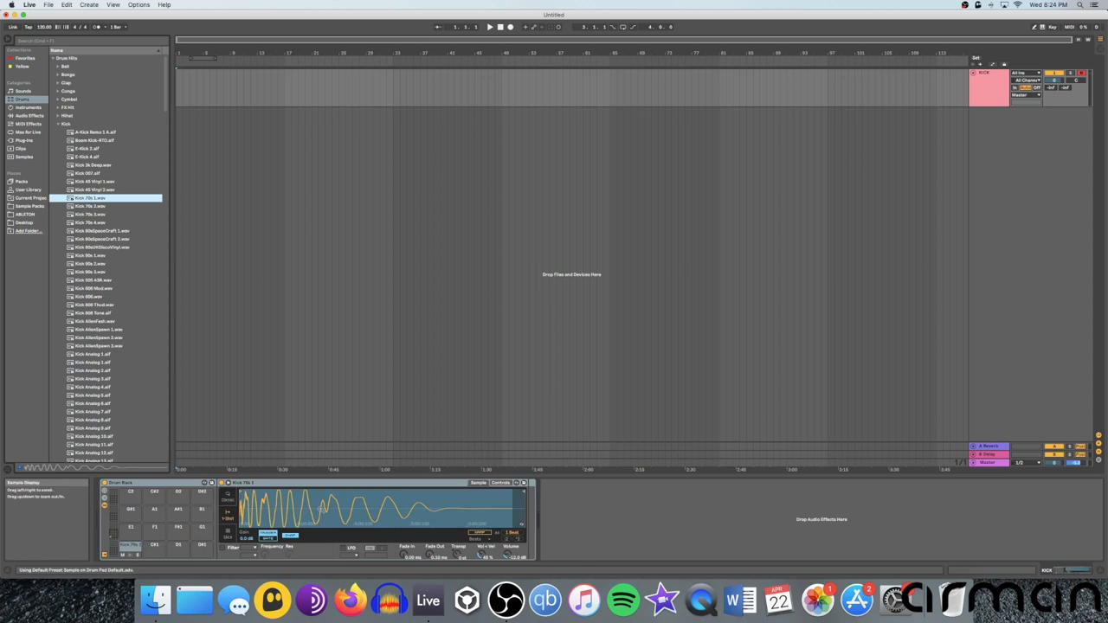
{"action": "mouse_move", "coordinate": [128, 547]}
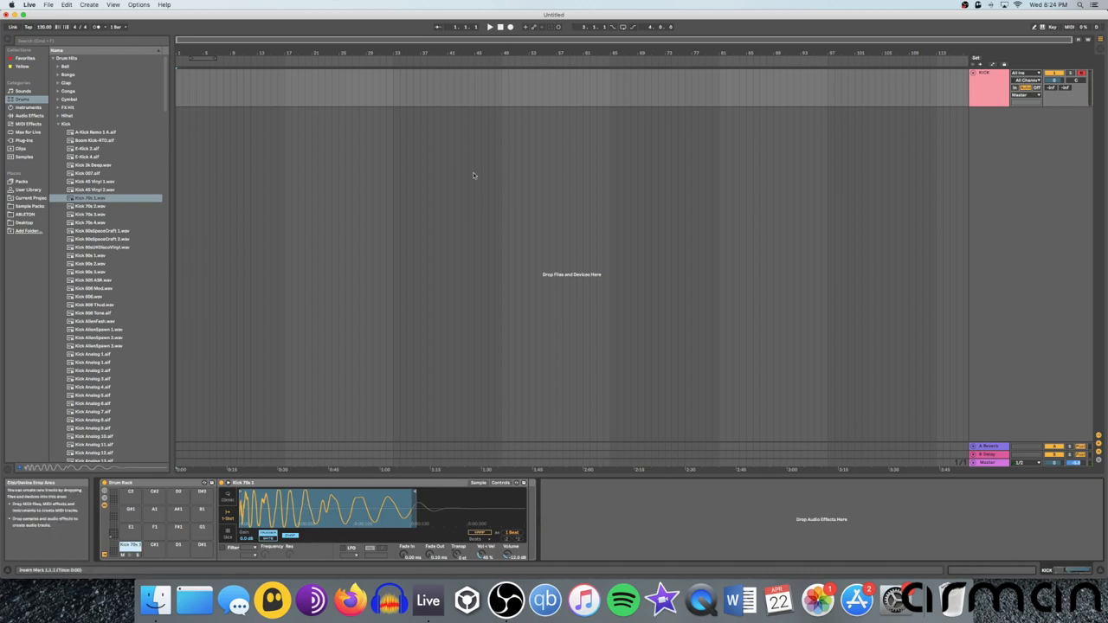
{"action": "mouse_move", "coordinate": [286, 87]}
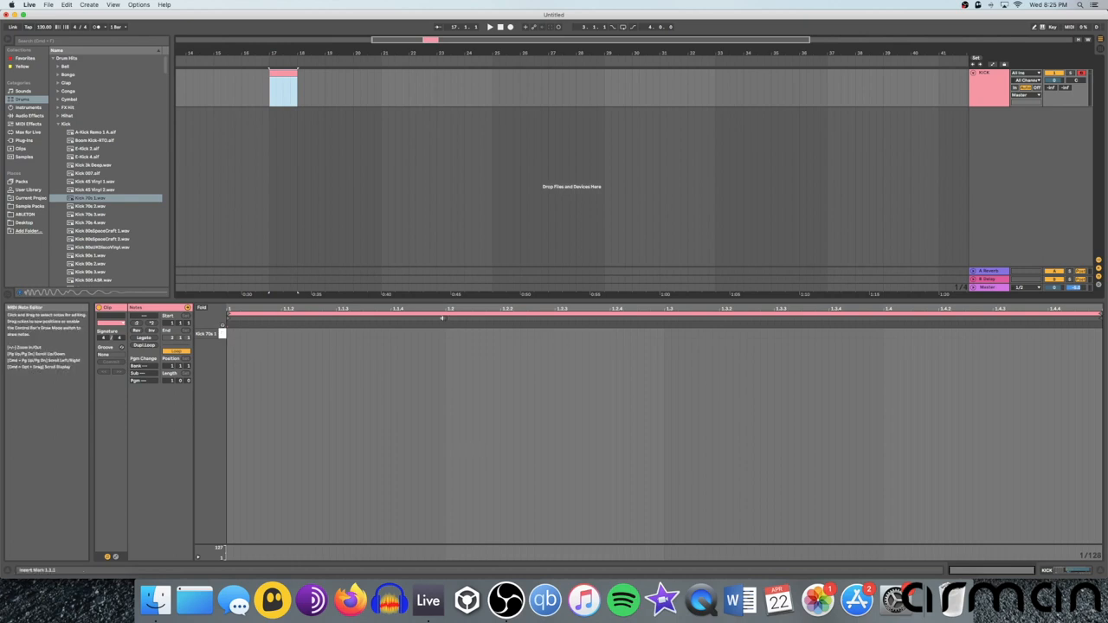
{"action": "mouse_move", "coordinate": [488, 380]}
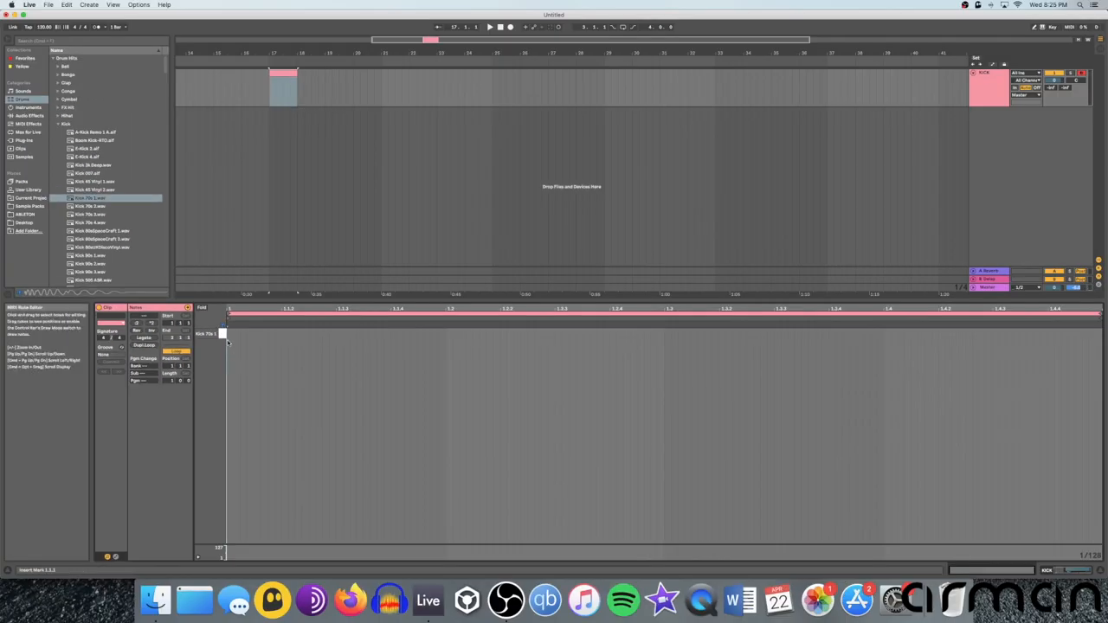
Audition the Kick 70s 1 lane in the new bar-17 KICK clip
{"action": "left_click", "coordinate": [221, 334]}
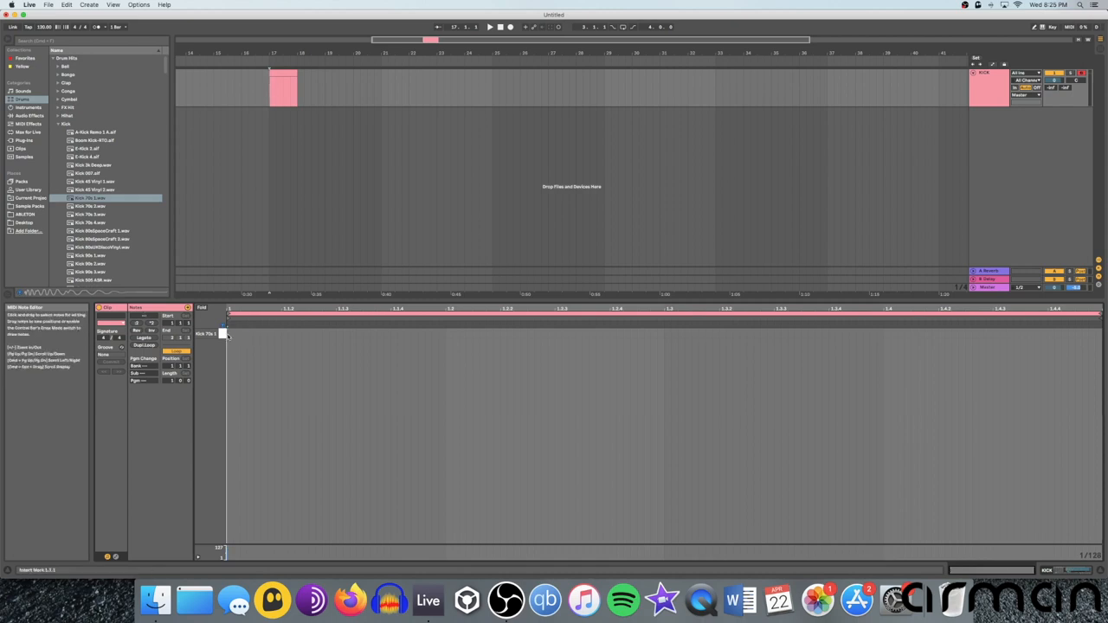
{"action": "left_click", "coordinate": [230, 333]}
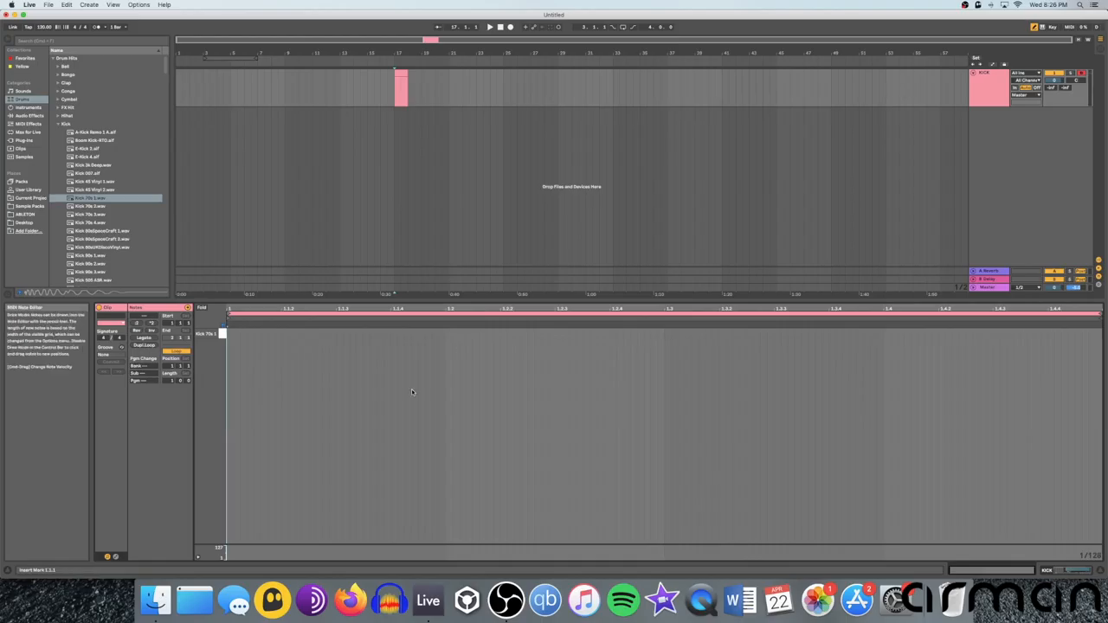
Draw Kick 70s 1 notes on beats 1.1–1.4 and select the clip in the Arrangement
{"action": "left_click_drag", "start_coordinate": [223, 334], "coordinate": [277, 334]}
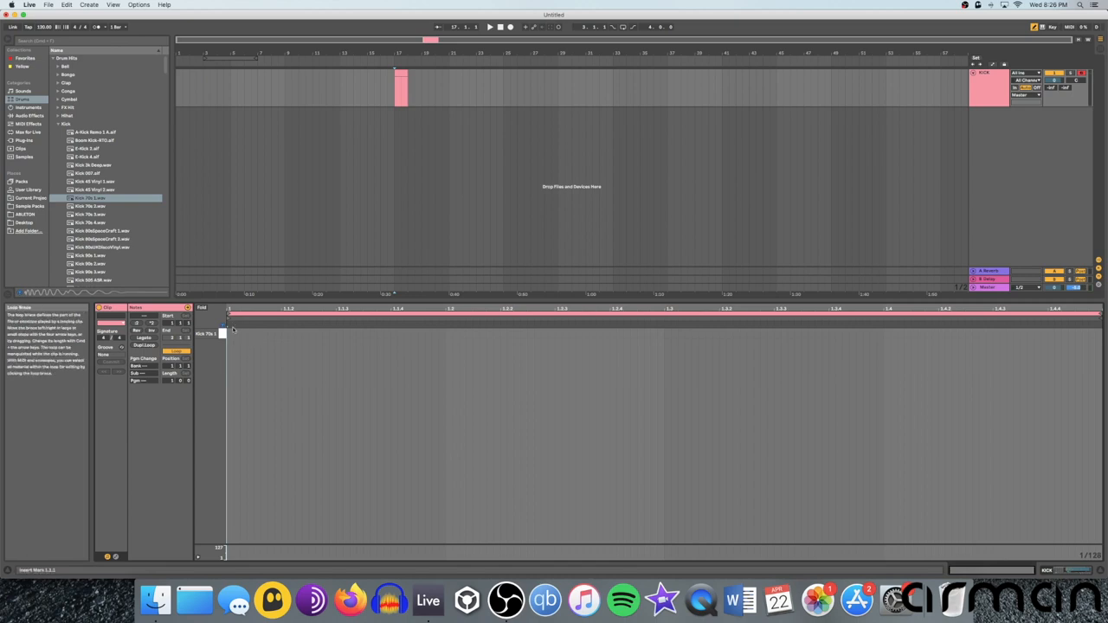
{"action": "left_click", "coordinate": [251, 334]}
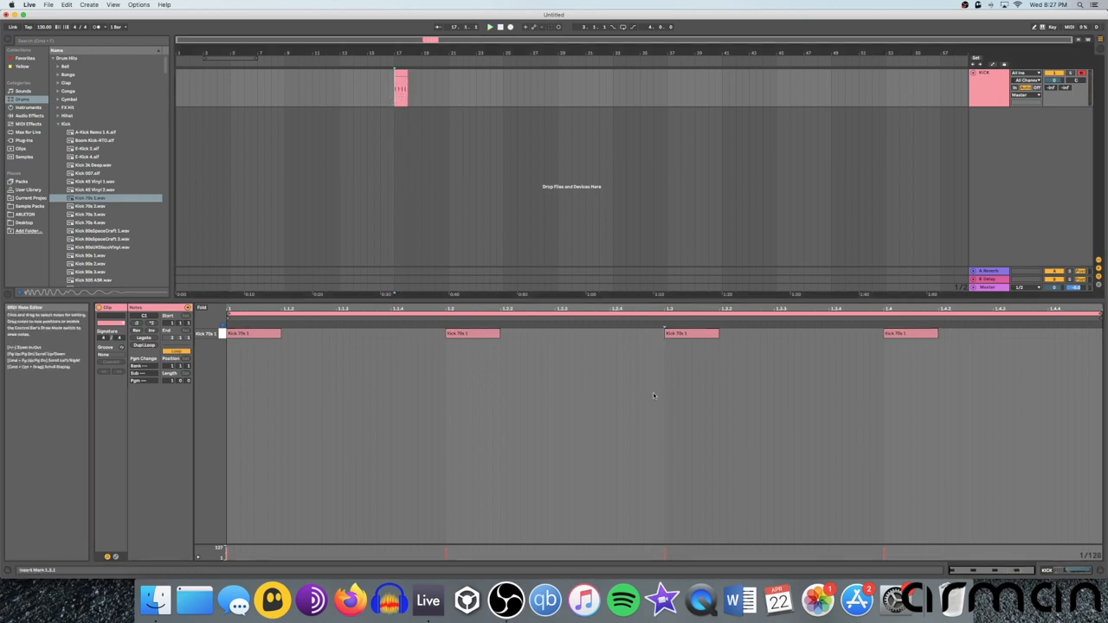
{"action": "mouse_move", "coordinate": [407, 368]}
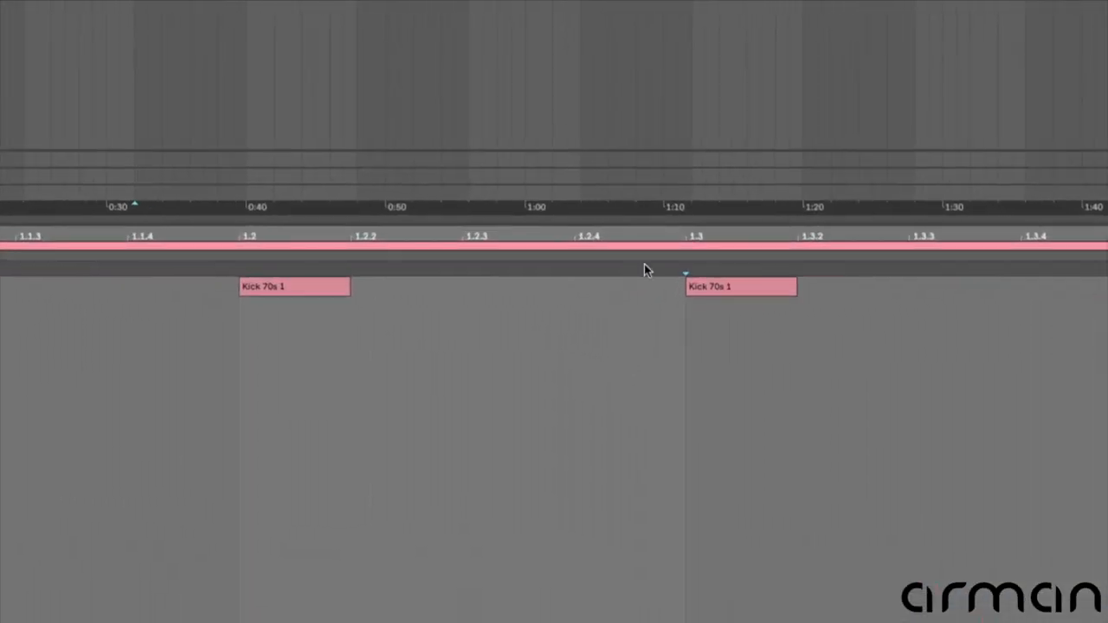
{"action": "mouse_move", "coordinate": [655, 269]}
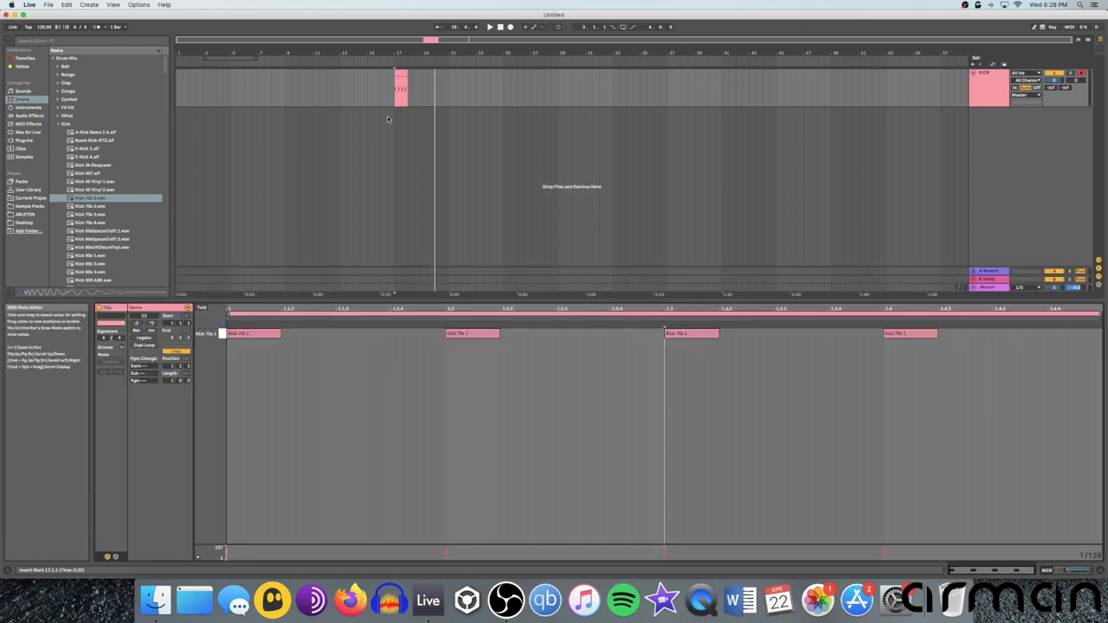
{"action": "left_click", "coordinate": [400, 86]}
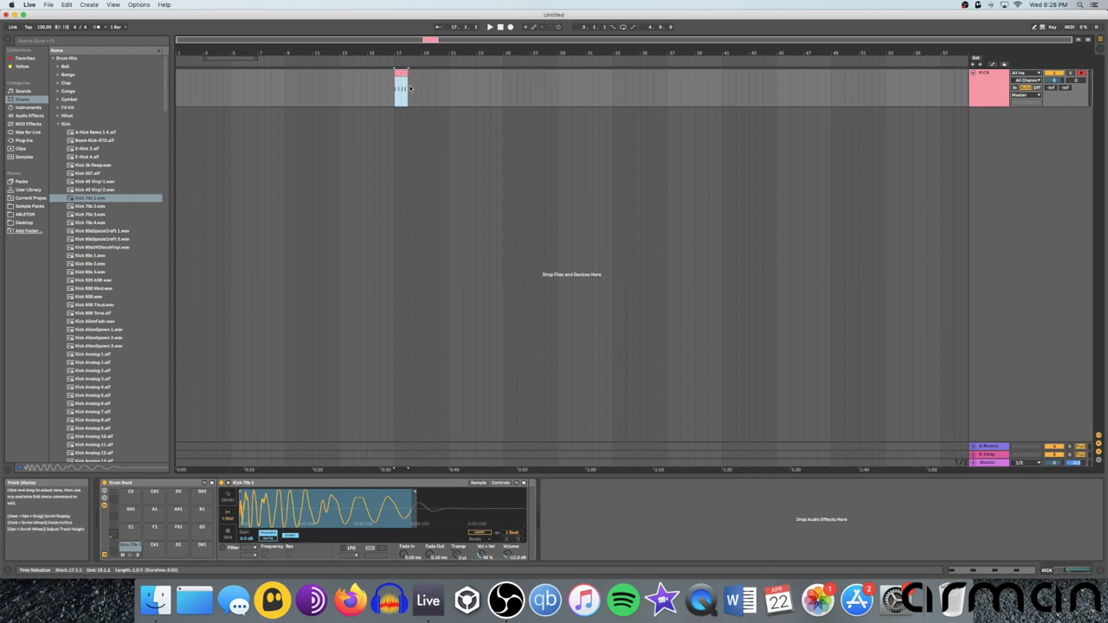
Play the kick clip and stretch it to four bars, bar 17 to 21
{"action": "left_click", "coordinate": [401, 87]}
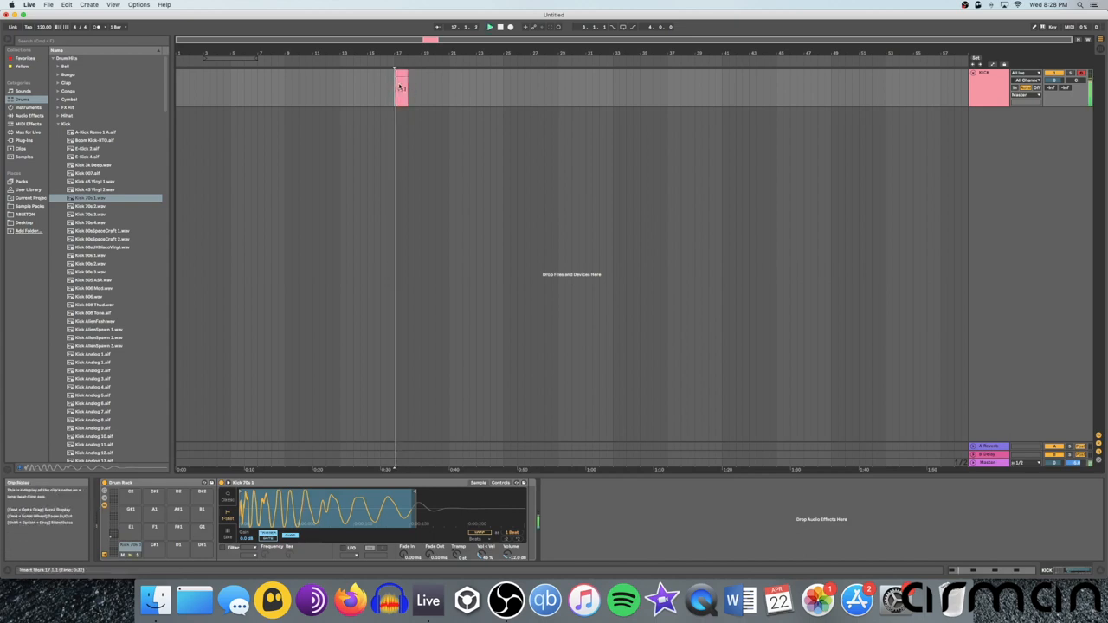
{"action": "left_click", "coordinate": [401, 87]}
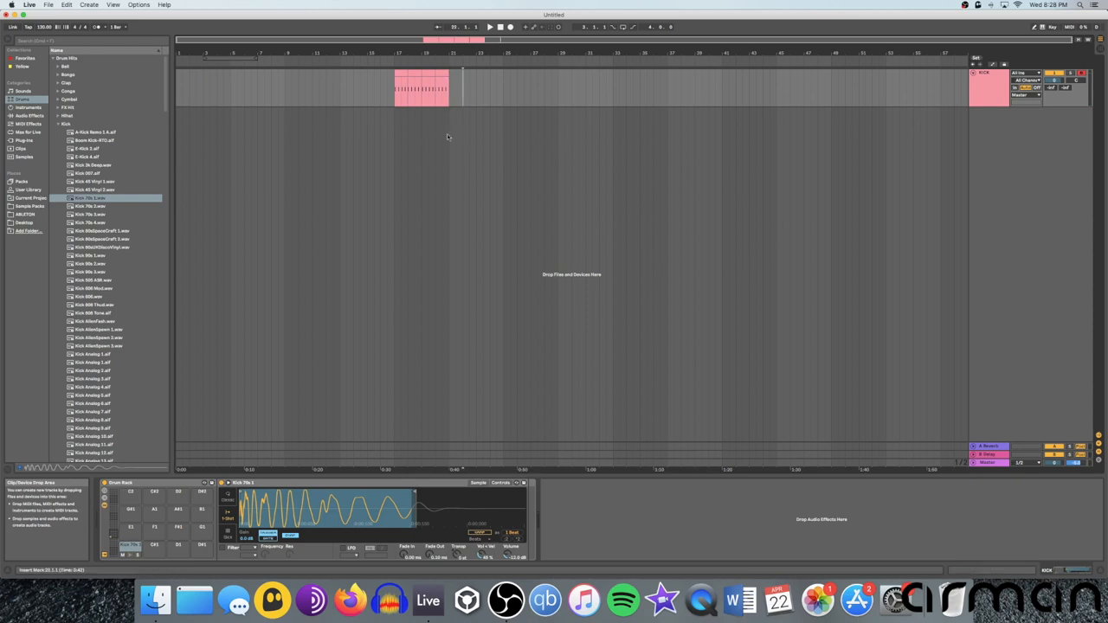
{"action": "left_click", "coordinate": [400, 87]}
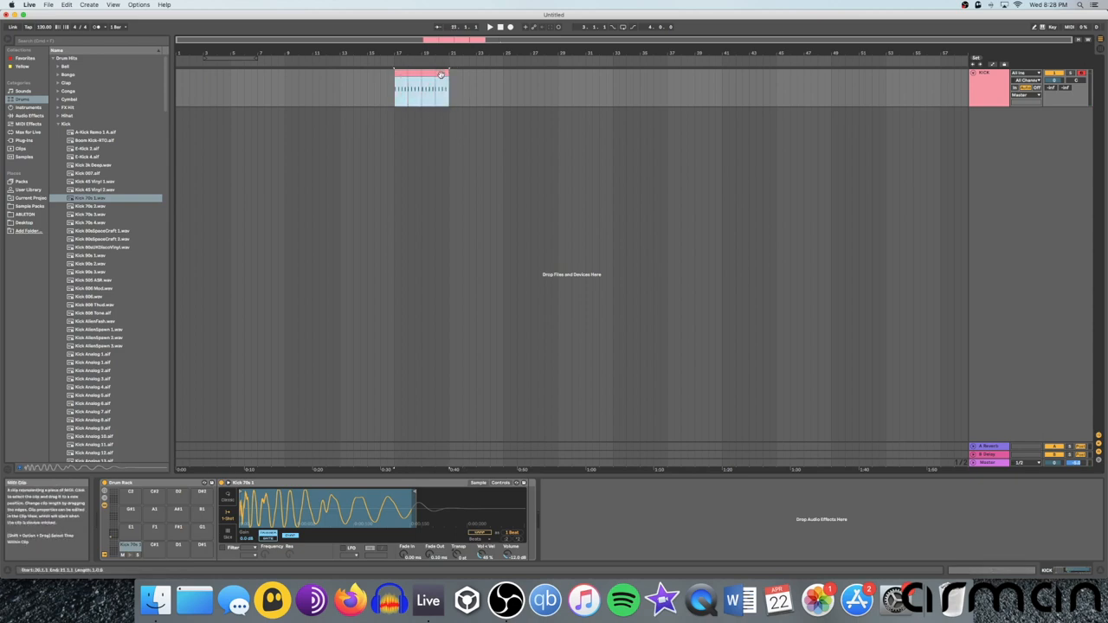
{"action": "left_click_drag", "start_coordinate": [446, 74], "coordinate": [484, 87]}
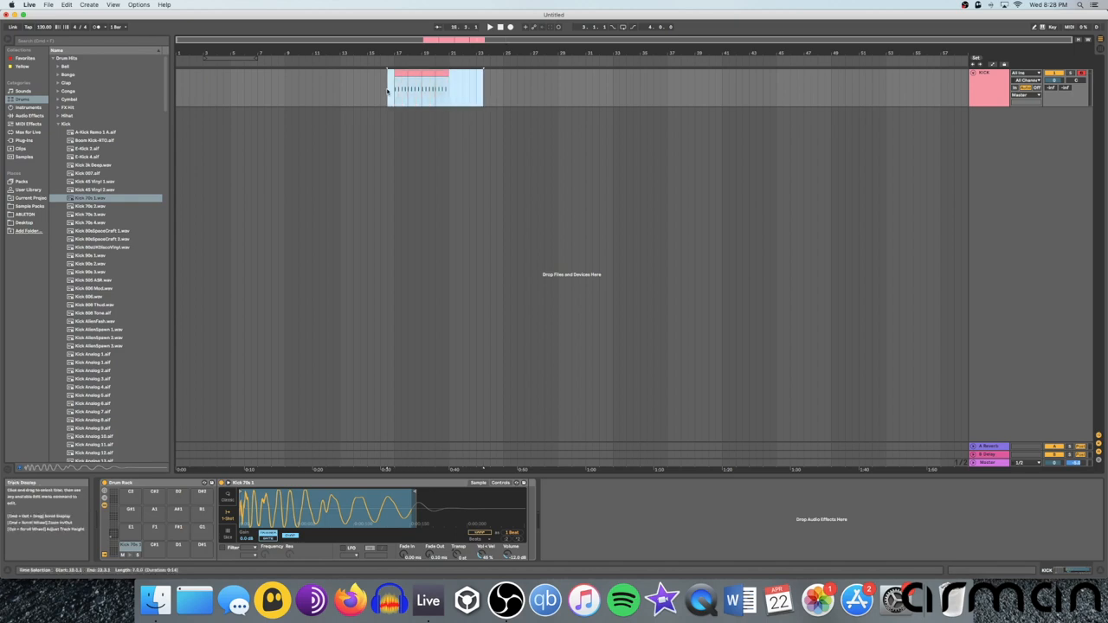
{"action": "left_click_drag", "start_coordinate": [483, 86], "coordinate": [448, 86]}
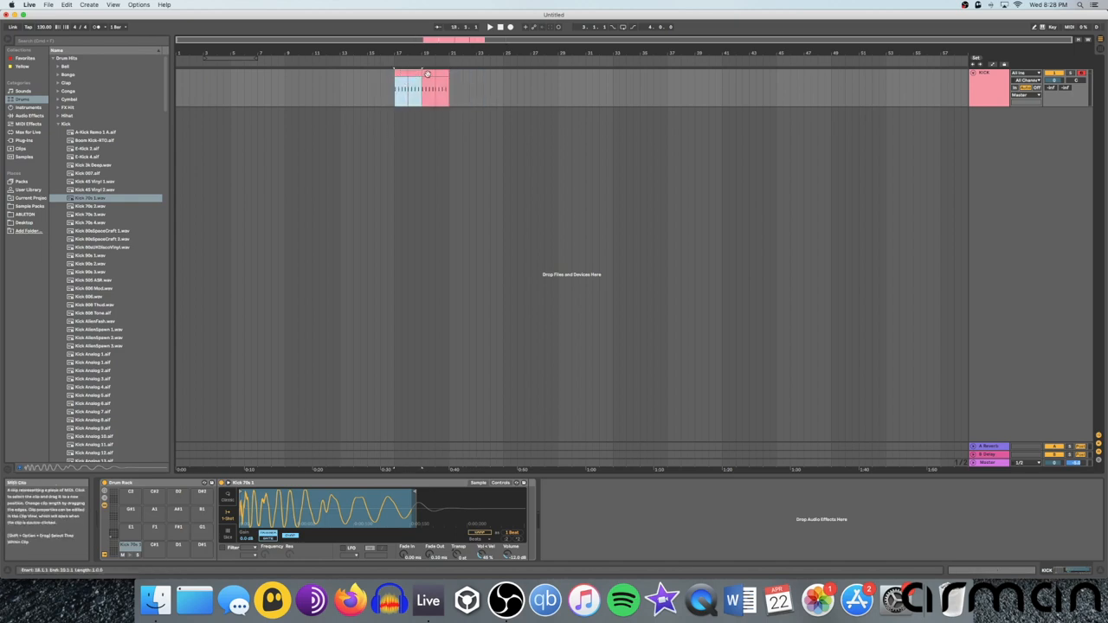
{"action": "left_click", "coordinate": [422, 87]}
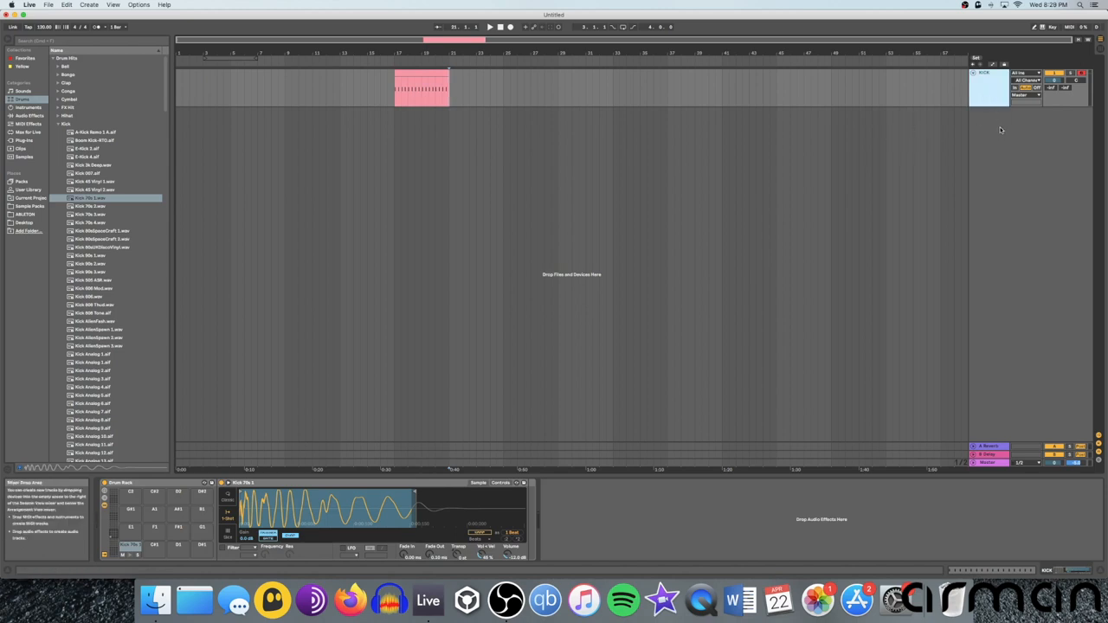
Insert a MIDI track below KICK and load an empty Drum Rack onto it
{"action": "right_click", "coordinate": [1000, 130]}
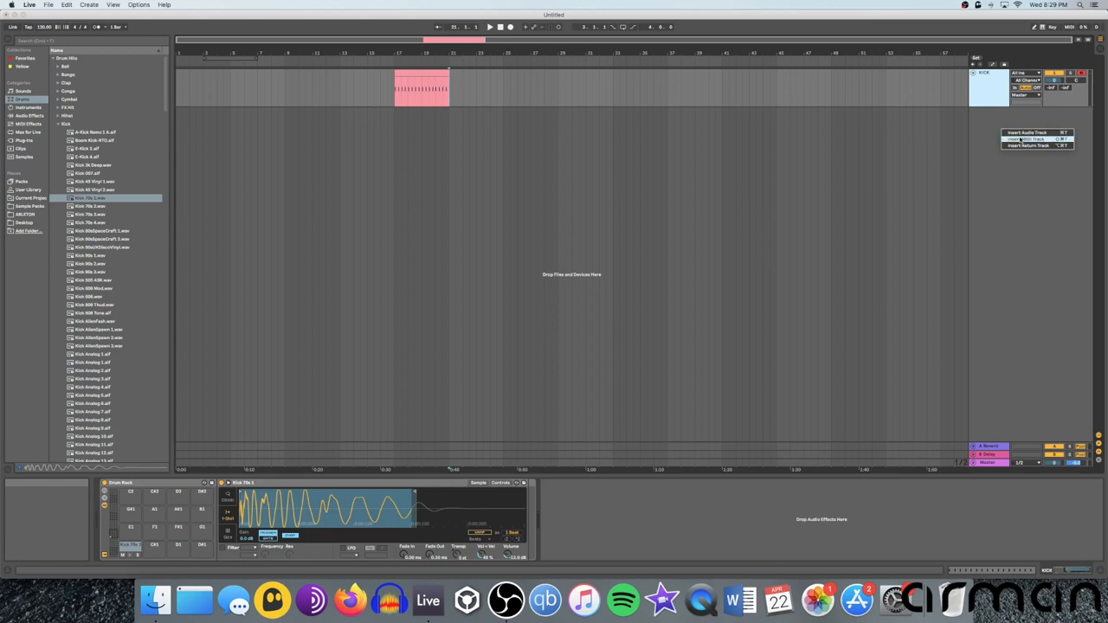
{"action": "left_click", "coordinate": [1025, 139]}
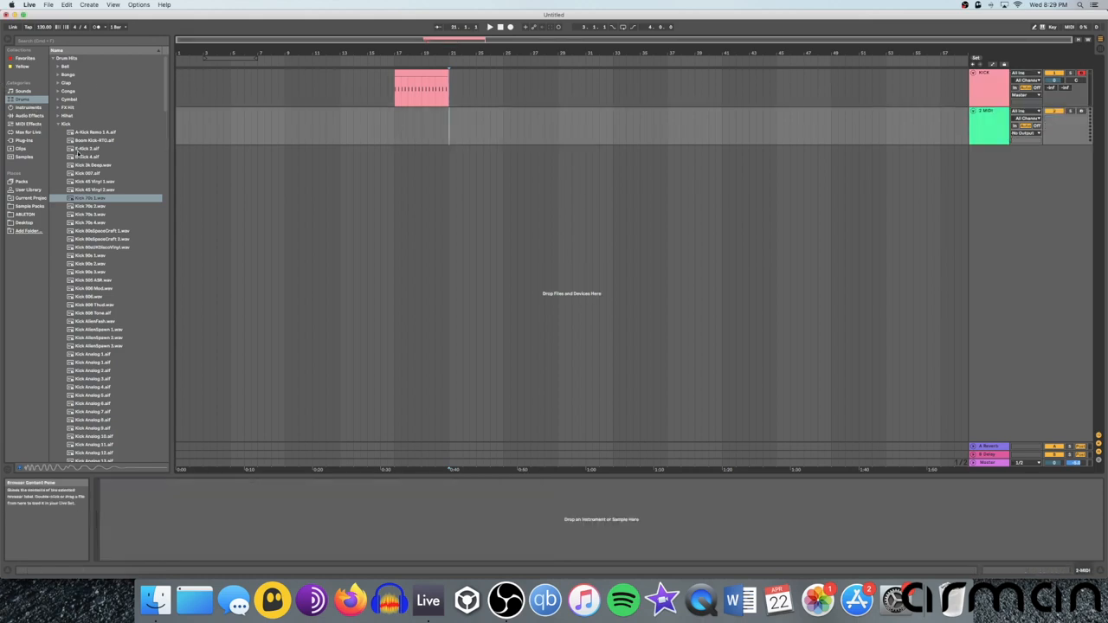
{"action": "left_click", "coordinate": [29, 108]}
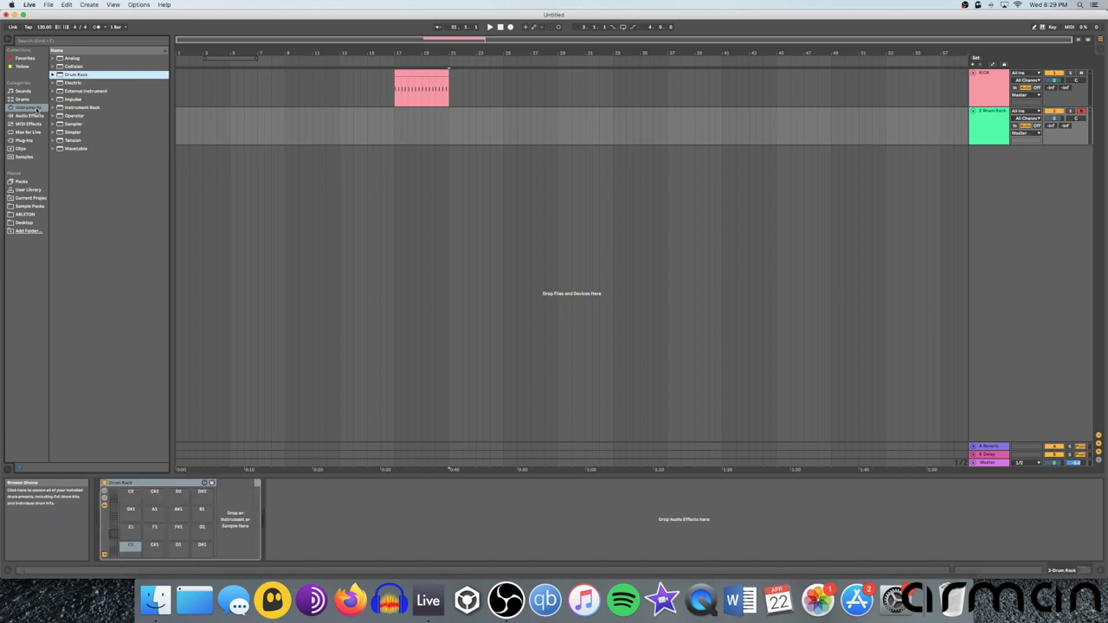
Load a closed hi-hat and Clap Analog 1 onto two Drum Rack pads, then audition
{"action": "left_click", "coordinate": [23, 98]}
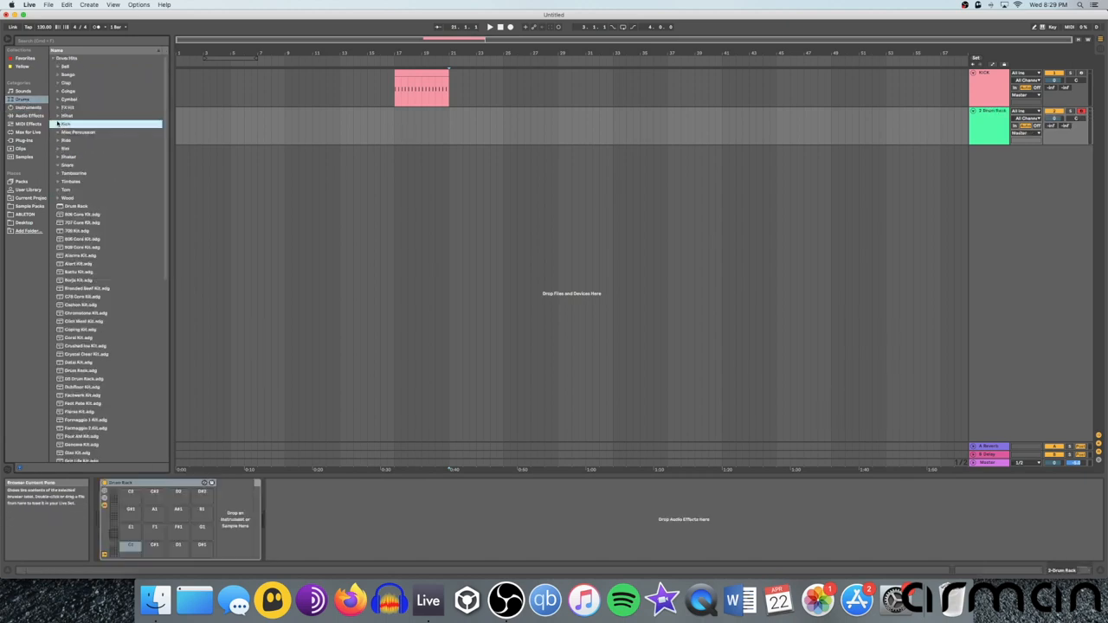
{"action": "left_click", "coordinate": [67, 115]}
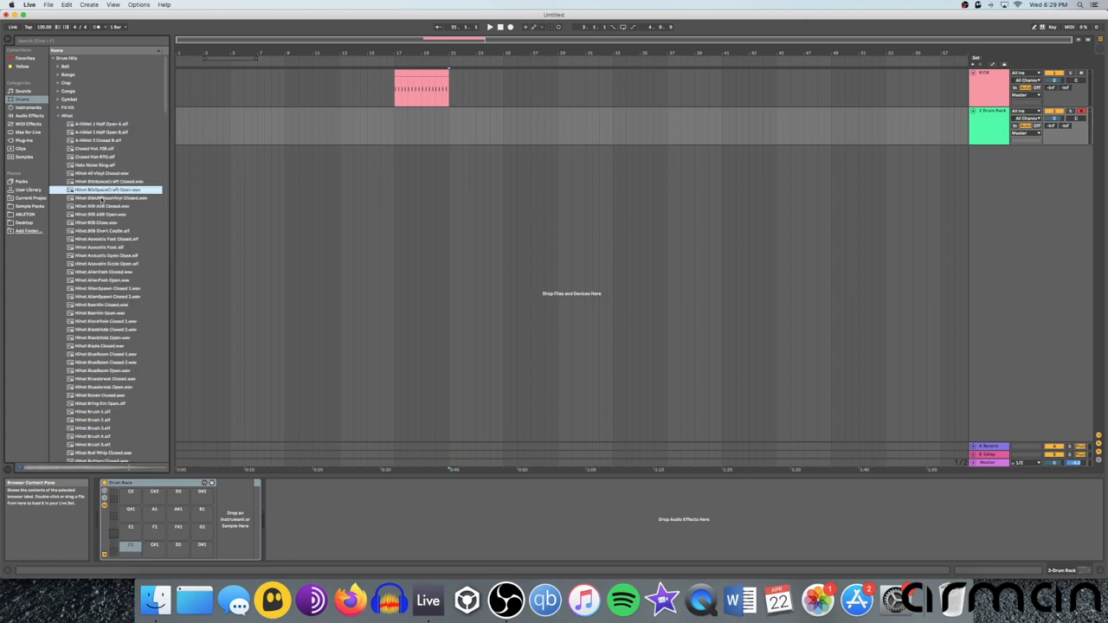
{"action": "left_click", "coordinate": [111, 197]}
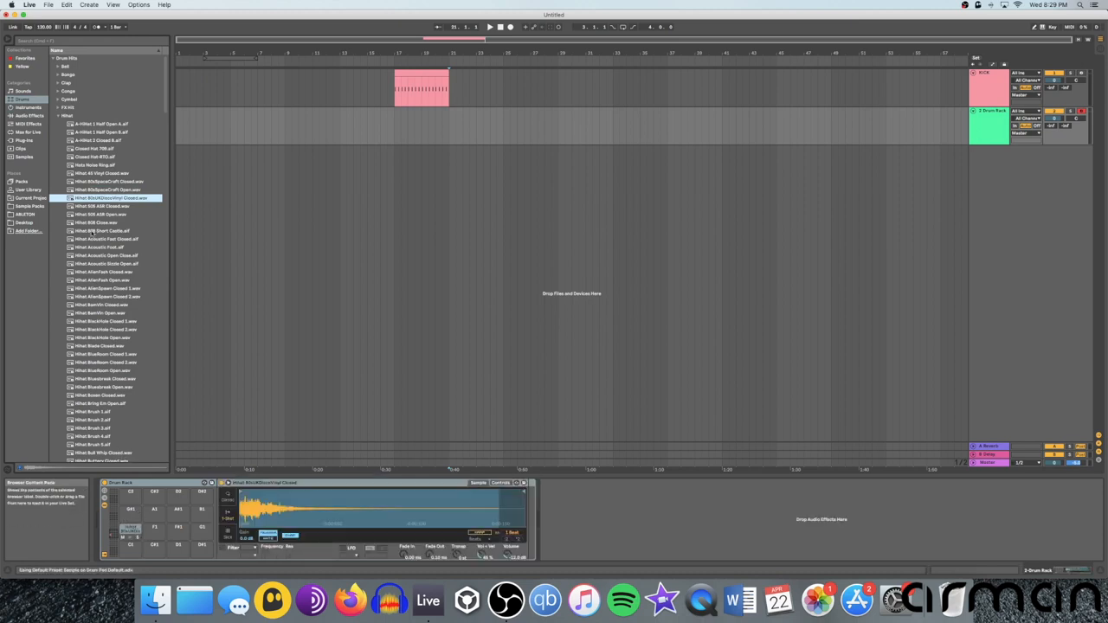
{"action": "left_click", "coordinate": [58, 116]}
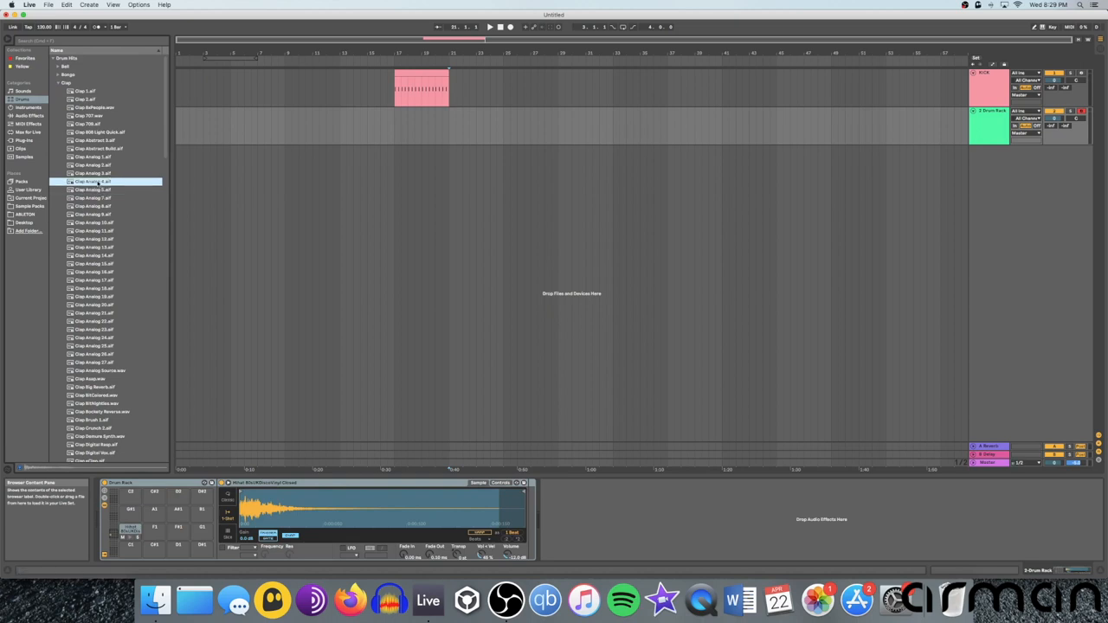
{"action": "left_click", "coordinate": [96, 223]}
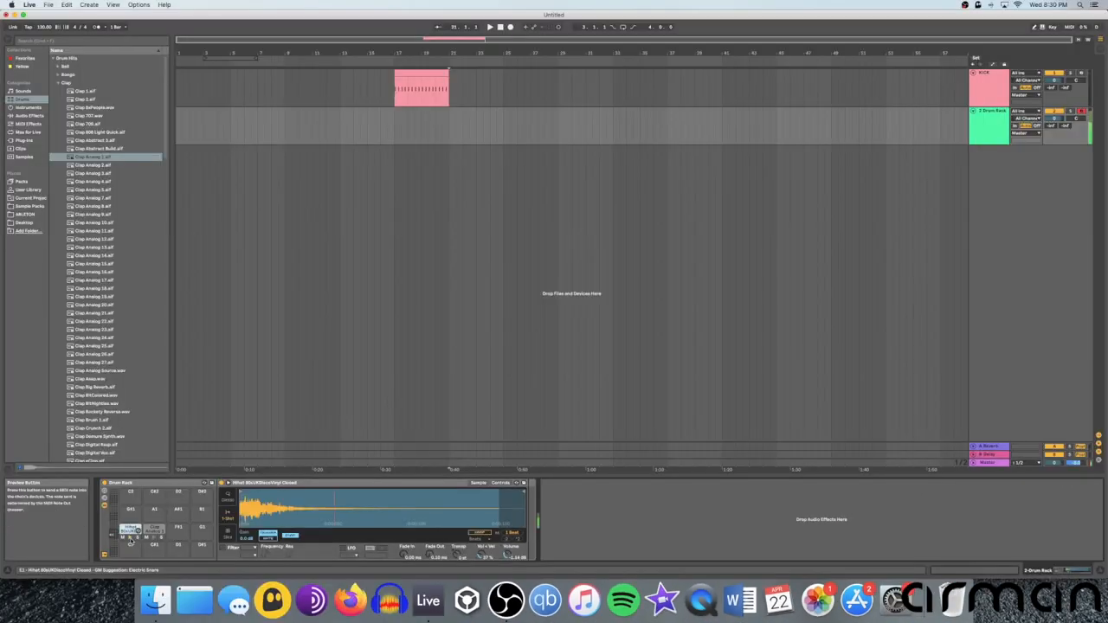
{"action": "left_click", "coordinate": [154, 532]}
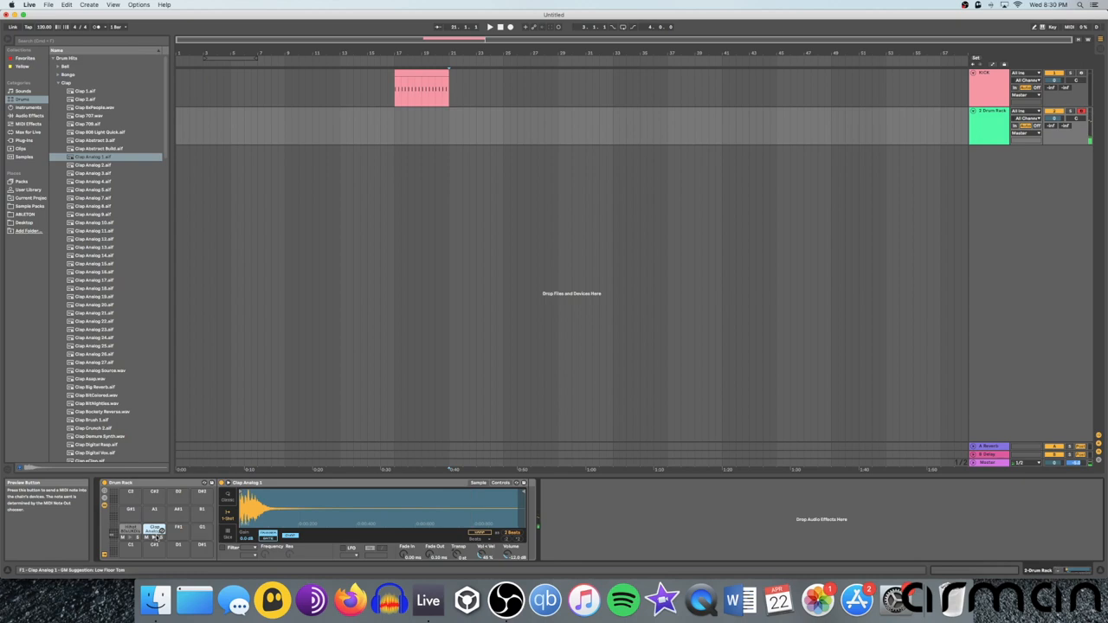
Reselect the hi-hat pad and show the Audio Effects category in the browser
{"action": "left_click", "coordinate": [29, 108]}
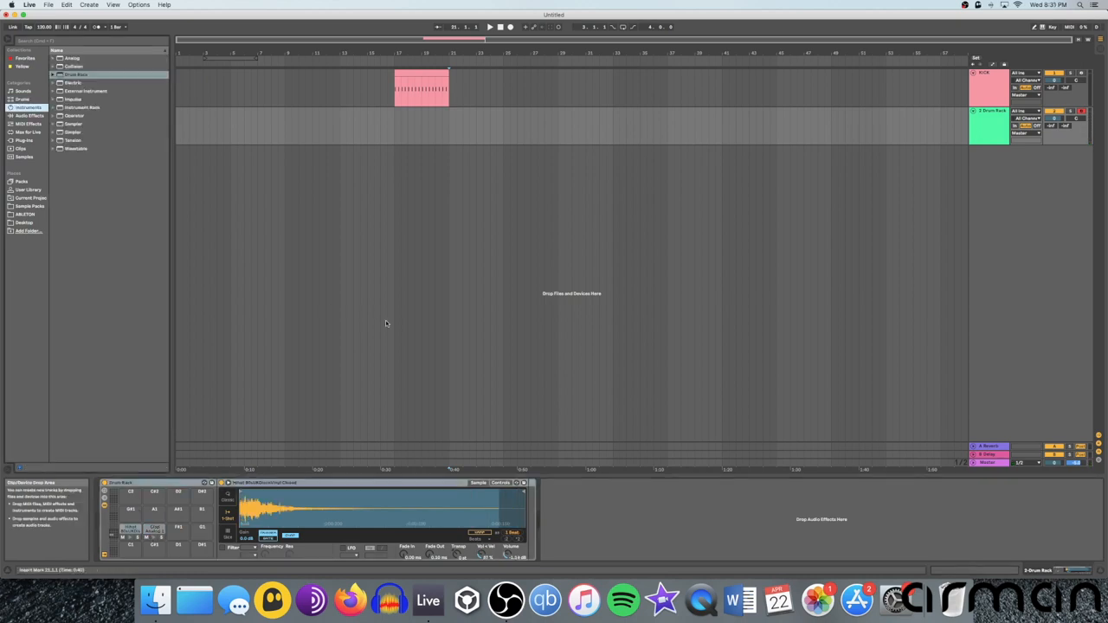
{"action": "left_click", "coordinate": [30, 115]}
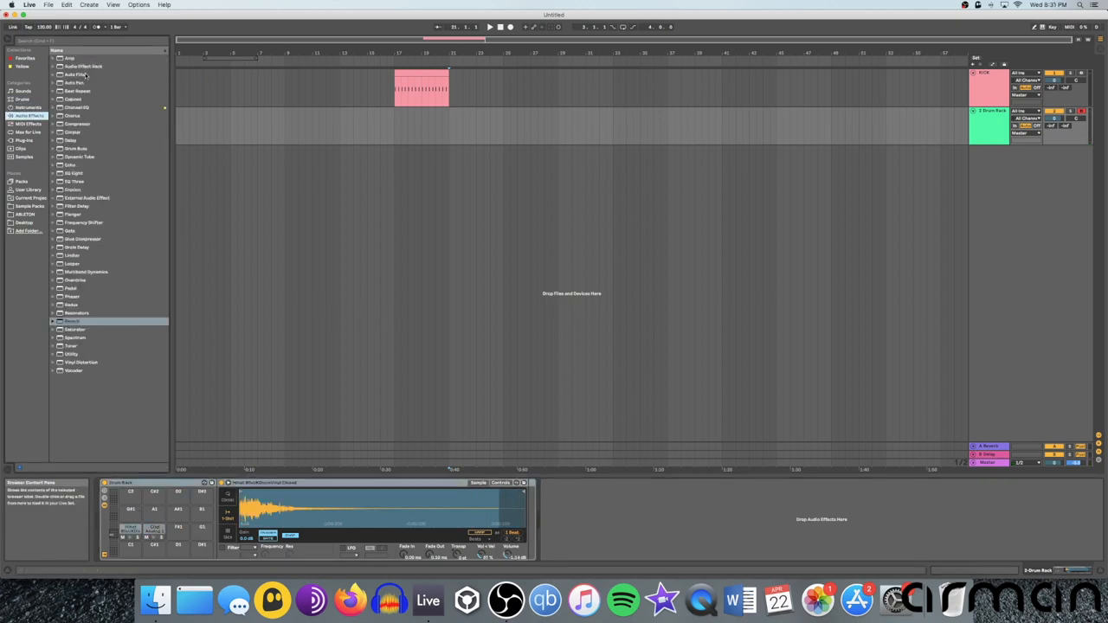
{"action": "left_click", "coordinate": [74, 321]}
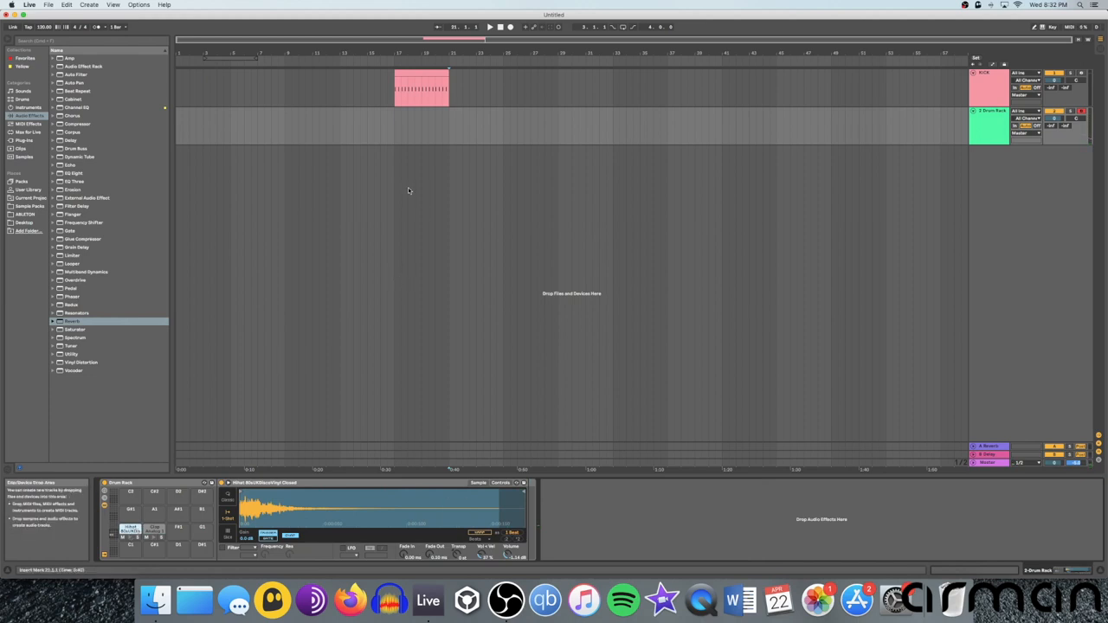
Insert an empty MIDI clip at bar 17 on the Drum Rack track and select that track
{"action": "left_click", "coordinate": [399, 113]}
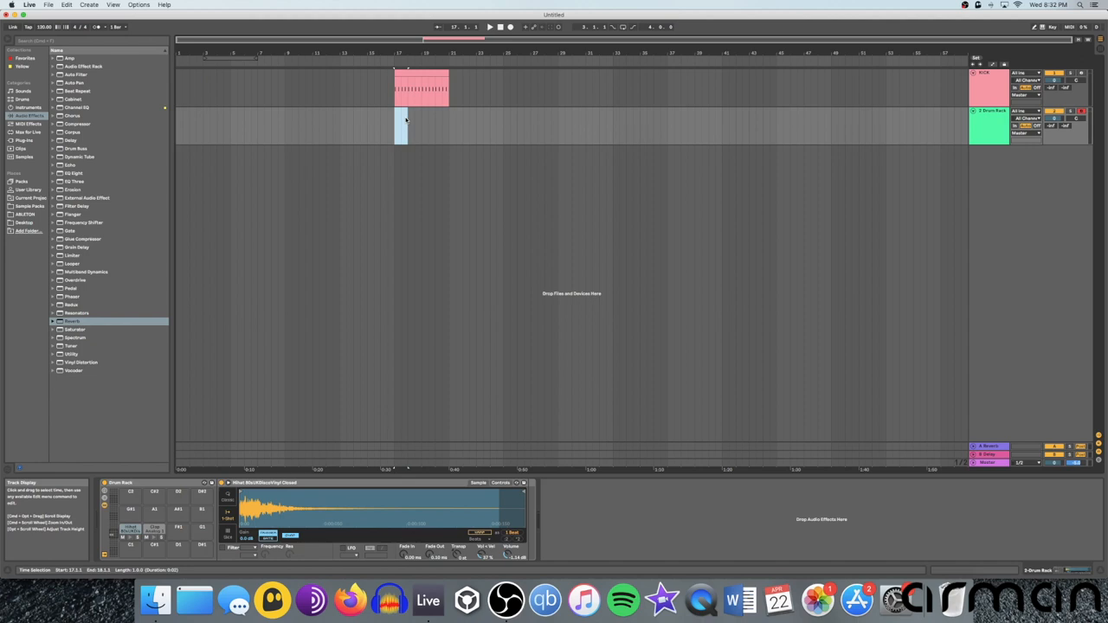
{"action": "double_click", "coordinate": [399, 117]}
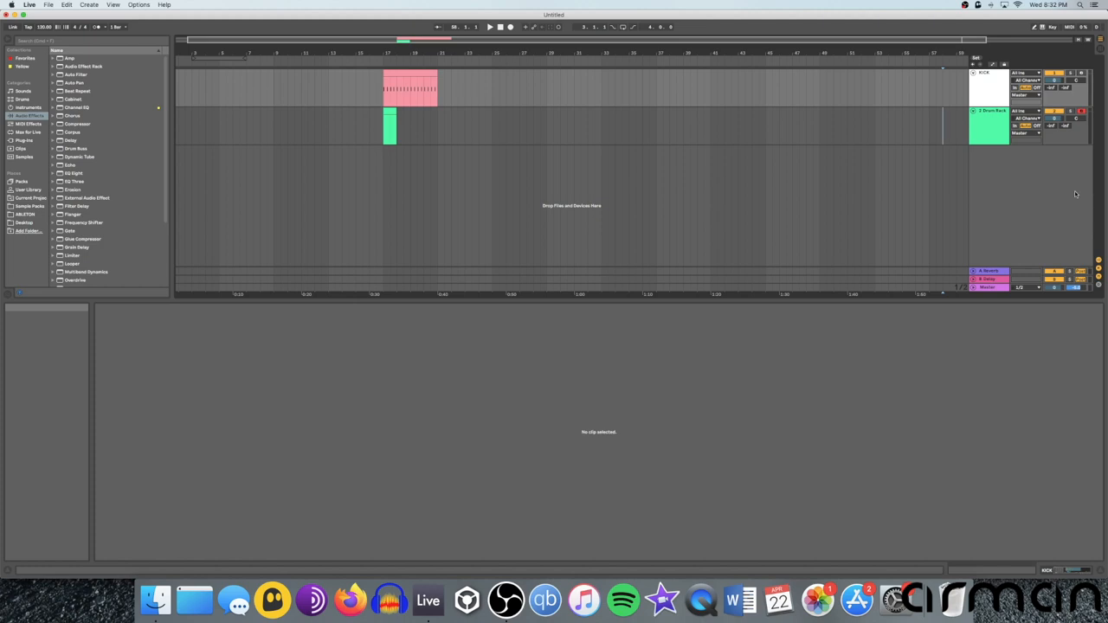
{"action": "mouse_move", "coordinate": [987, 95]}
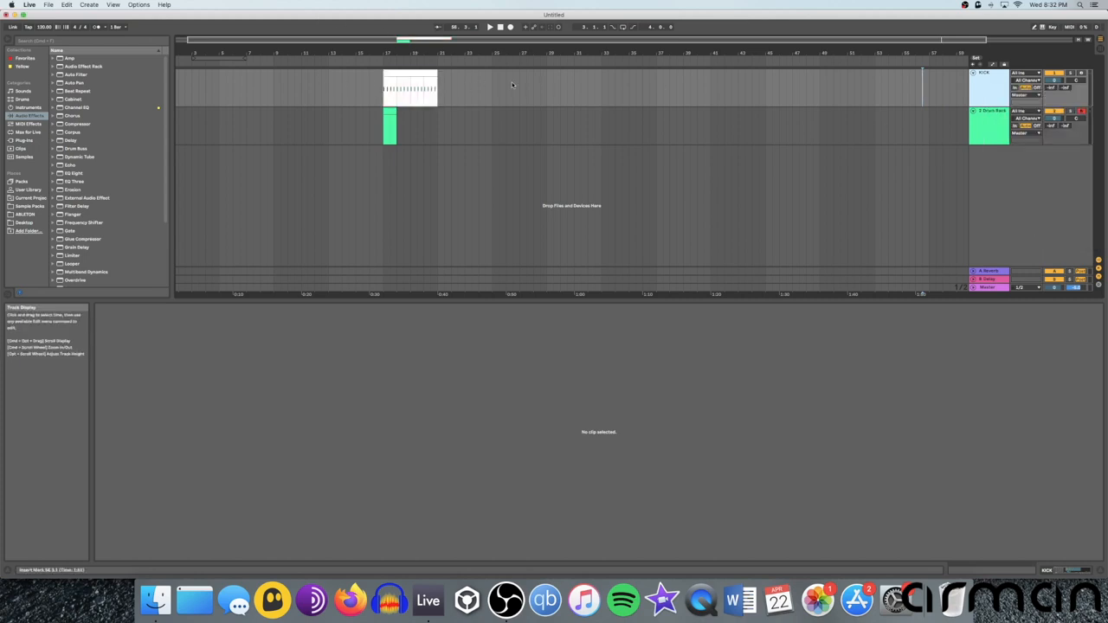
{"action": "mouse_move", "coordinate": [601, 94]}
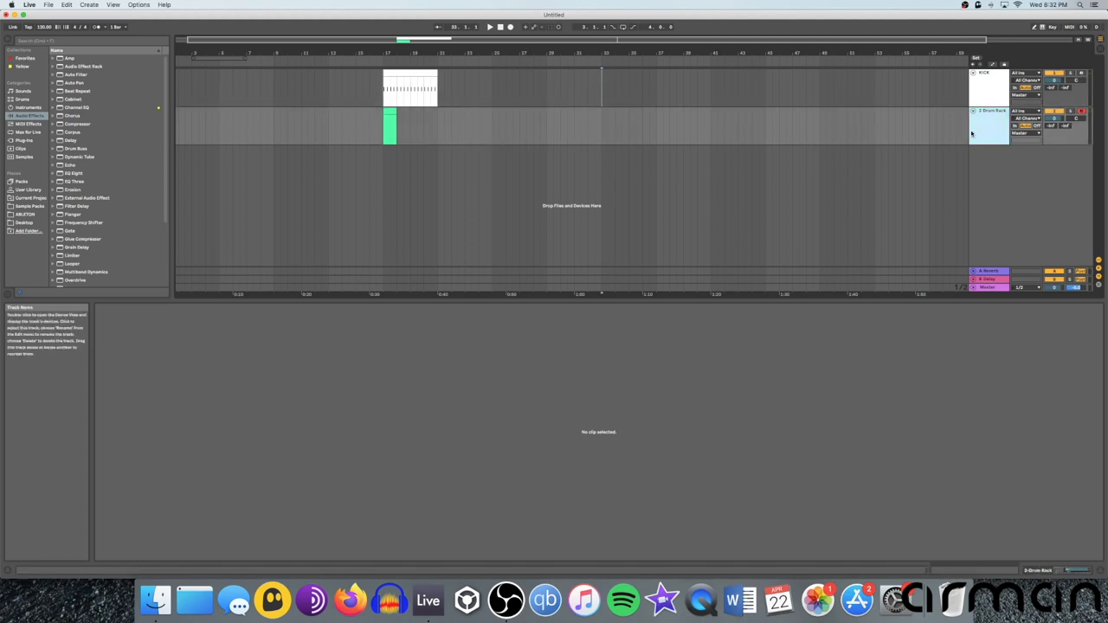
{"action": "left_click", "coordinate": [989, 126]}
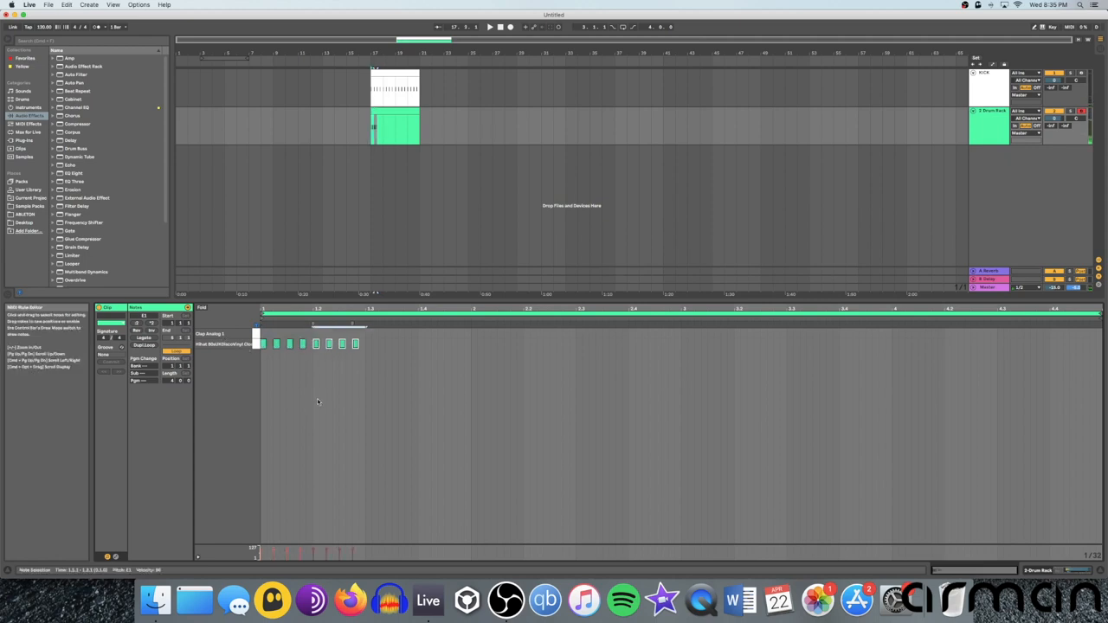
Draw closed hi-hats on every eighth note and claps on beats two and four
{"action": "left_click", "coordinate": [318, 400]}
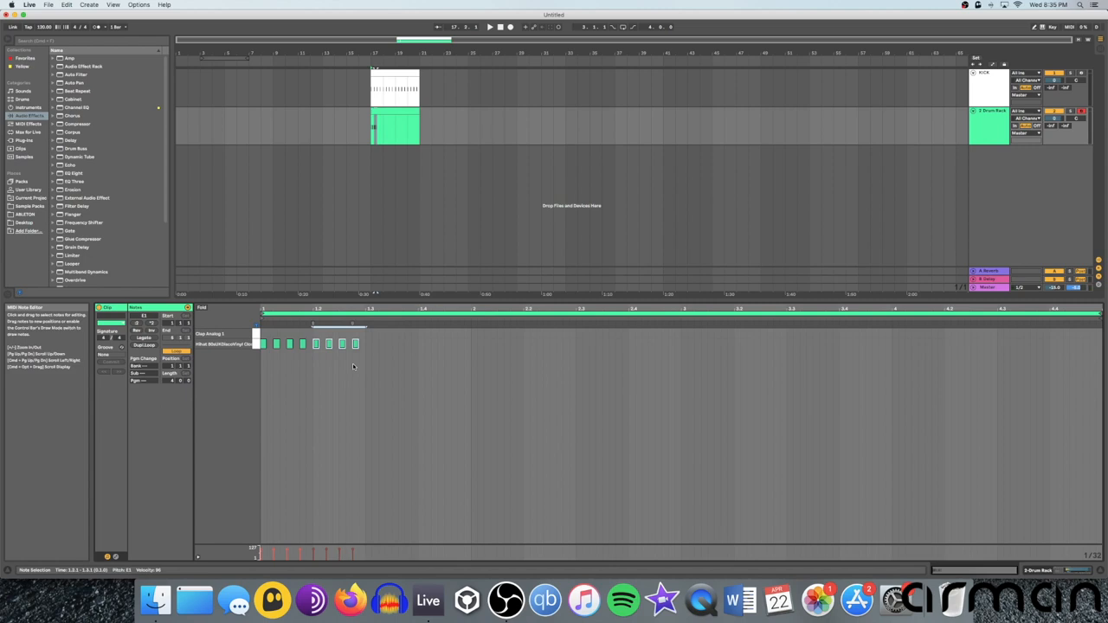
{"action": "mouse_move", "coordinate": [344, 363]}
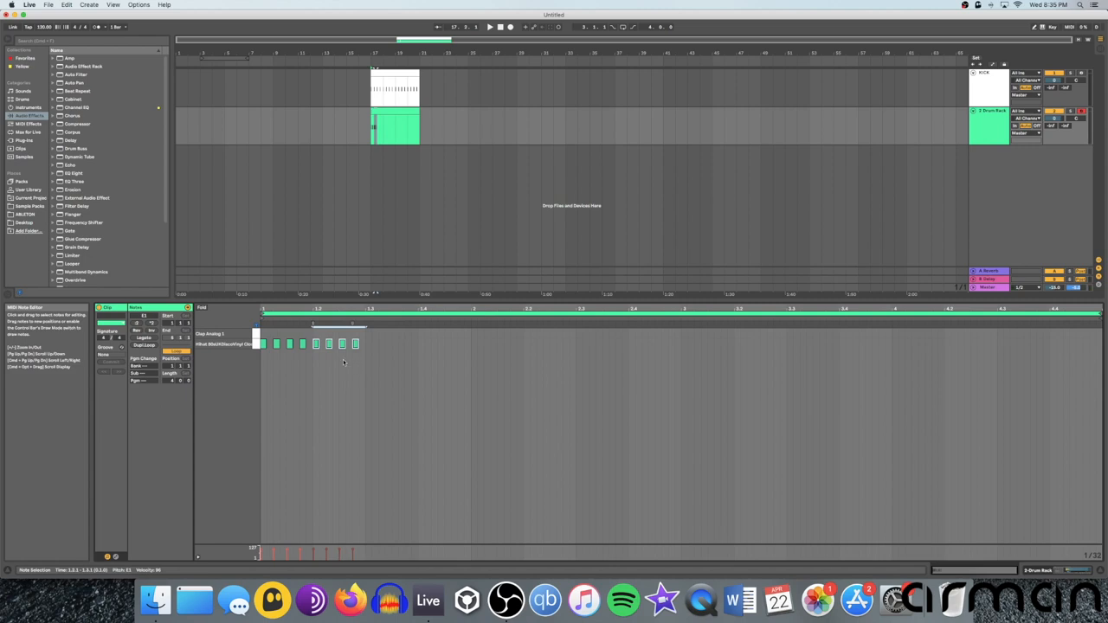
{"action": "left_click_drag", "start_coordinate": [333, 344], "coordinate": [359, 351]}
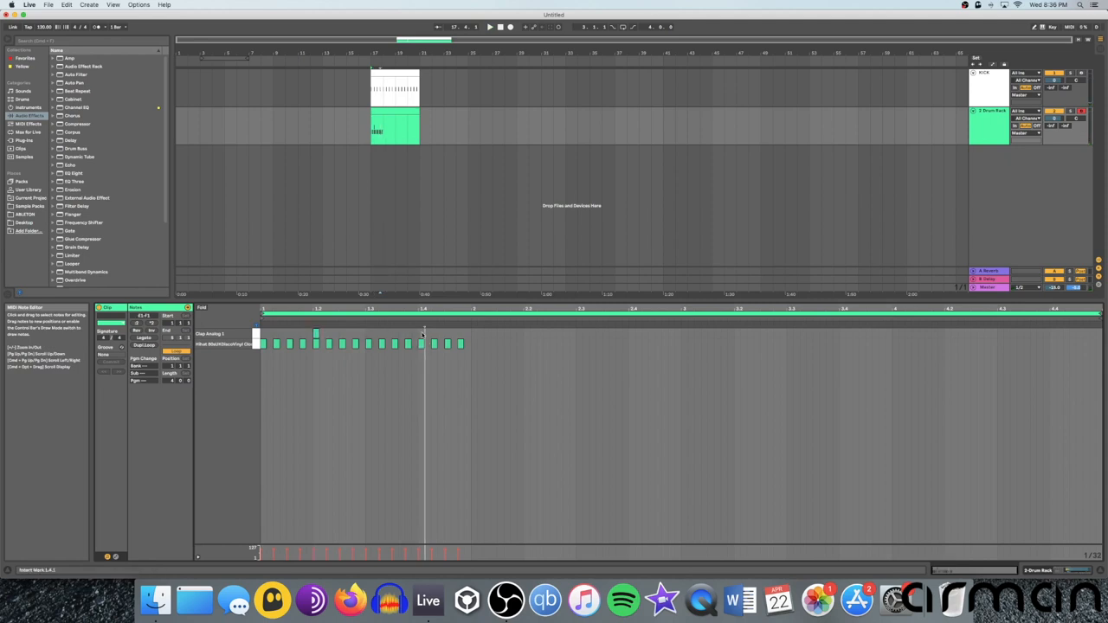
{"action": "left_click", "coordinate": [422, 333]}
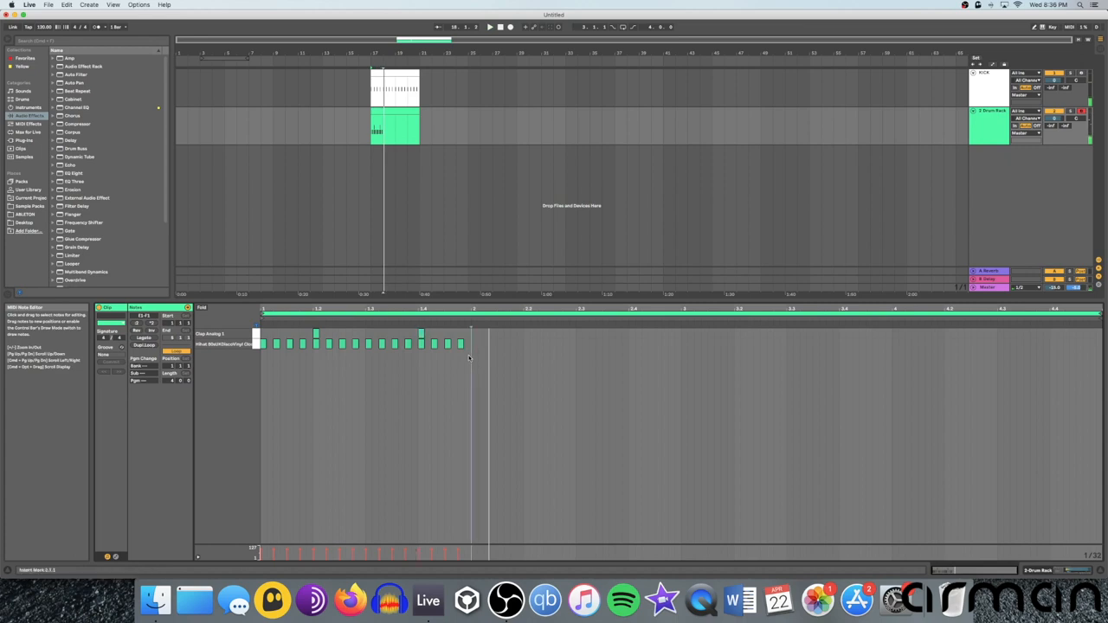
{"action": "left_click_drag", "start_coordinate": [303, 324], "coordinate": [472, 359]}
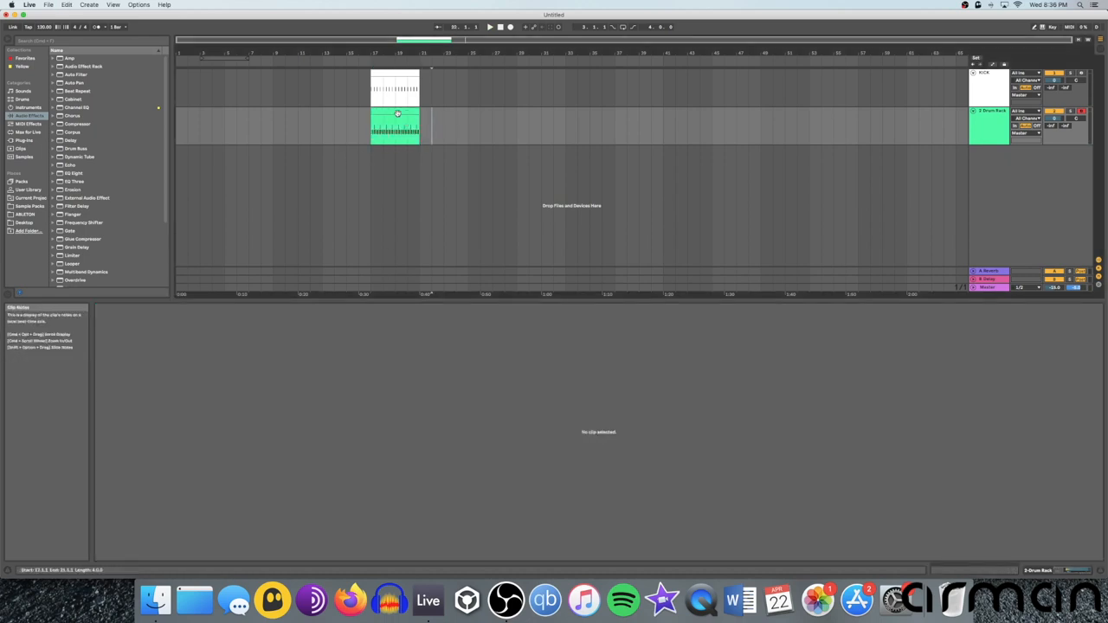
Close the clip editor to reveal the Drum Rack's hi-hat and clap pads
{"action": "double_click", "coordinate": [395, 126]}
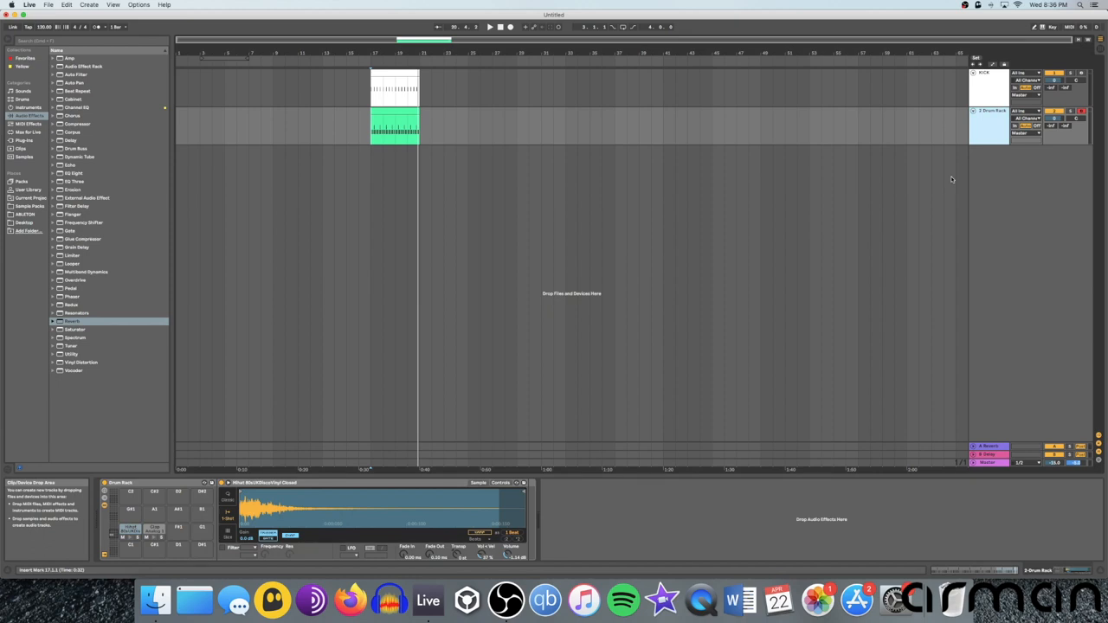
{"action": "mouse_move", "coordinate": [939, 181]}
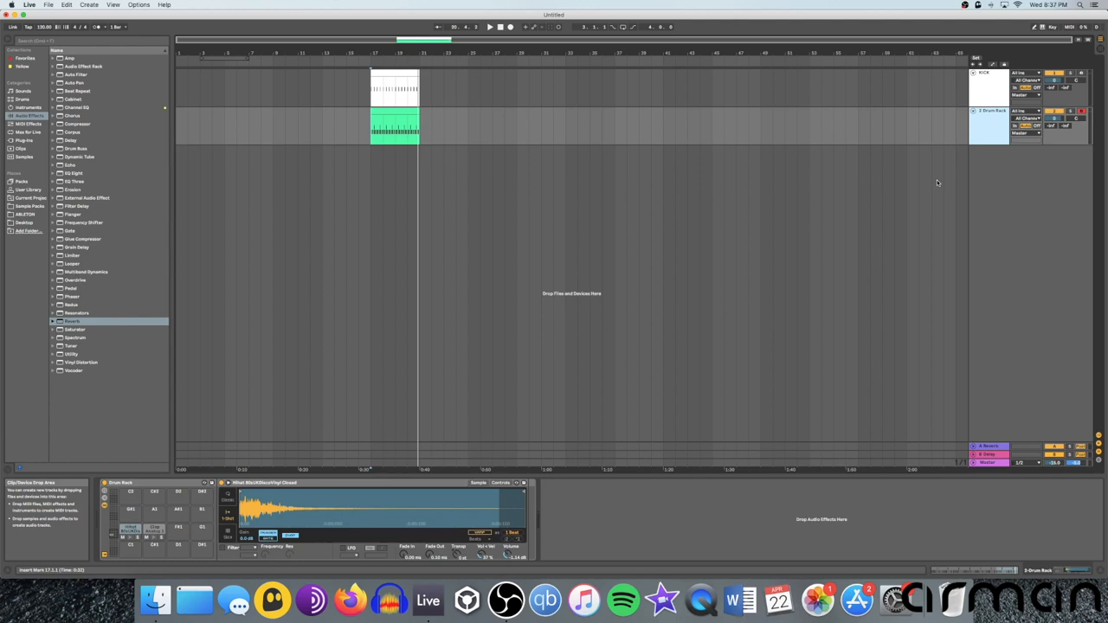
{"action": "mouse_move", "coordinate": [983, 177]}
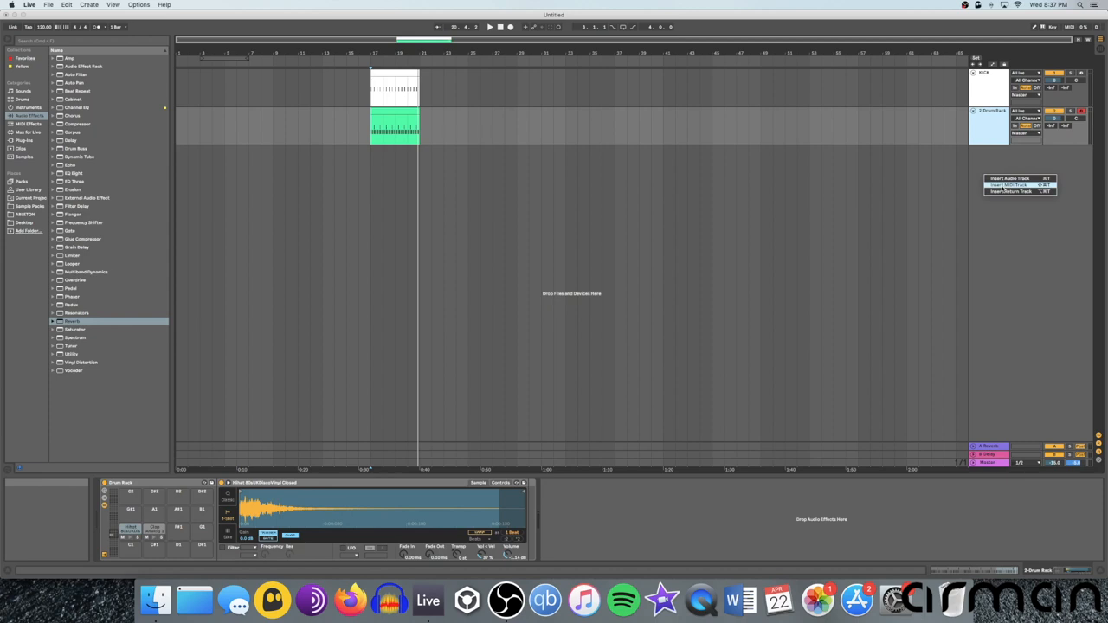
{"action": "mouse_move", "coordinate": [1008, 185]}
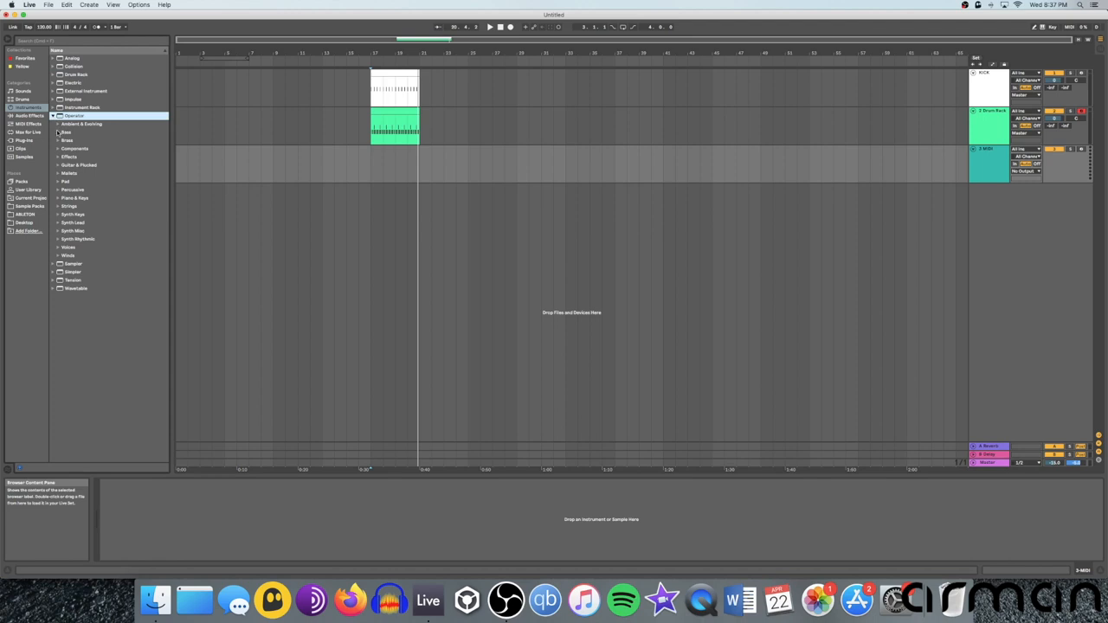
Expand the Operator Bass presets folder and audition several bass sounds
{"action": "left_click", "coordinate": [58, 132]}
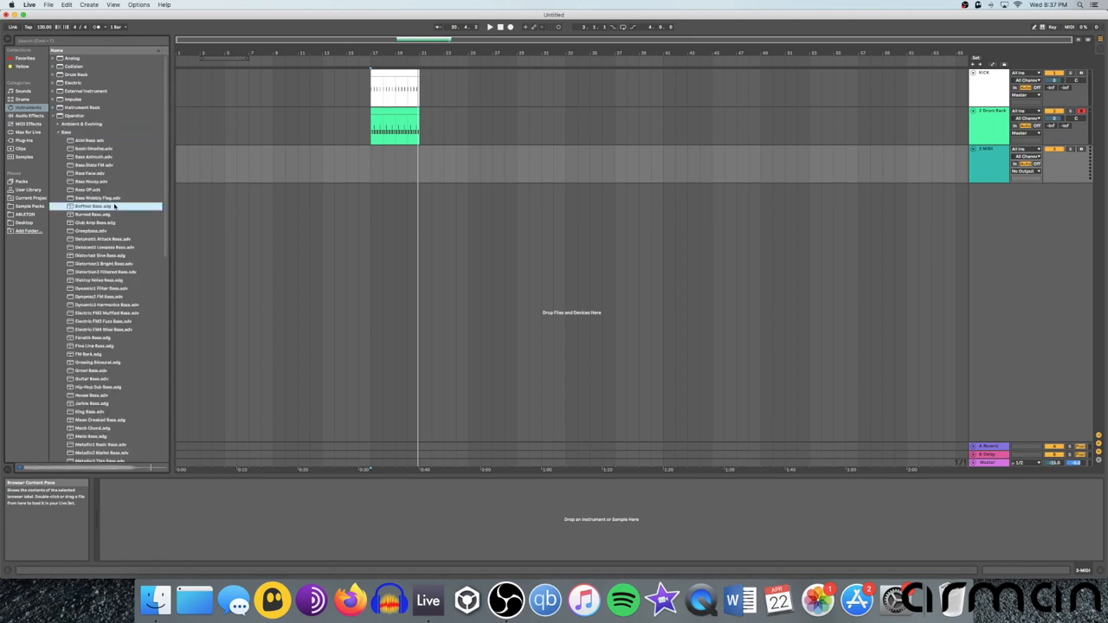
{"action": "left_click", "coordinate": [91, 230]}
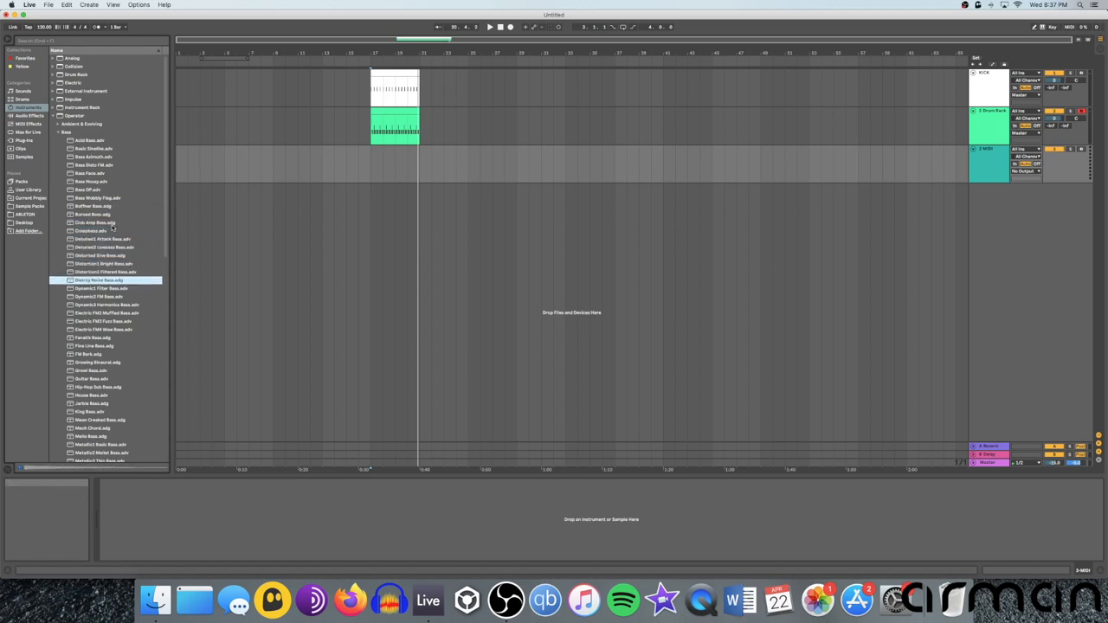
{"action": "left_click", "coordinate": [99, 304]}
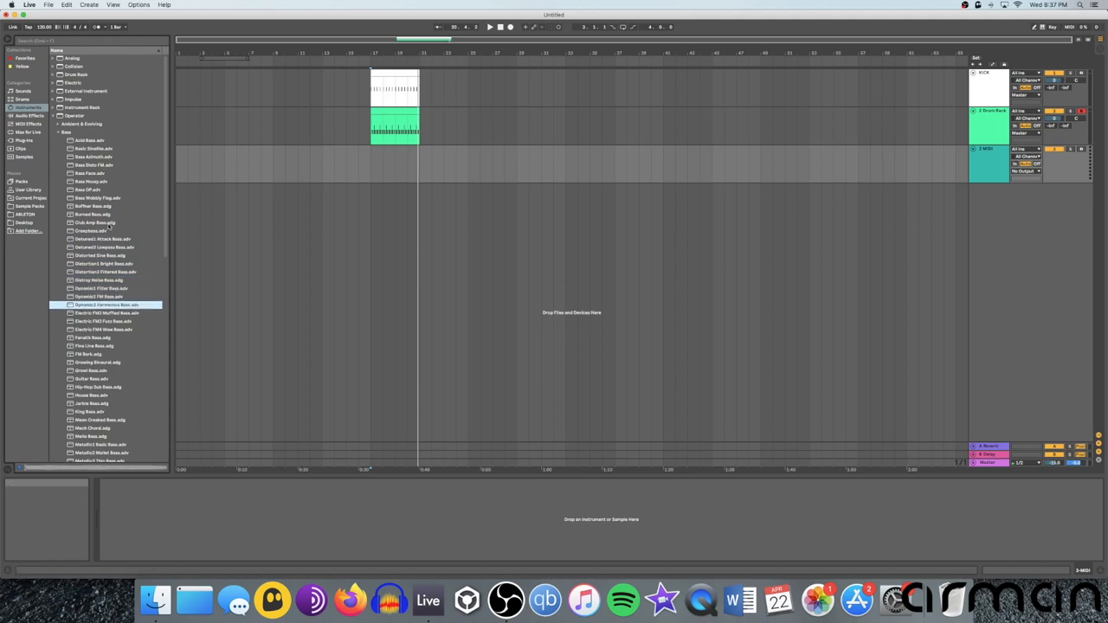
{"action": "left_click", "coordinate": [104, 330]}
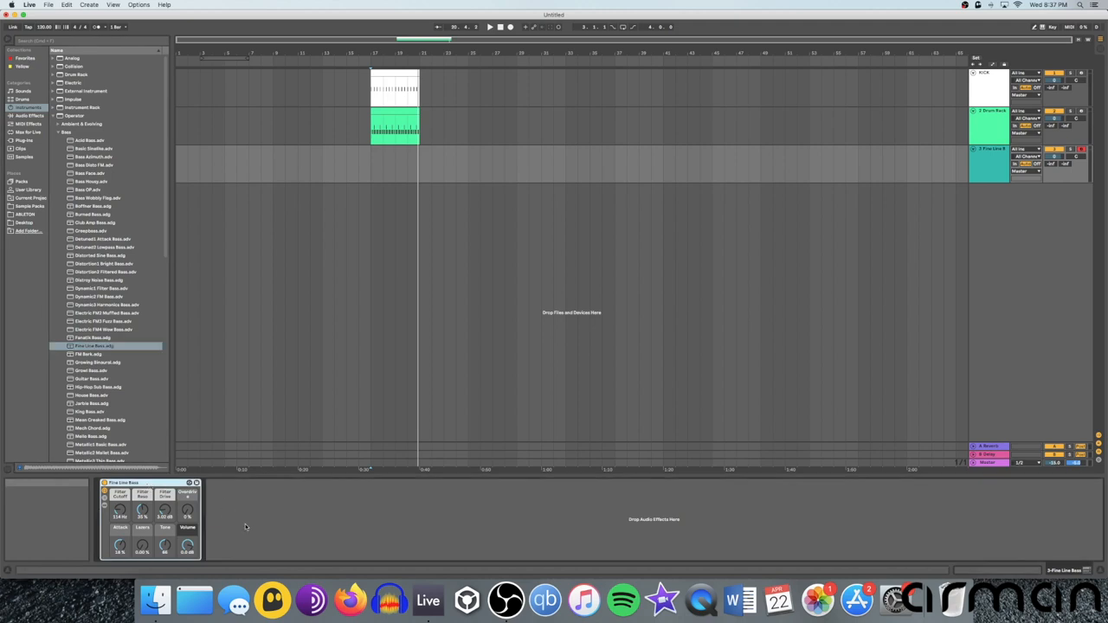
{"action": "mouse_move", "coordinate": [814, 298]}
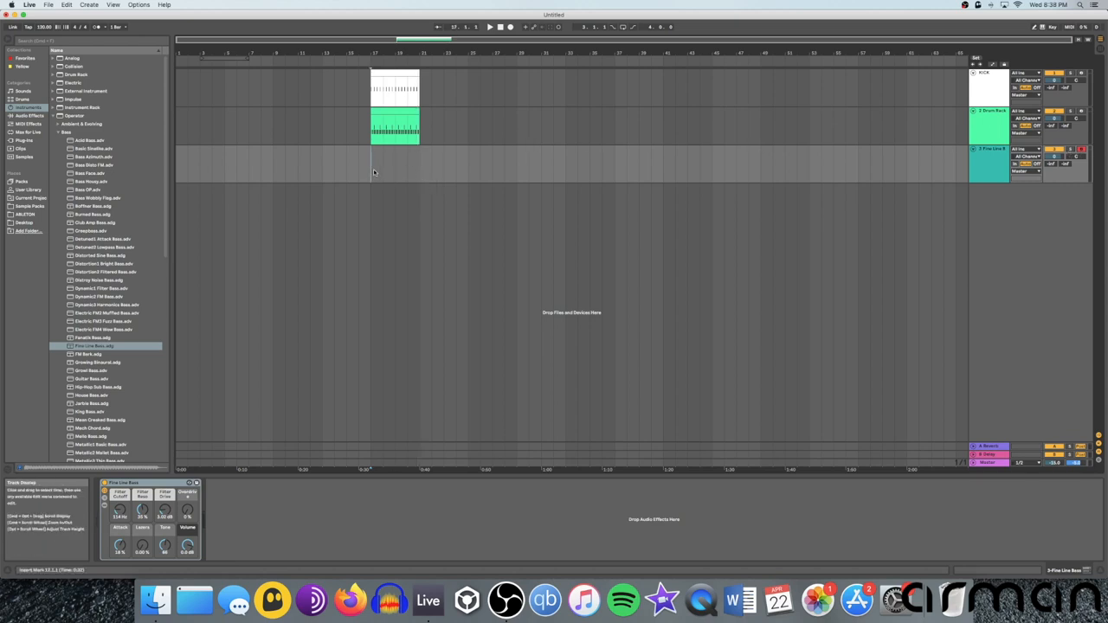
{"action": "mouse_move", "coordinate": [160, 123]}
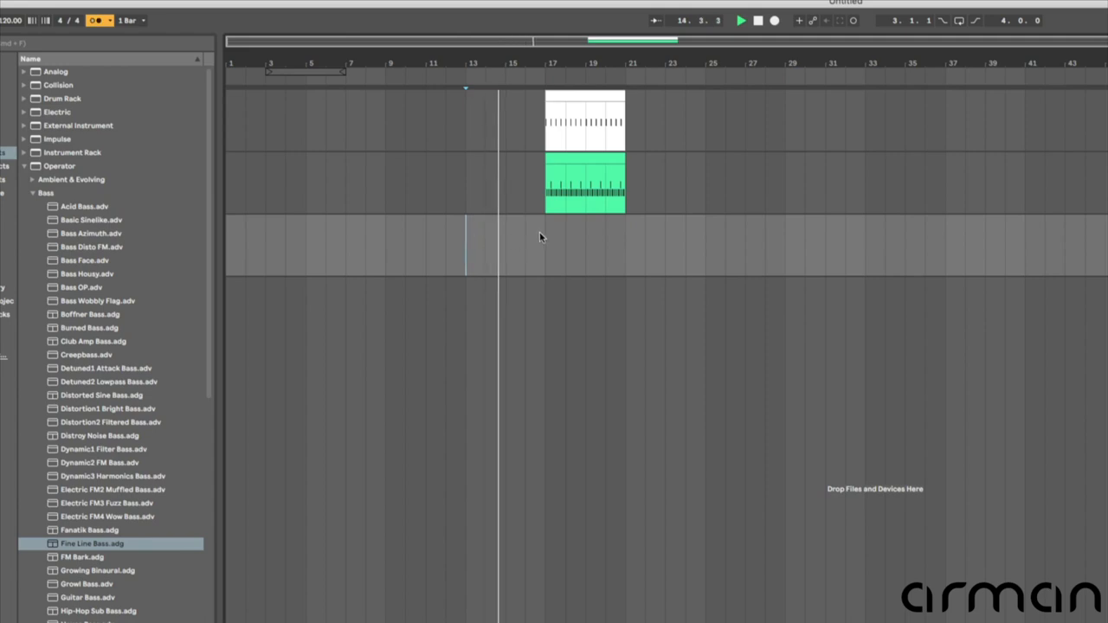
Place the insert point on the Fine Line Bass track
{"action": "left_click", "coordinate": [543, 238]}
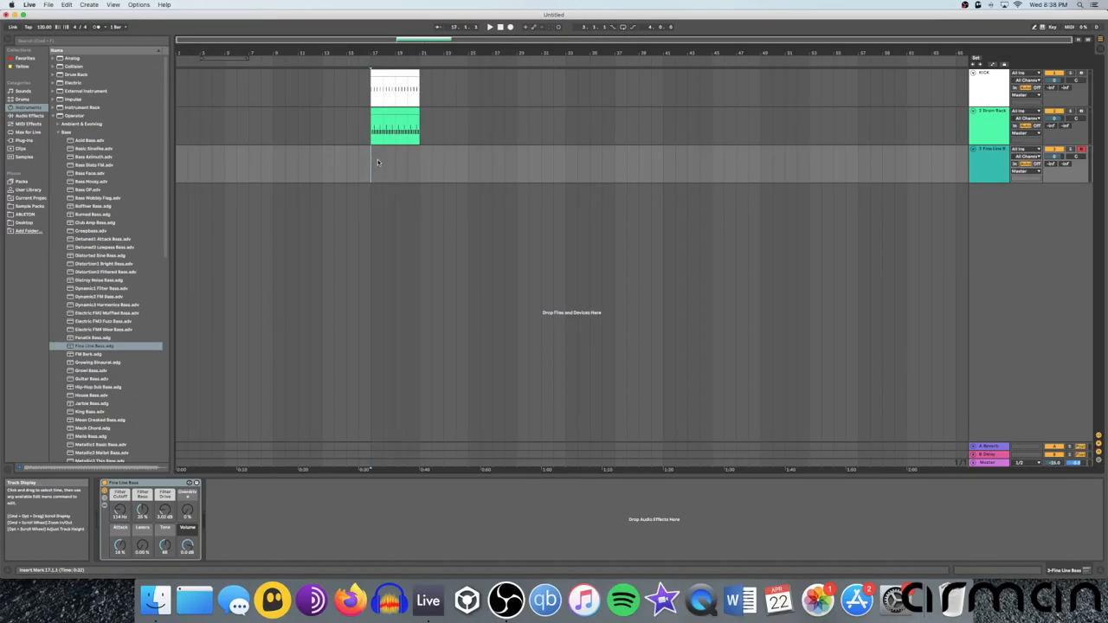
{"action": "mouse_move", "coordinate": [497, 62]}
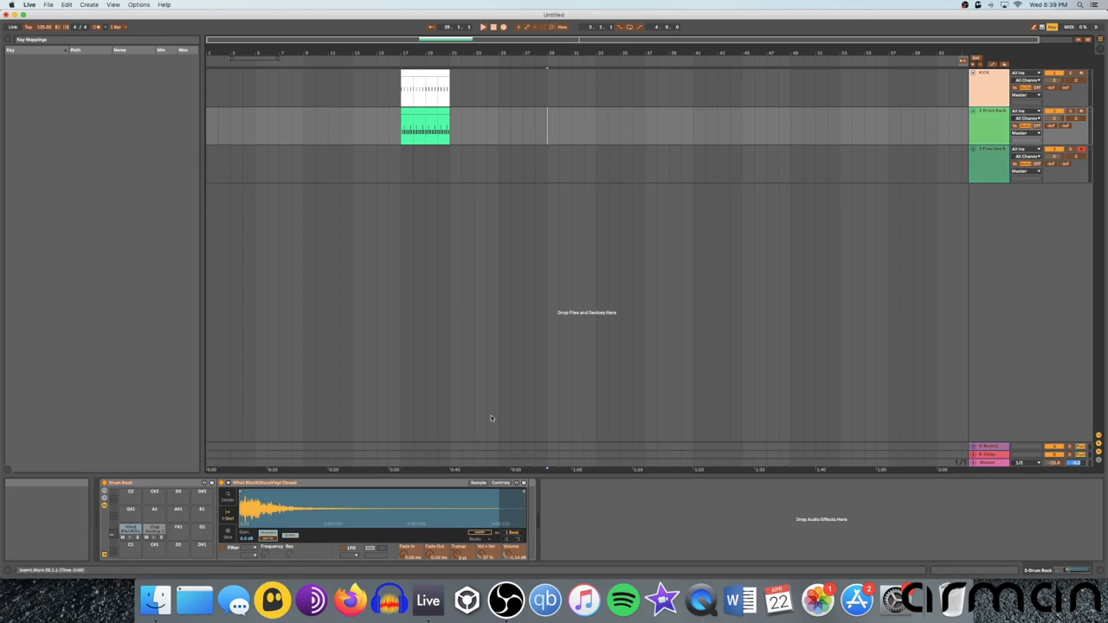
{"action": "mouse_move", "coordinate": [498, 102]}
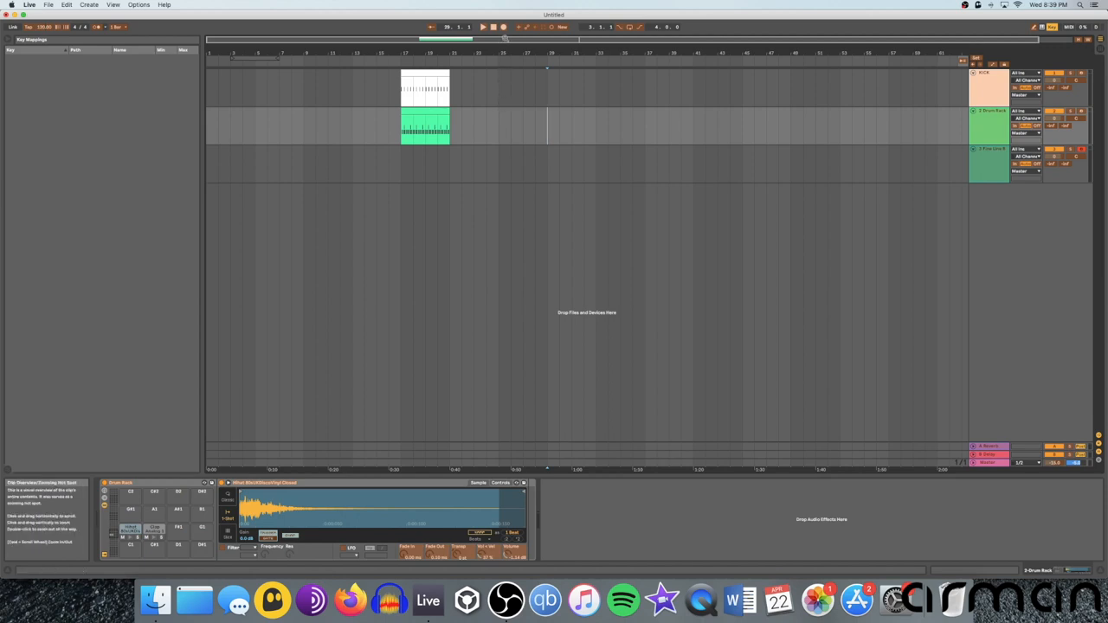
{"action": "mouse_move", "coordinate": [505, 27]}
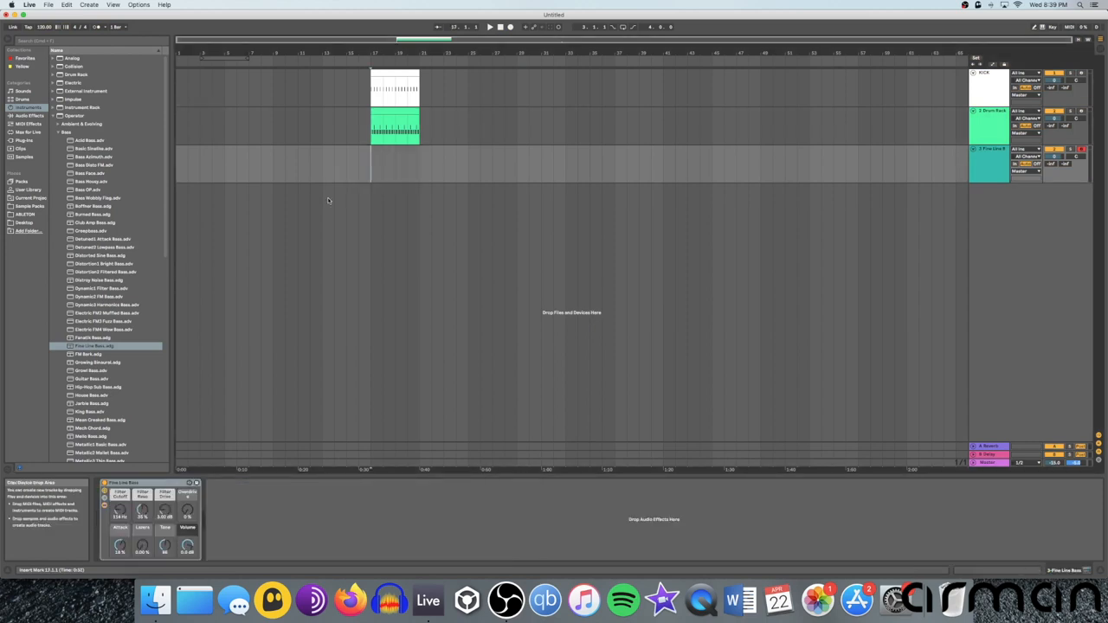
Insert an empty one-bar MIDI clip at bar 17 on the Fine Line Bass track
{"action": "left_click", "coordinate": [489, 27]}
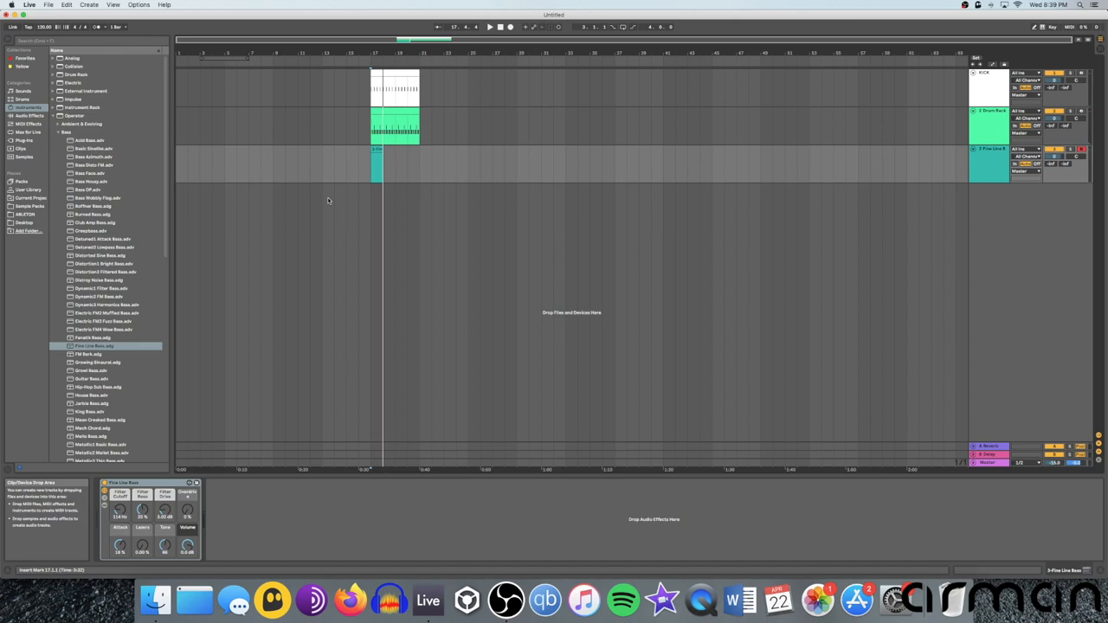
{"action": "left_click", "coordinate": [375, 164]}
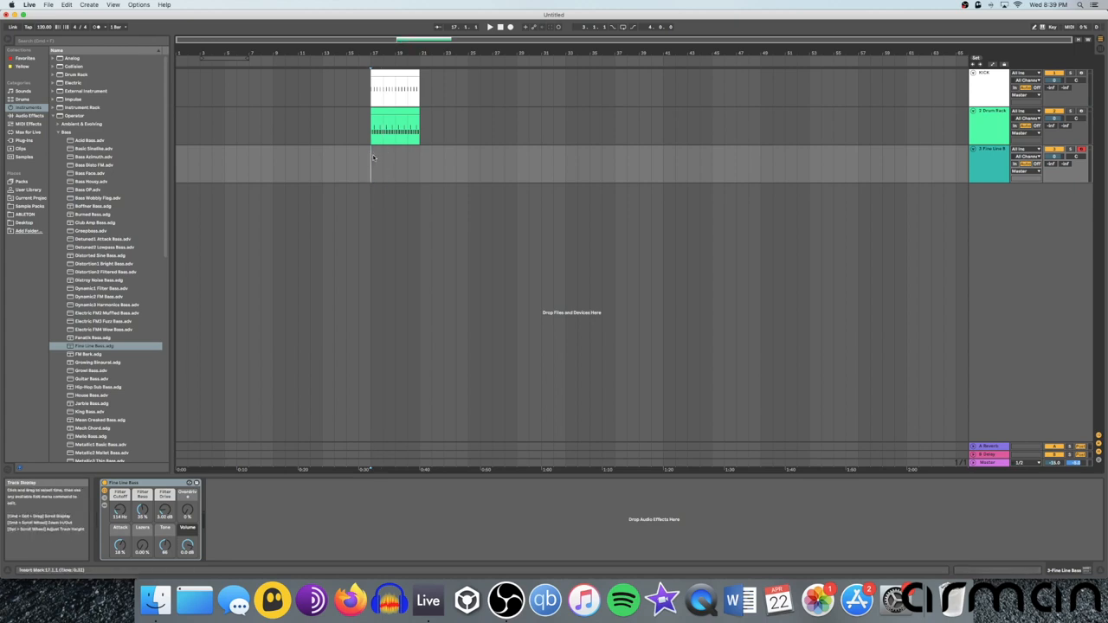
{"action": "left_click", "coordinate": [382, 165]}
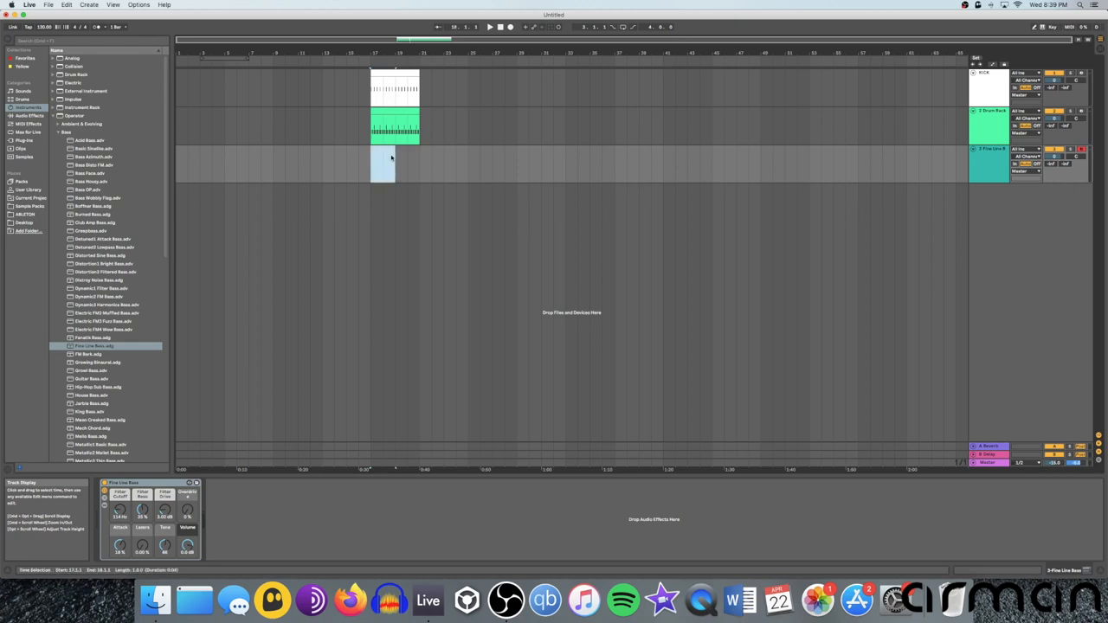
{"action": "double_click", "coordinate": [382, 160]}
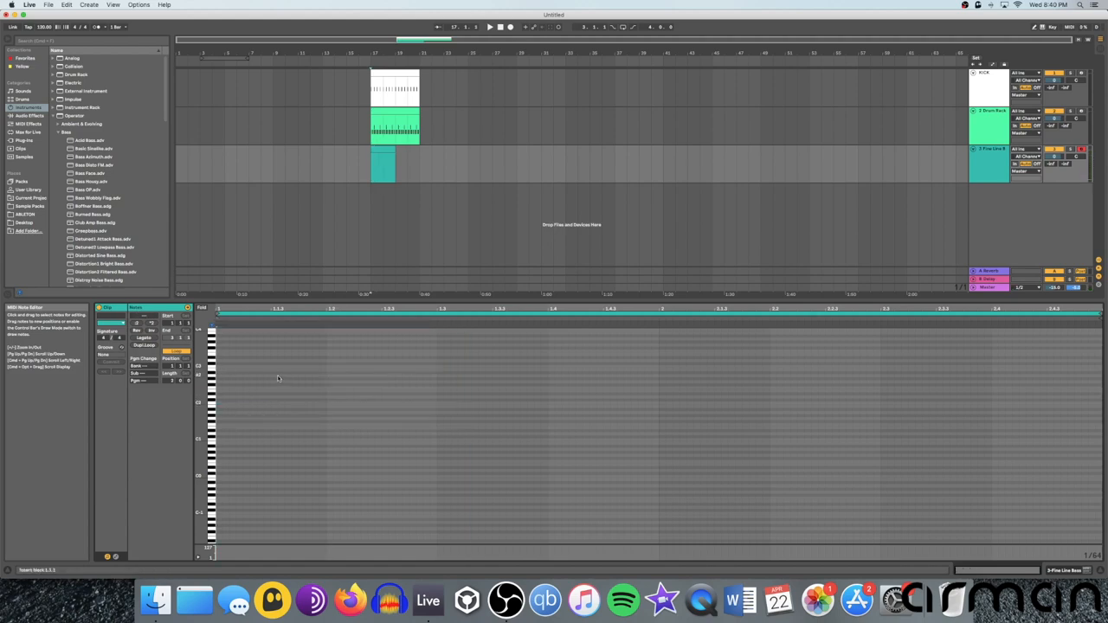
{"action": "mouse_move", "coordinate": [502, 372]}
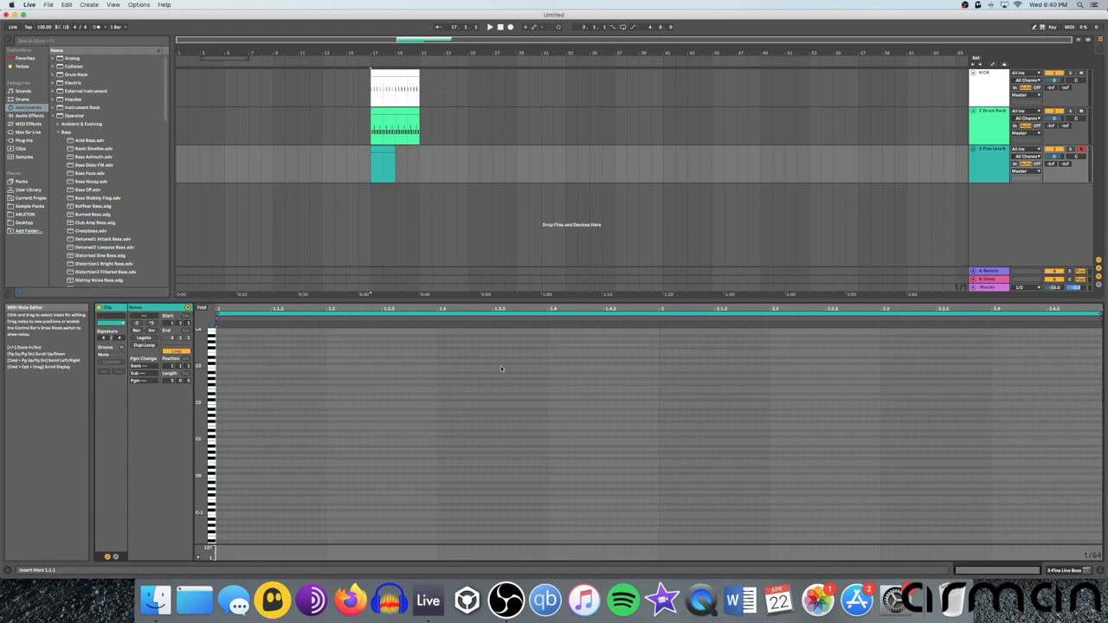
{"action": "left_click", "coordinate": [93, 347]}
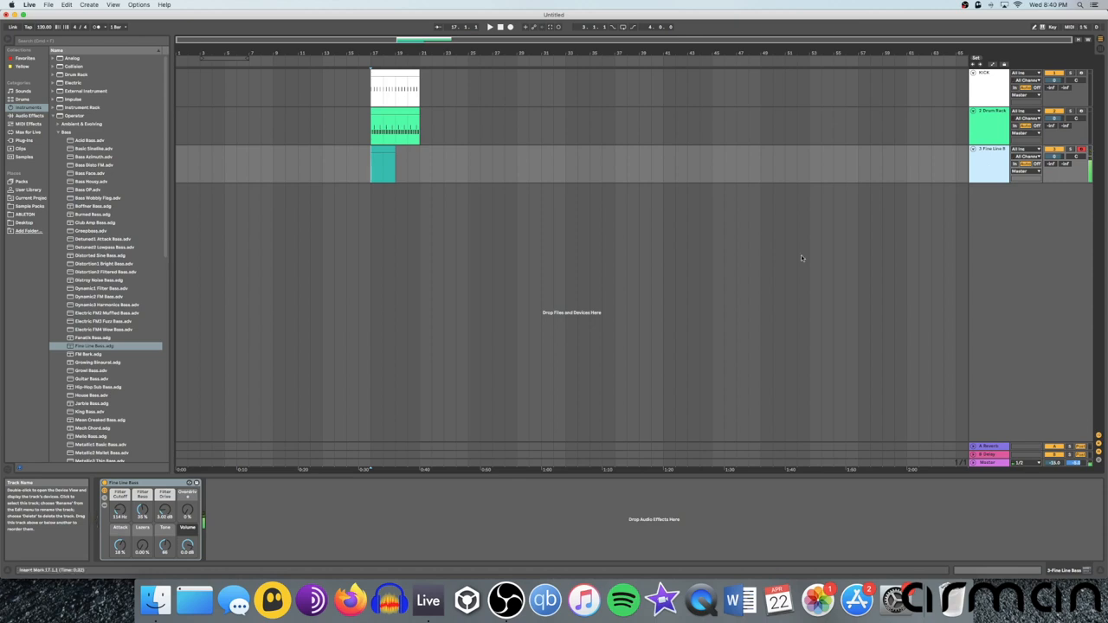
Replace the empty clip with a two-bar bass-note clip starting at bar 17
{"action": "left_click", "coordinate": [383, 164]}
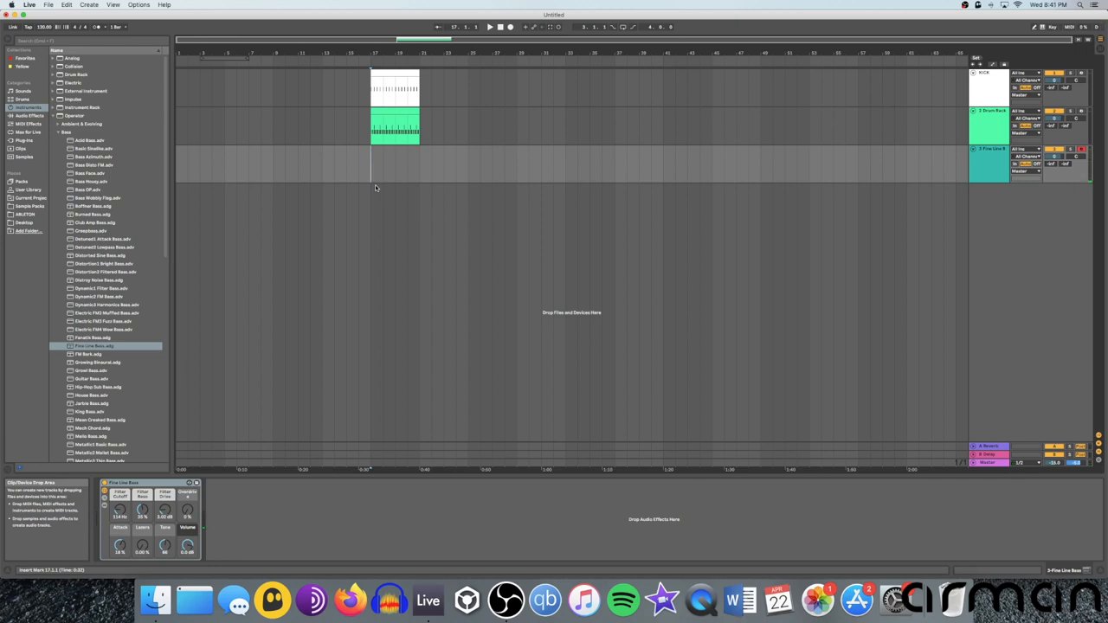
{"action": "left_click", "coordinate": [489, 27]}
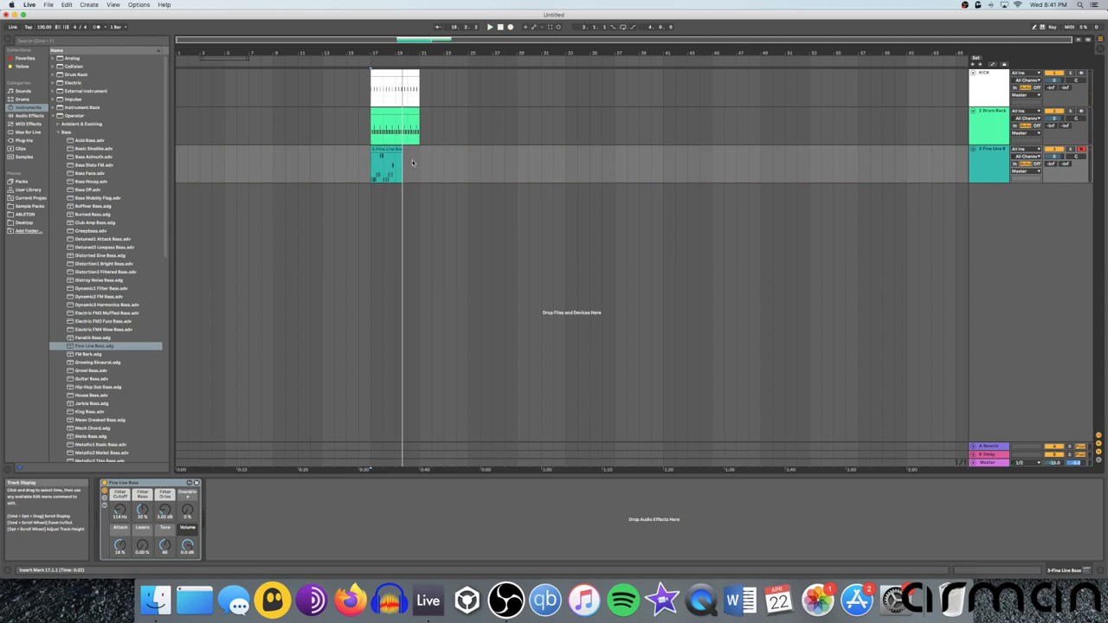
{"action": "left_click", "coordinate": [383, 152]}
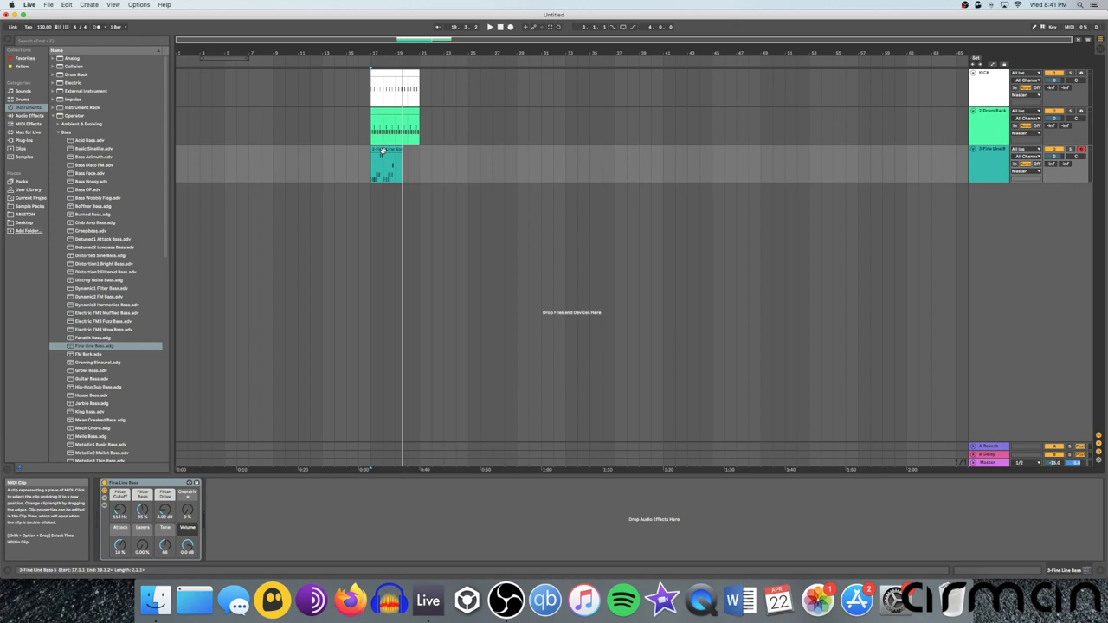
Open the bass clip's notes and pick early and second-bar notes to move
{"action": "double_click", "coordinate": [386, 165]}
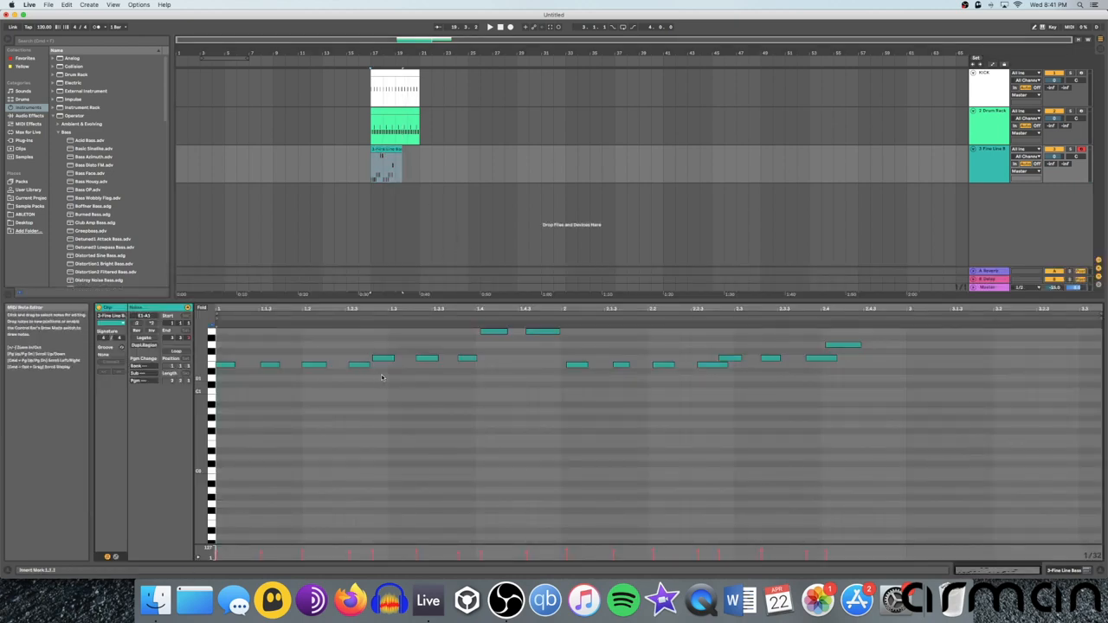
{"action": "left_click", "coordinate": [489, 27]}
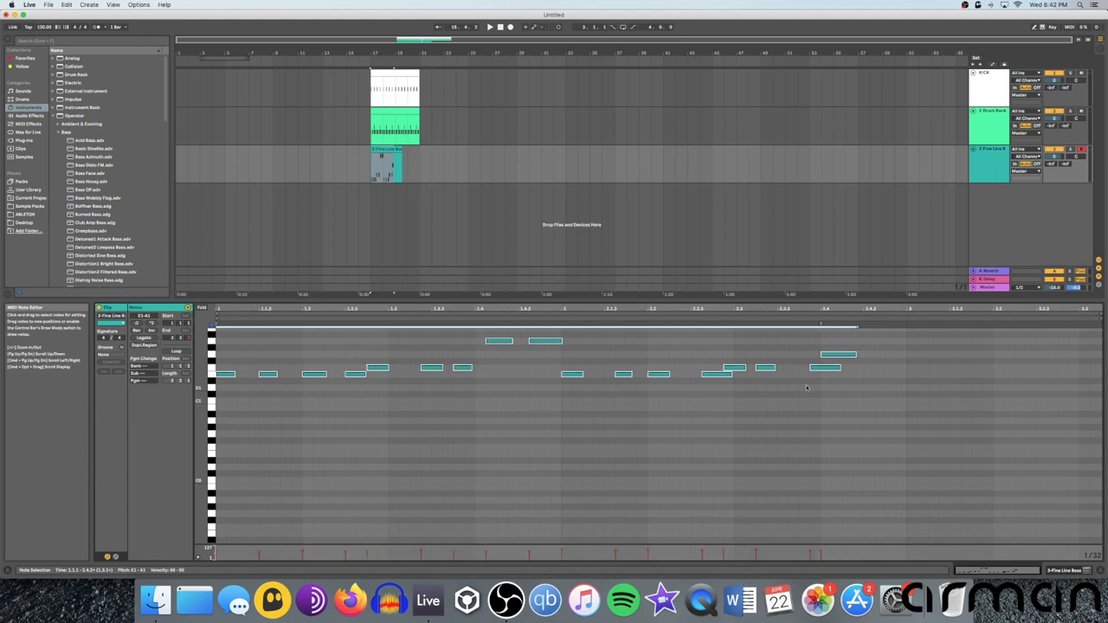
{"action": "mouse_move", "coordinate": [684, 428]}
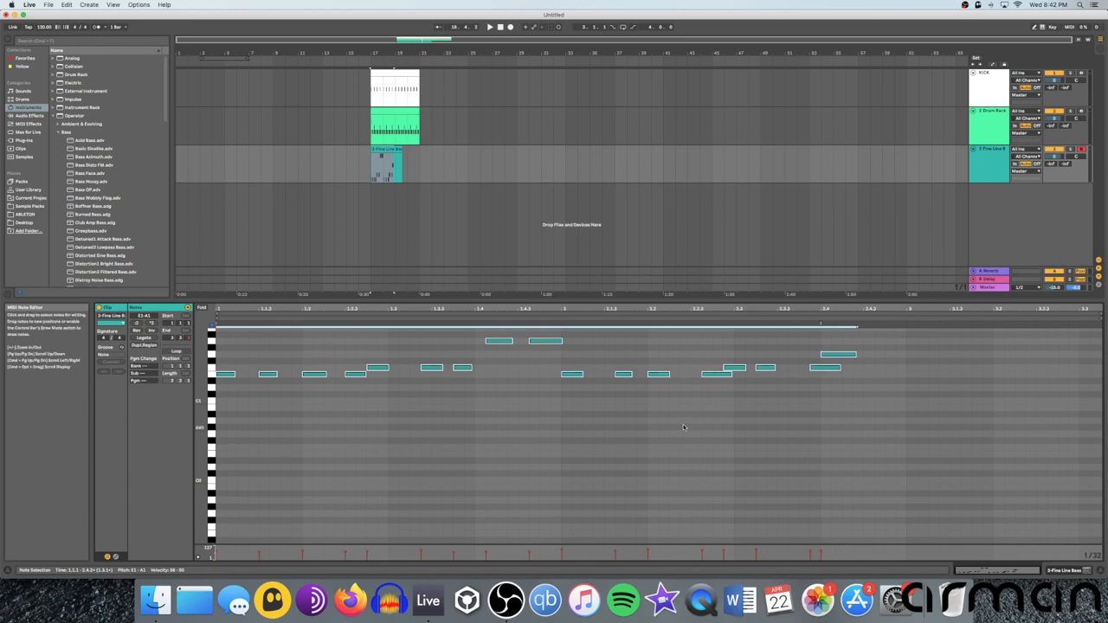
{"action": "mouse_move", "coordinate": [679, 430]}
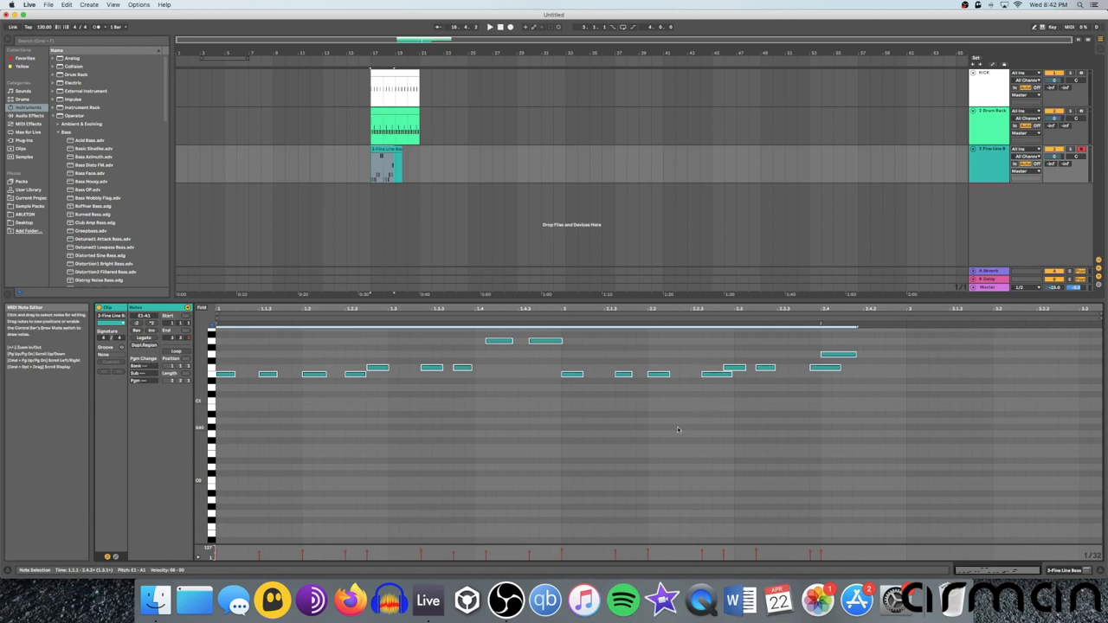
{"action": "mouse_move", "coordinate": [535, 430]}
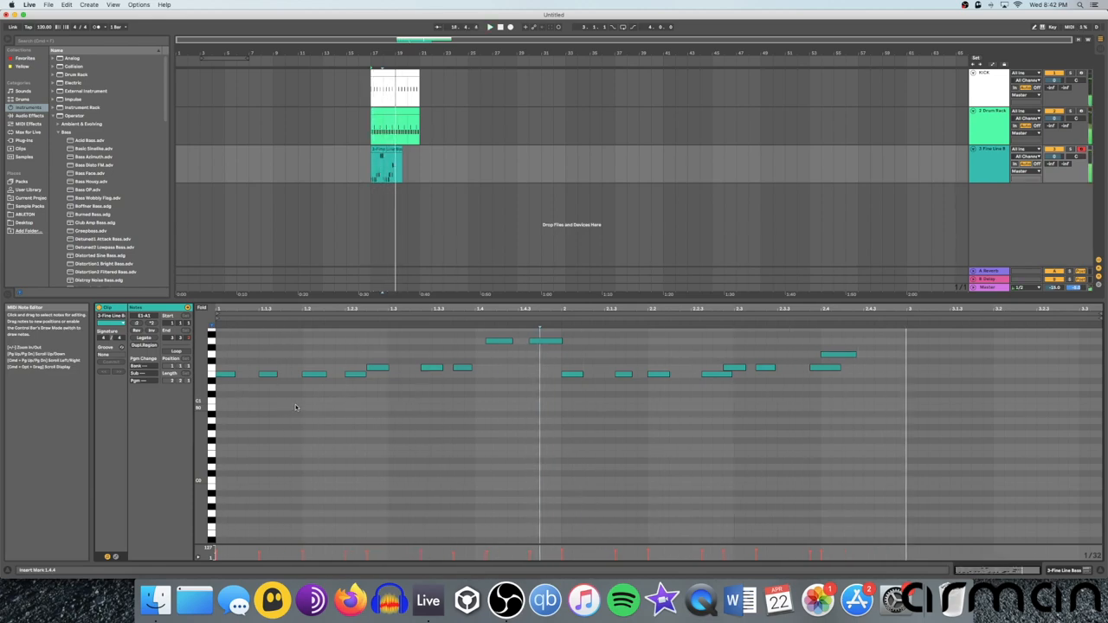
{"action": "mouse_move", "coordinate": [372, 375]}
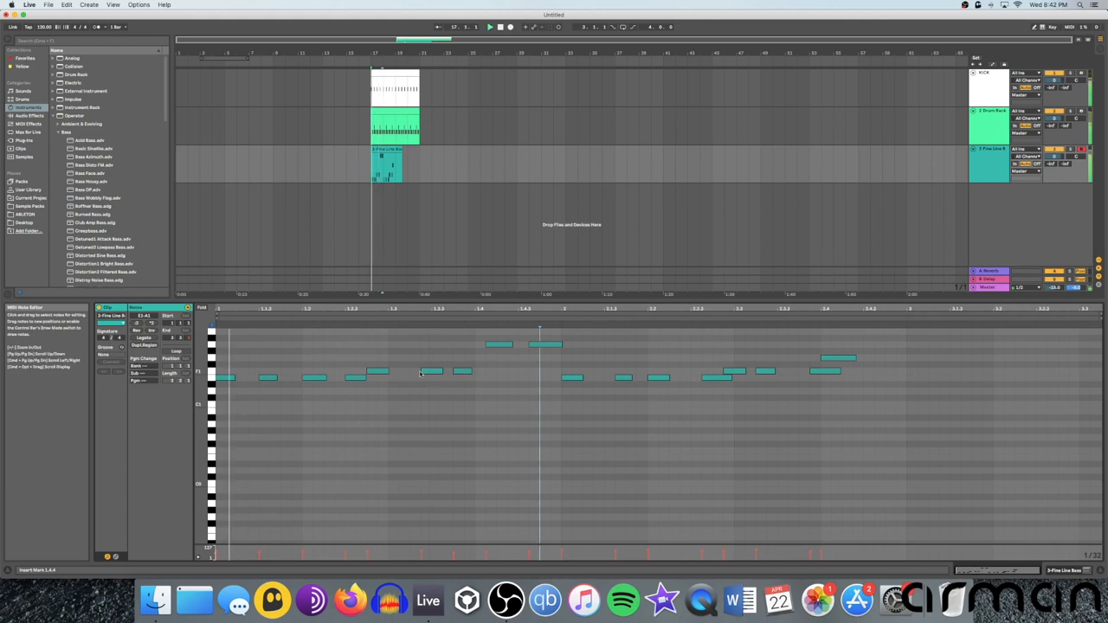
{"action": "left_click", "coordinate": [431, 373]}
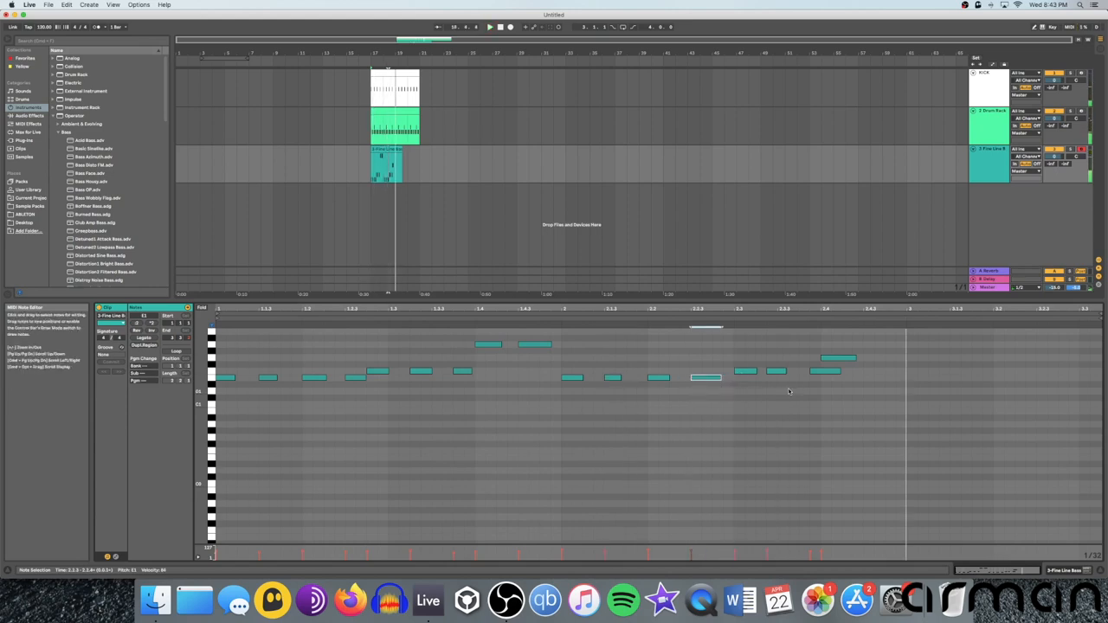
{"action": "left_click", "coordinate": [705, 379]}
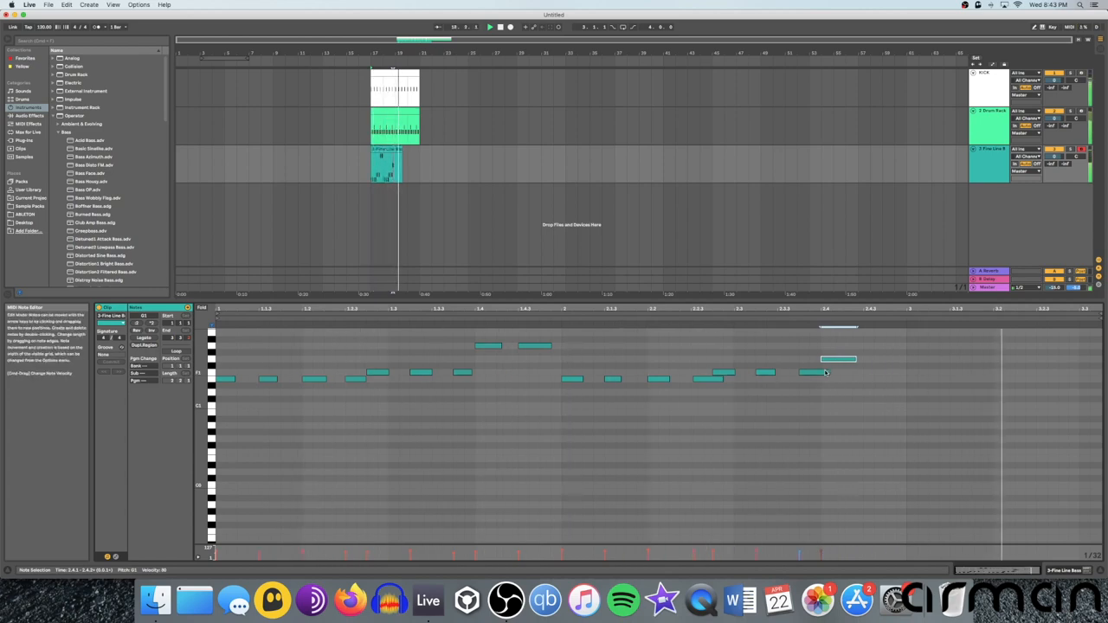
Deselect everything in the arrangement, then select the whole bass clip
{"action": "left_click", "coordinate": [545, 215]}
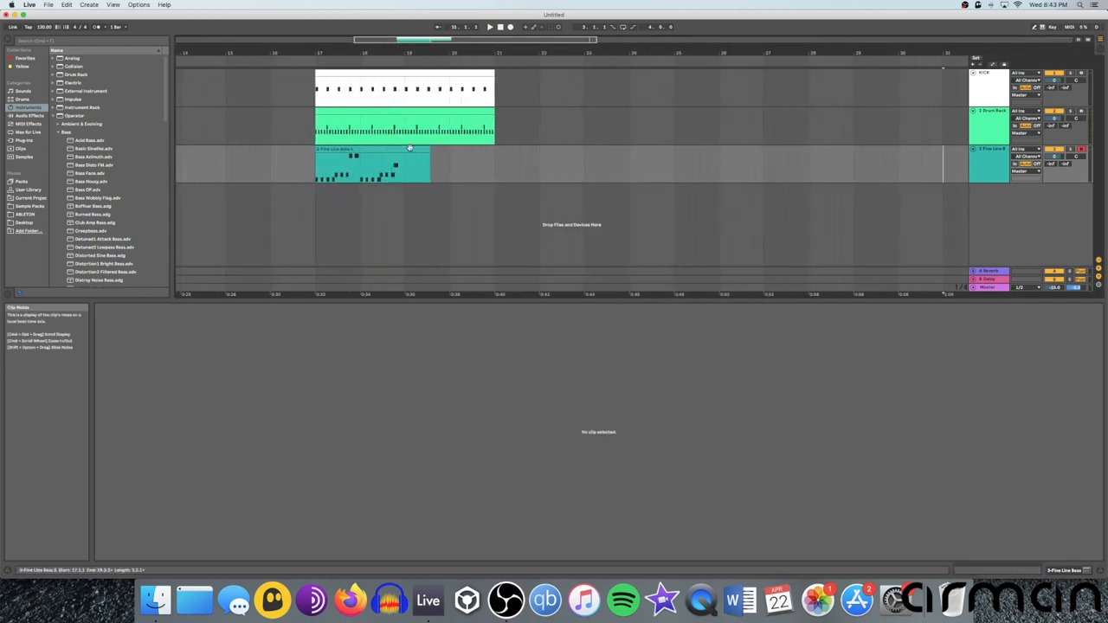
{"action": "double_click", "coordinate": [371, 164]}
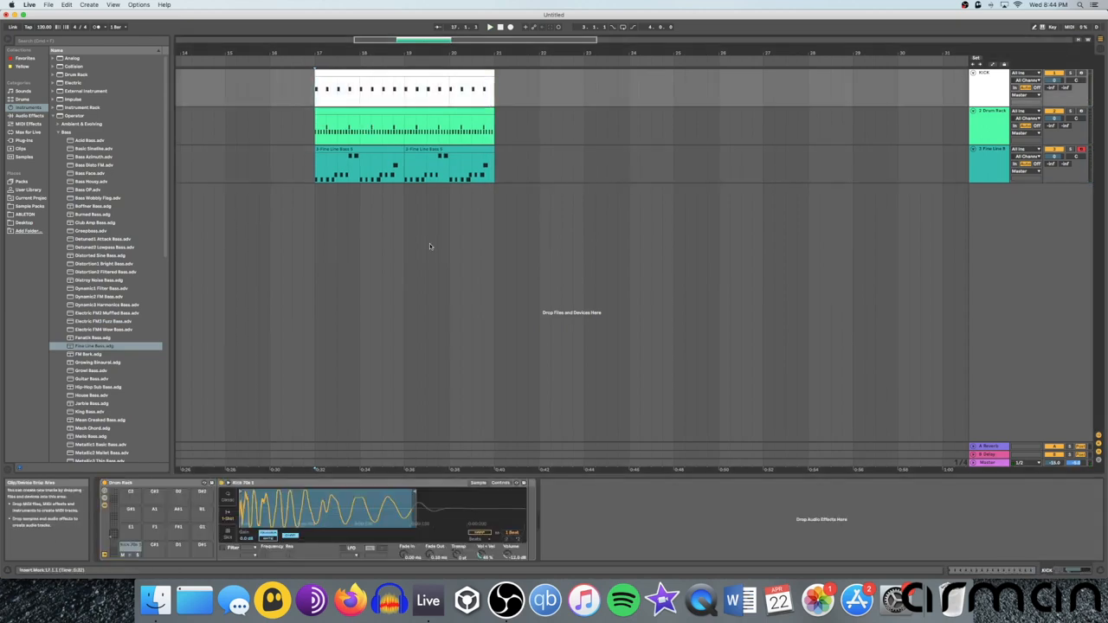
{"action": "mouse_move", "coordinate": [998, 80]}
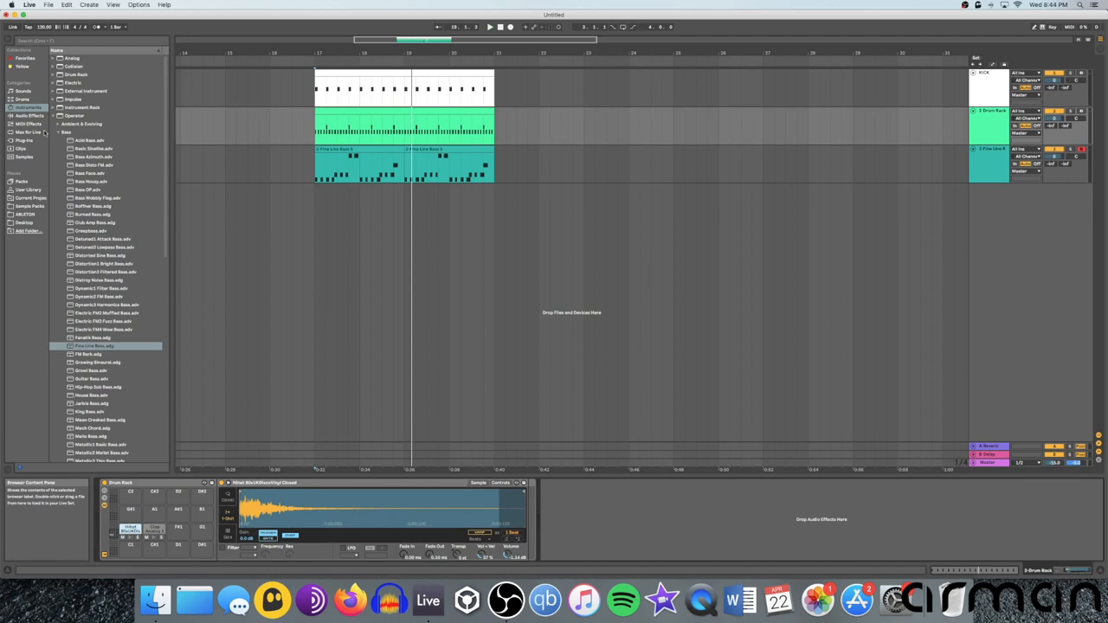
Show the Audio Effects category in the browser and select Reverb
{"action": "left_click", "coordinate": [29, 115]}
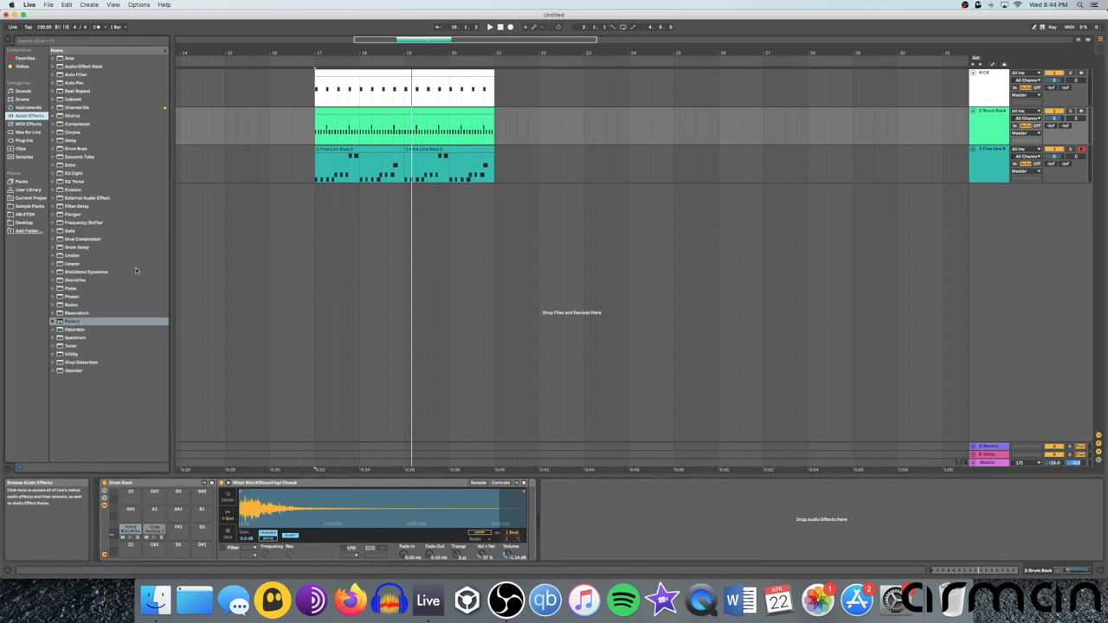
{"action": "left_click", "coordinate": [73, 320]}
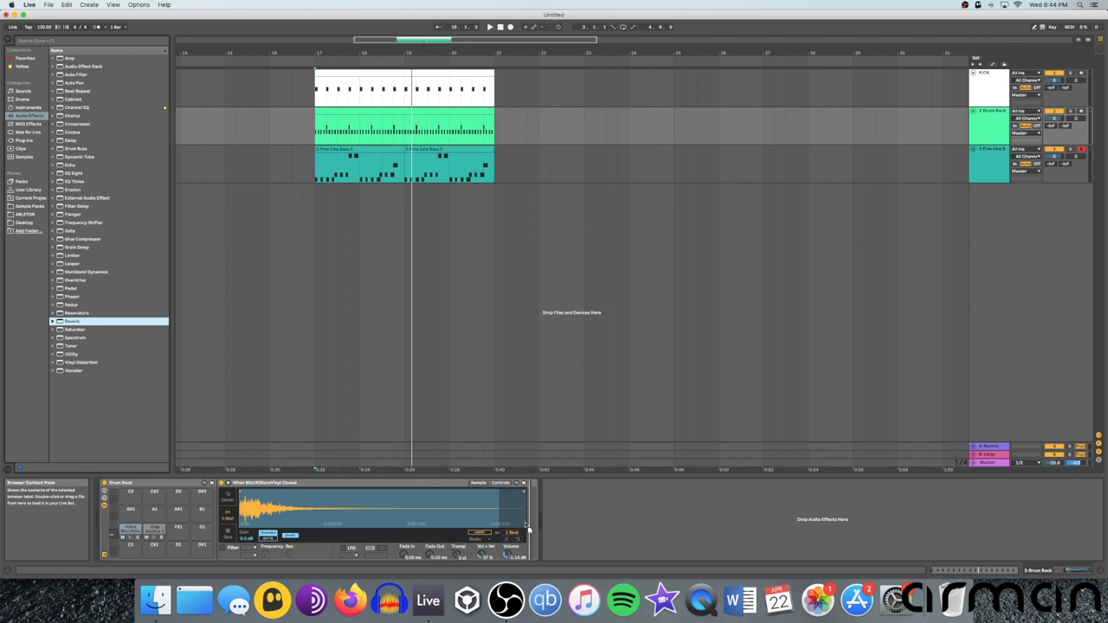
Load Reverb onto the hi-hat/clap track, placing it after the Drum Rack
{"action": "double_click", "coordinate": [72, 322]}
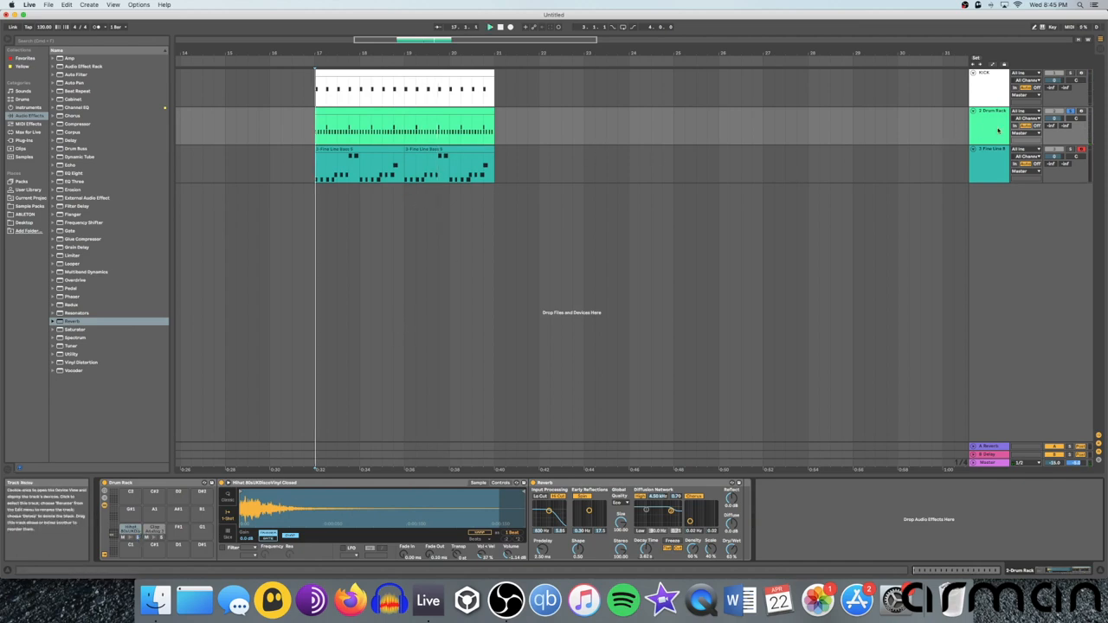
Select the Drum Rack track, set the insert point, then return focus to the Fine Line Bass track
{"action": "left_click", "coordinate": [361, 173]}
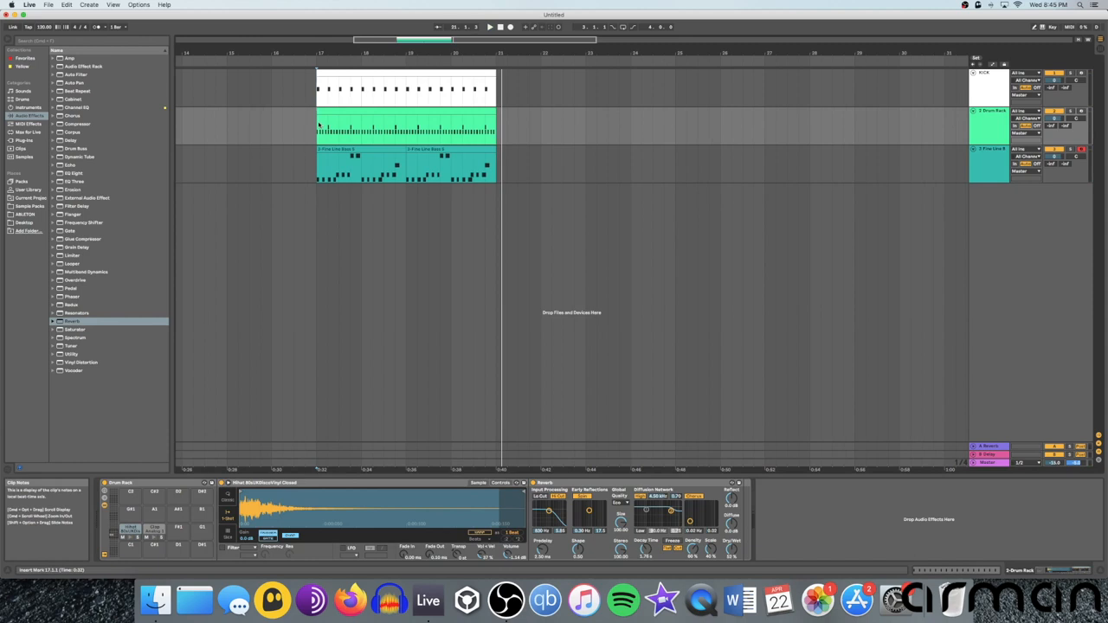
{"action": "left_click", "coordinate": [407, 129]}
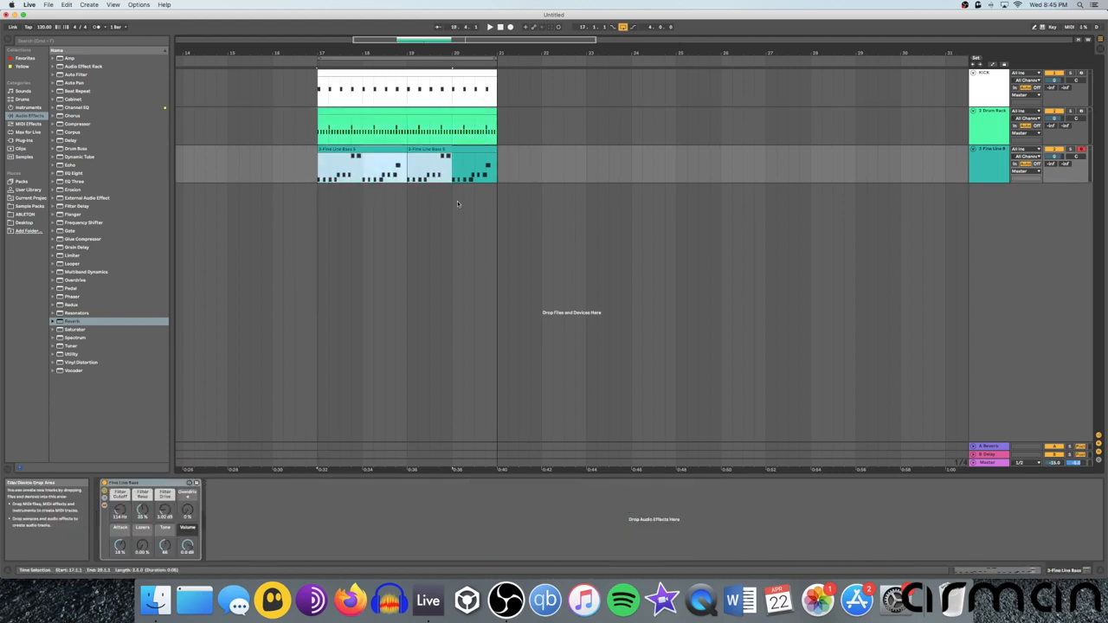
{"action": "left_click", "coordinate": [472, 164]}
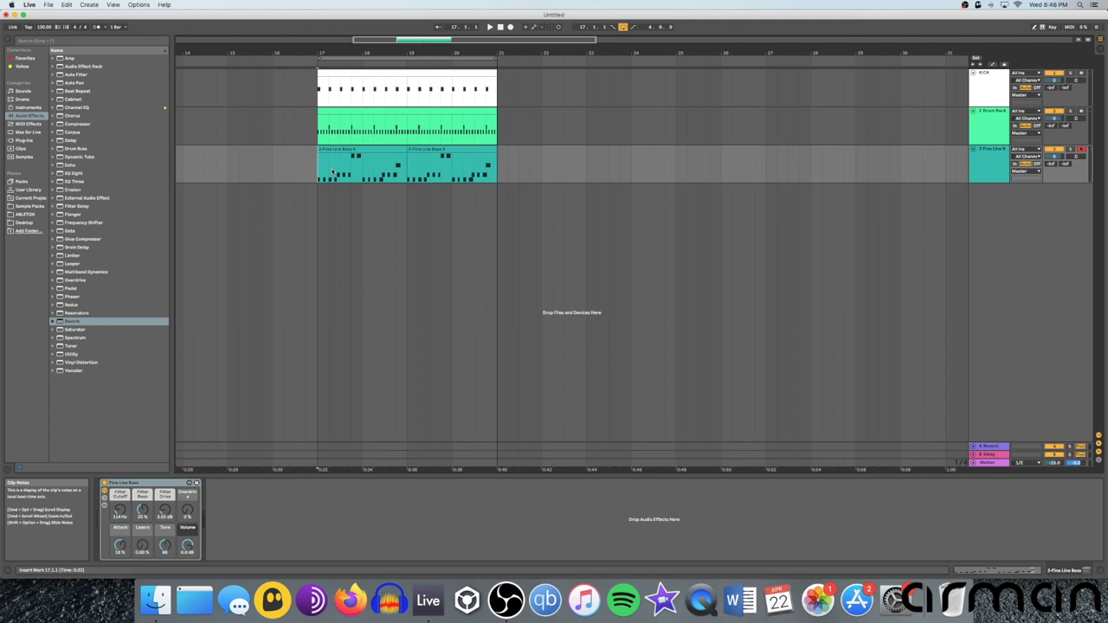
{"action": "mouse_move", "coordinate": [347, 213]}
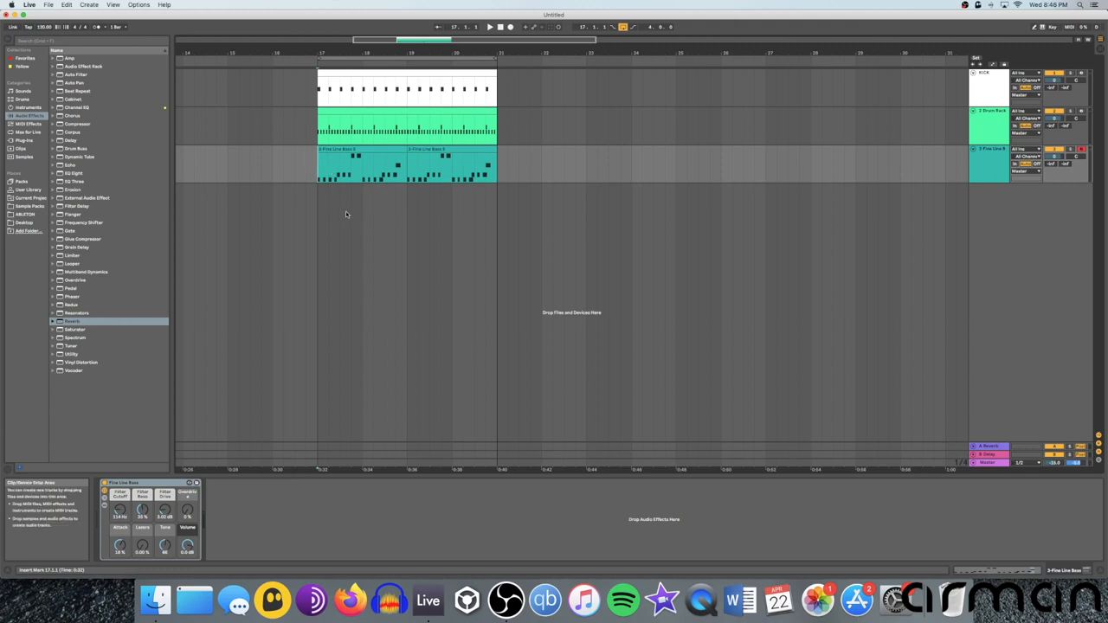
{"action": "mouse_move", "coordinate": [332, 354]}
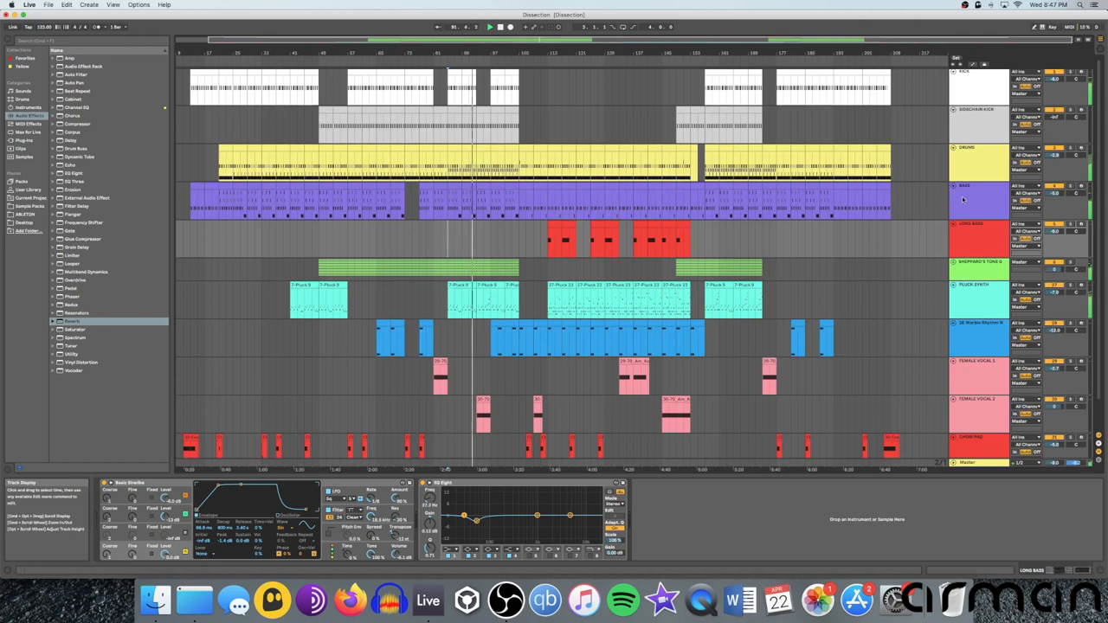
{"action": "left_click", "coordinate": [979, 199]}
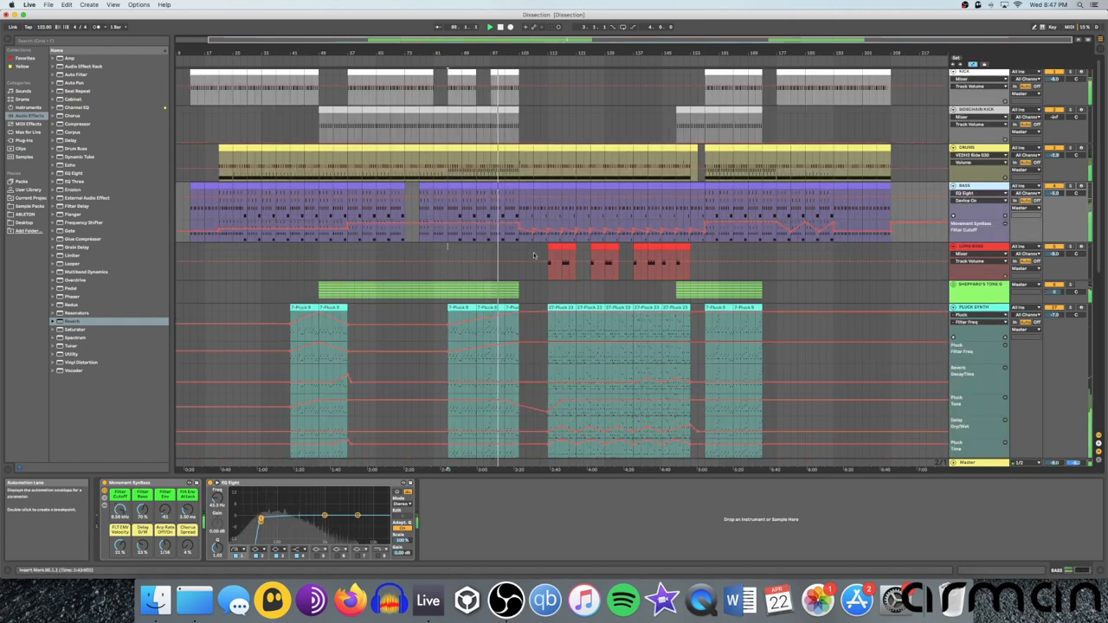
{"action": "scroll", "scroll_direction": "down", "scroll_amount": 3}
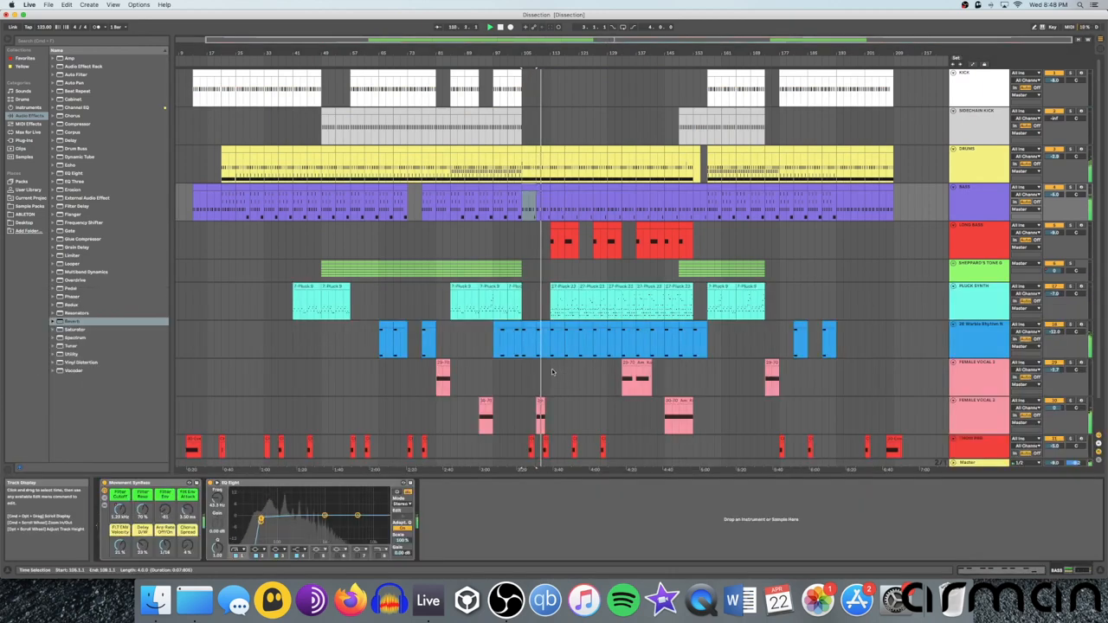
{"action": "left_click", "coordinate": [563, 290]}
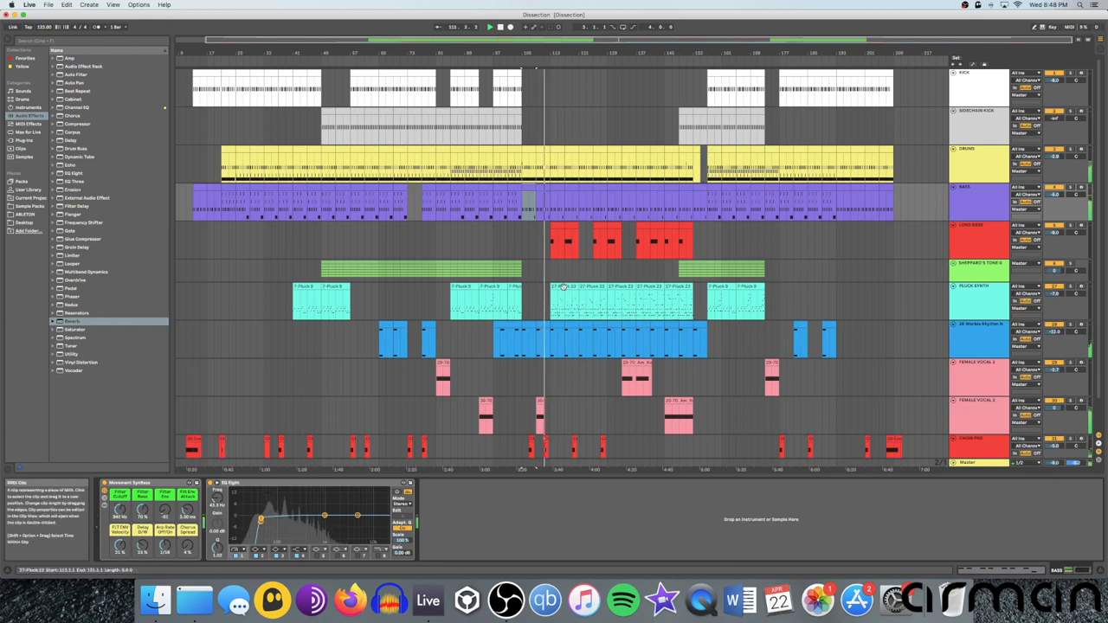
{"action": "left_click", "coordinate": [736, 304]}
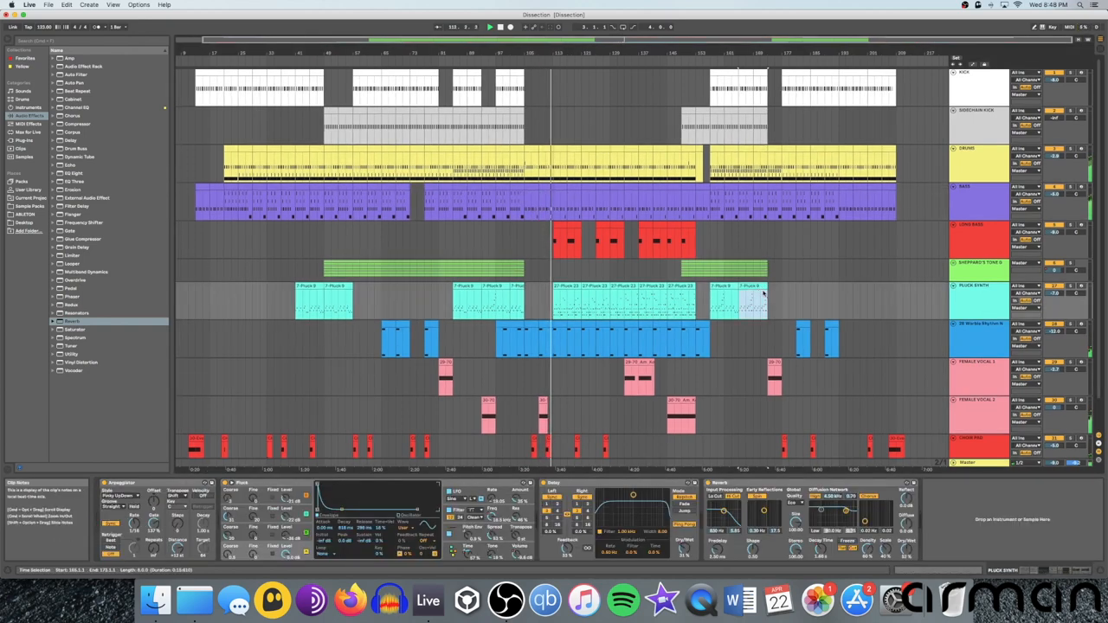
{"action": "left_click", "coordinate": [736, 303]}
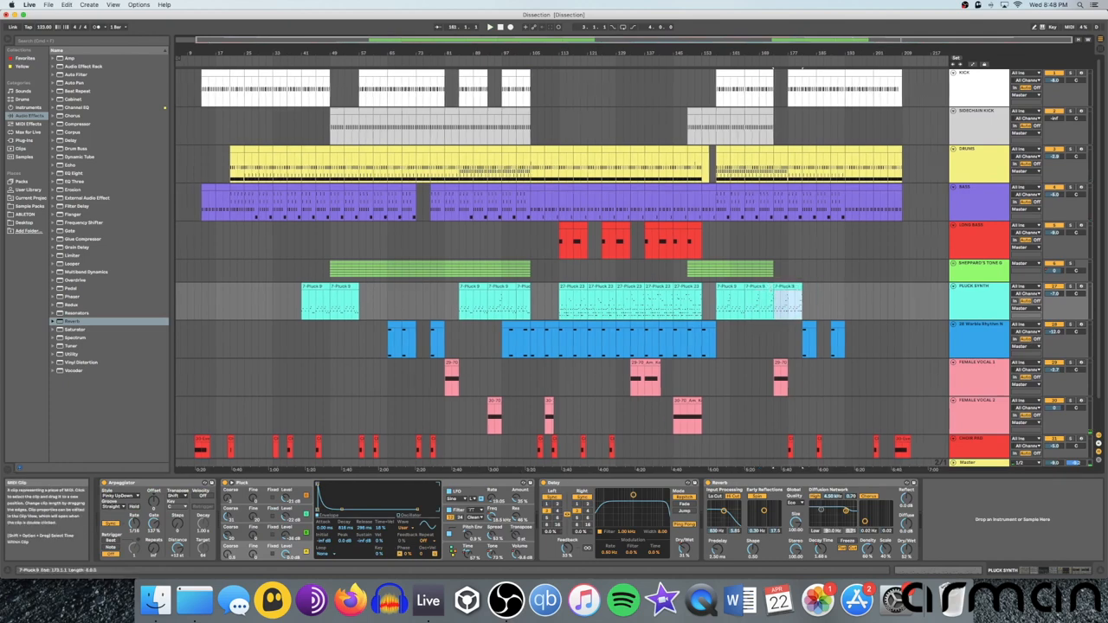
{"action": "left_click", "coordinate": [780, 290]}
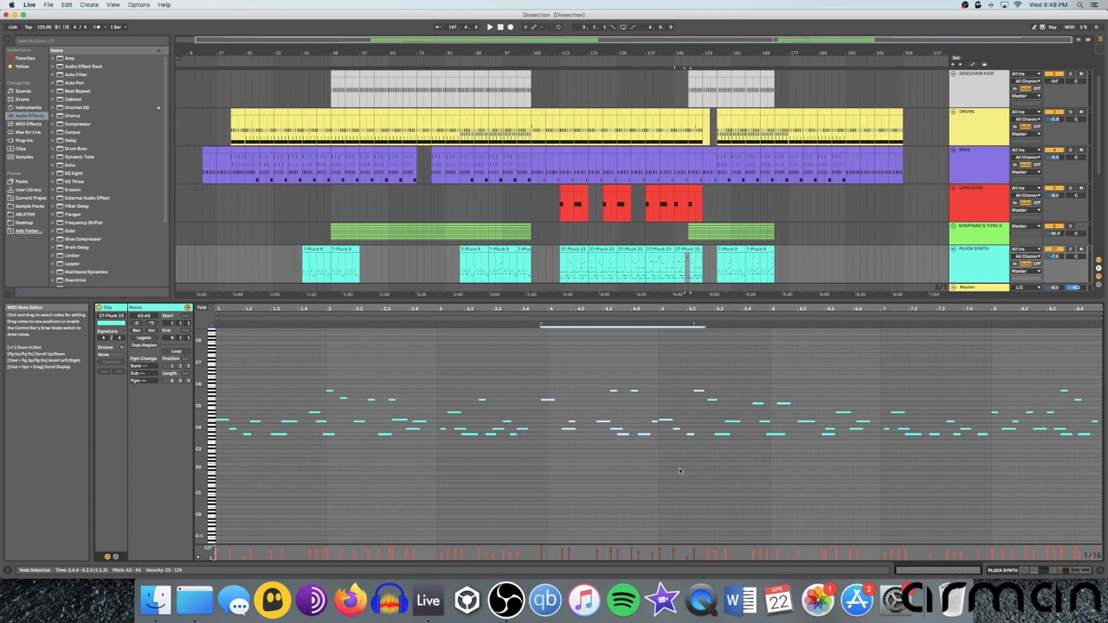
{"action": "mouse_move", "coordinate": [659, 474]}
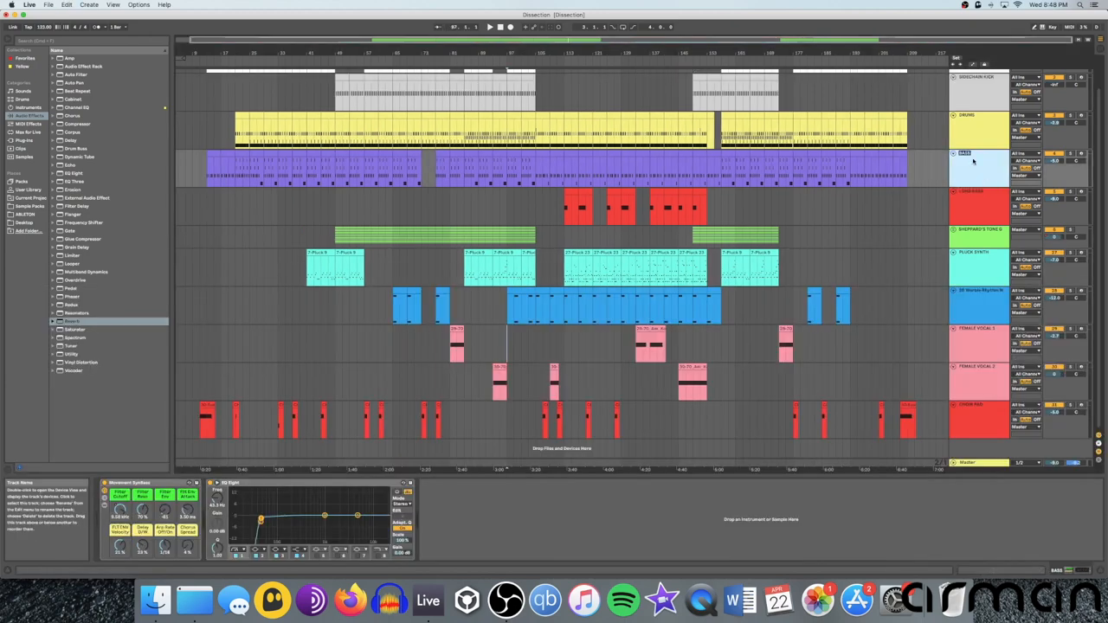
Select the BASS track, then the LONG BASS track to show its sine bass and EQ Eight
{"action": "left_click", "coordinate": [978, 203]}
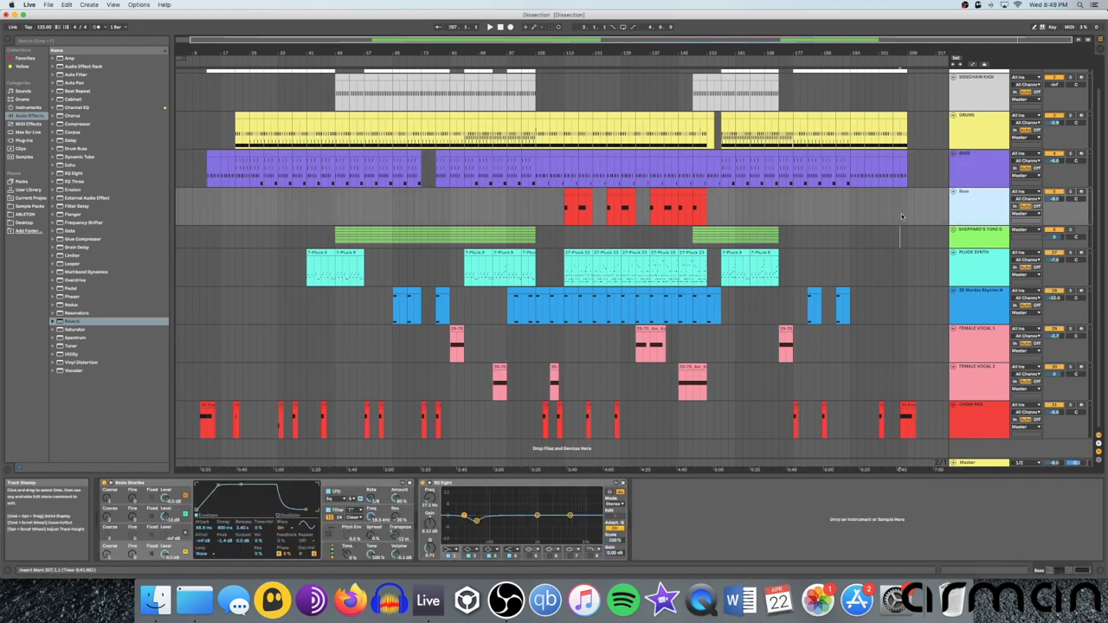
{"action": "left_click", "coordinate": [978, 205]}
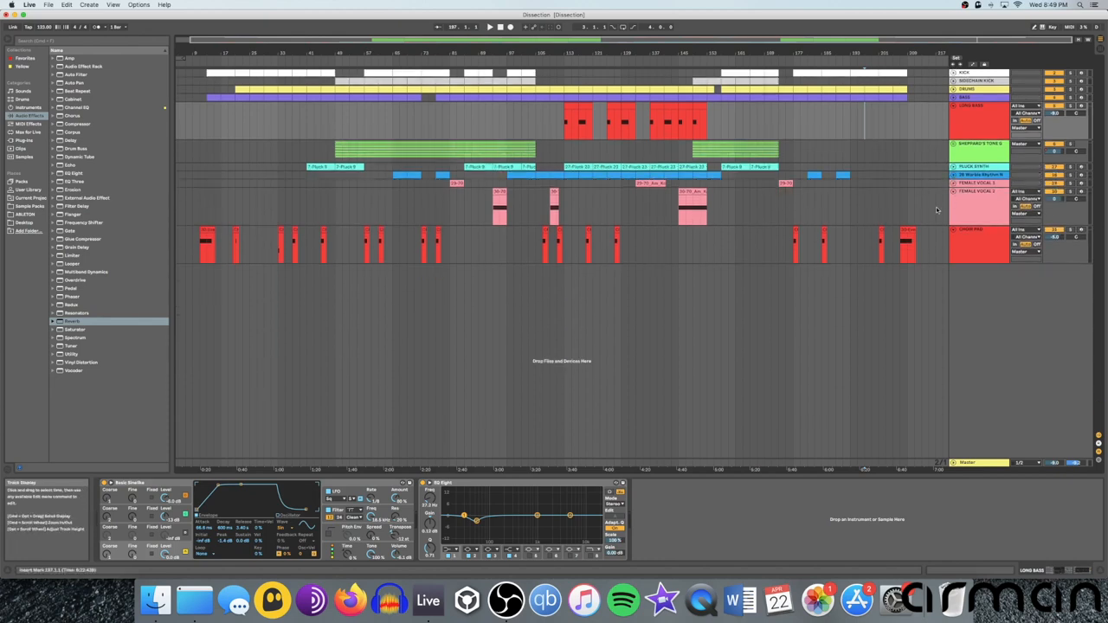
{"action": "mouse_move", "coordinate": [472, 275]}
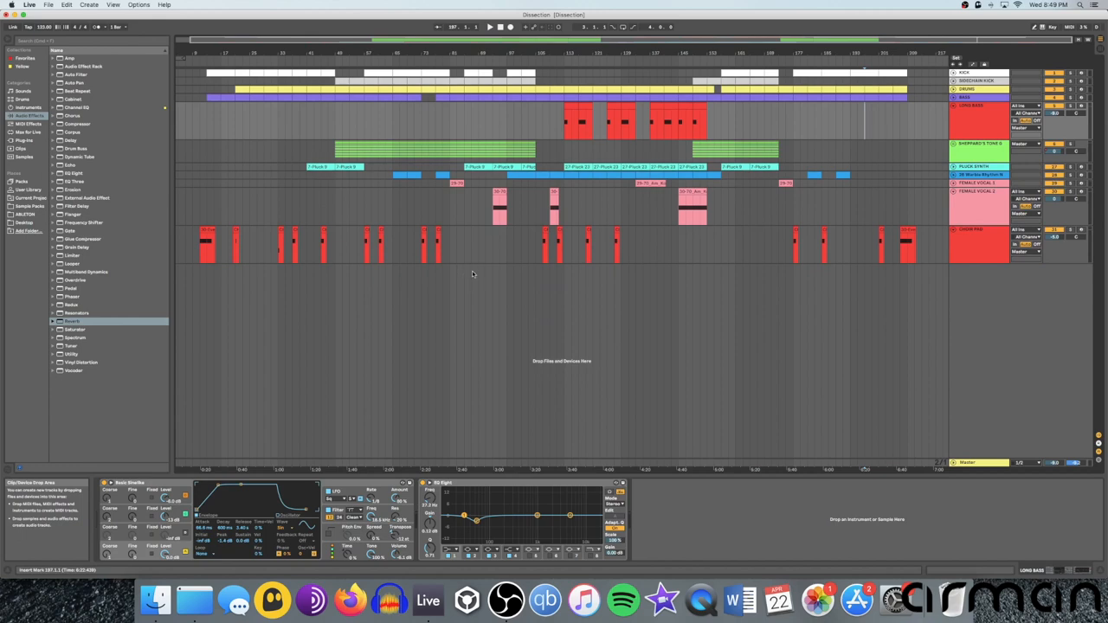
{"action": "mouse_move", "coordinate": [523, 219]}
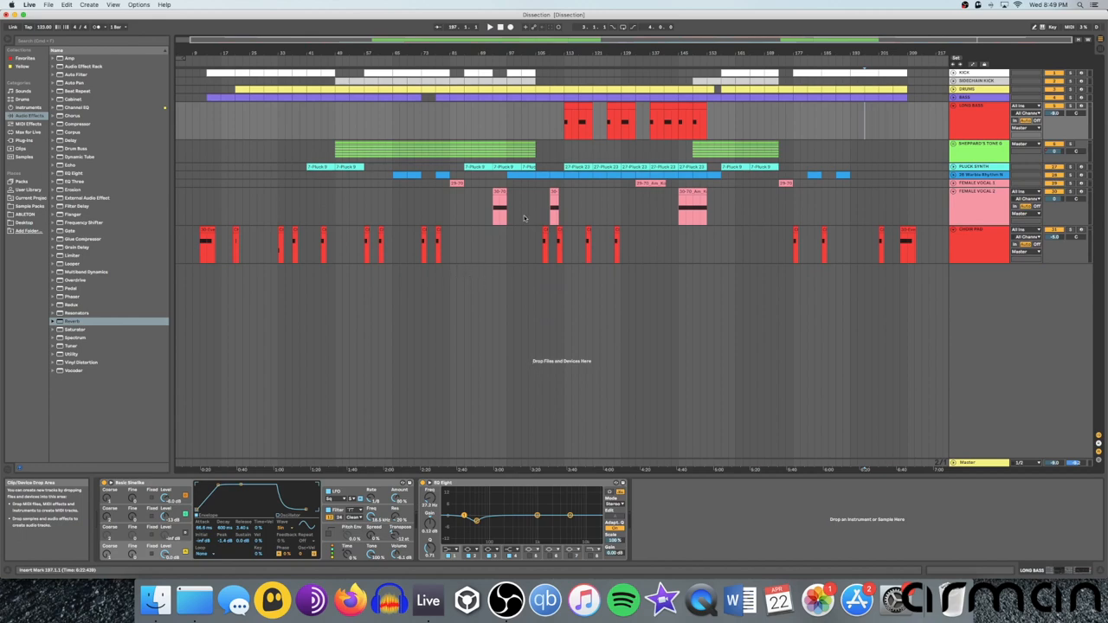
{"action": "mouse_move", "coordinate": [808, 266]}
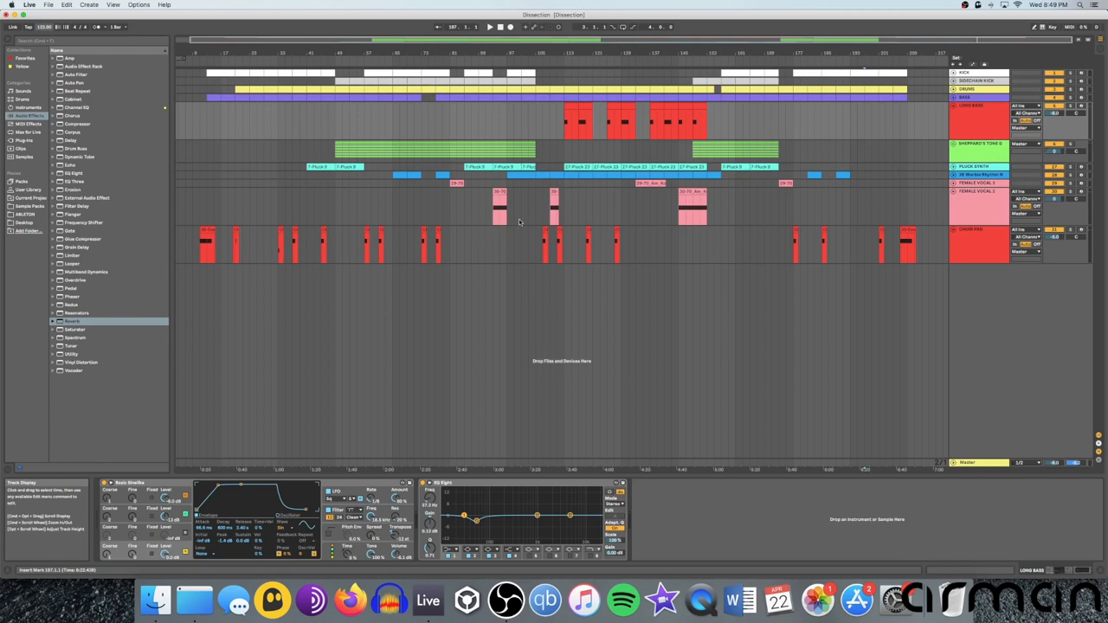
{"action": "mouse_move", "coordinate": [816, 384]}
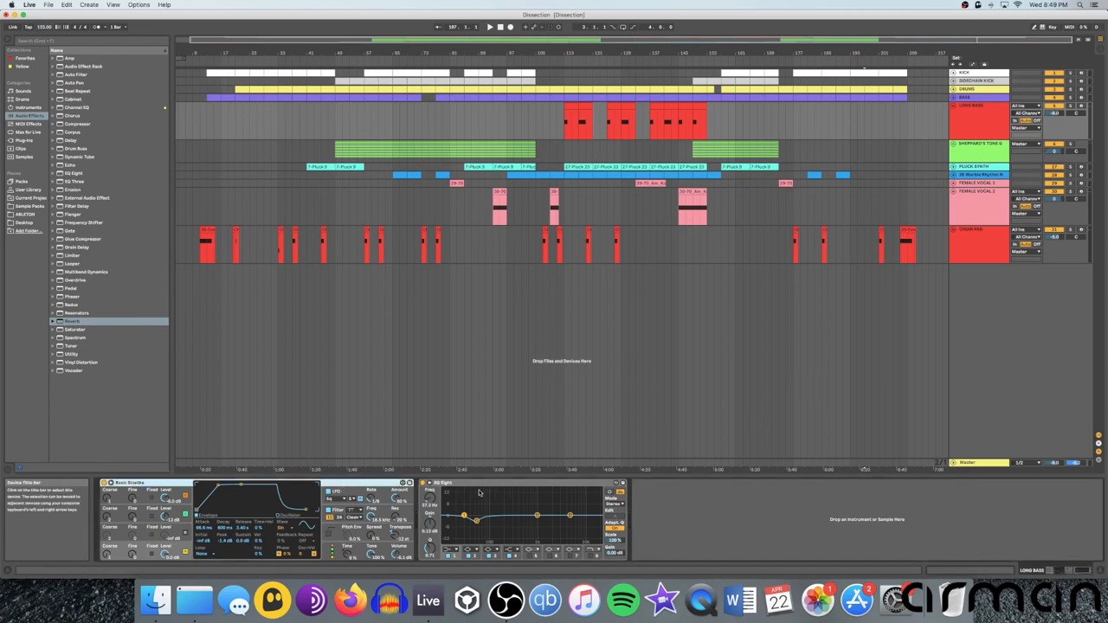
{"action": "mouse_move", "coordinate": [487, 423]}
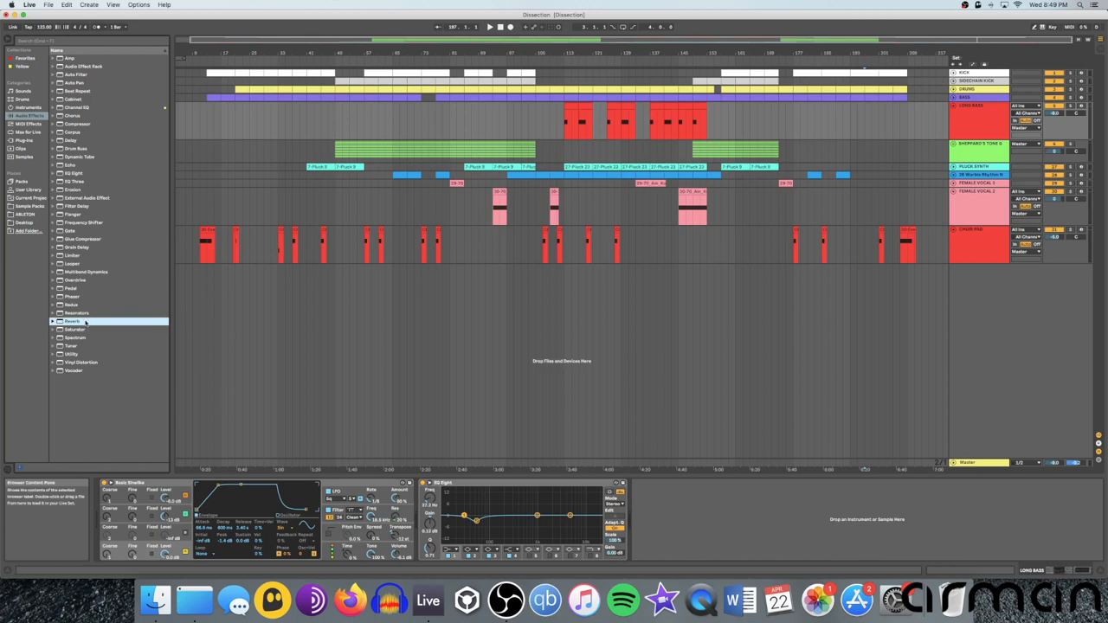
Add Reverb to the LONG BASS chain, then pick Delay from the audio effects
{"action": "double_click", "coordinate": [73, 321]}
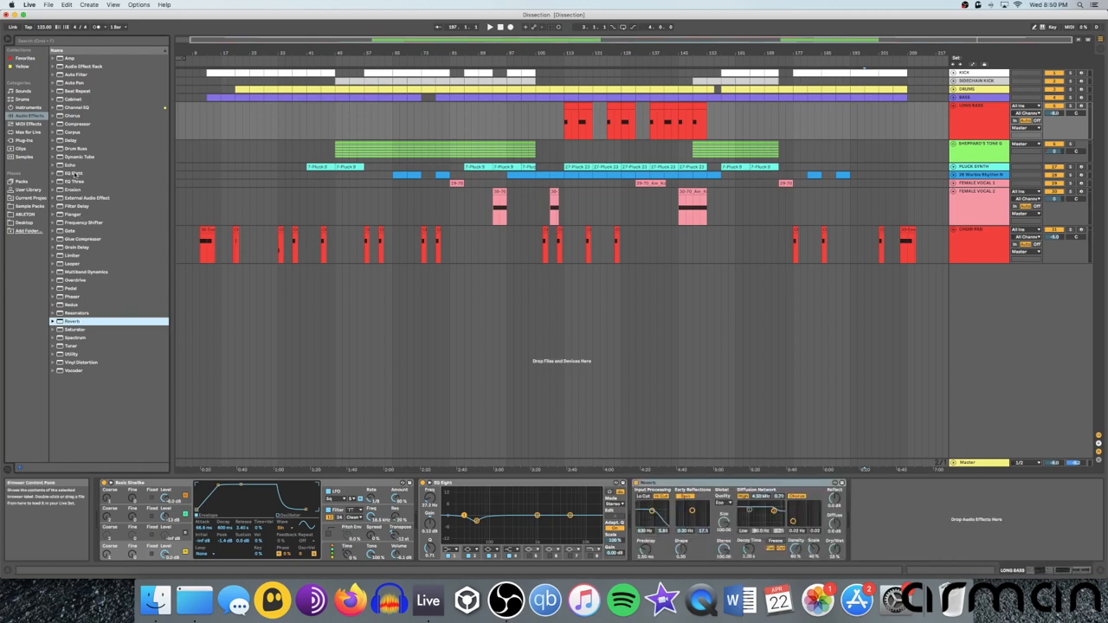
{"action": "left_click", "coordinate": [71, 140]}
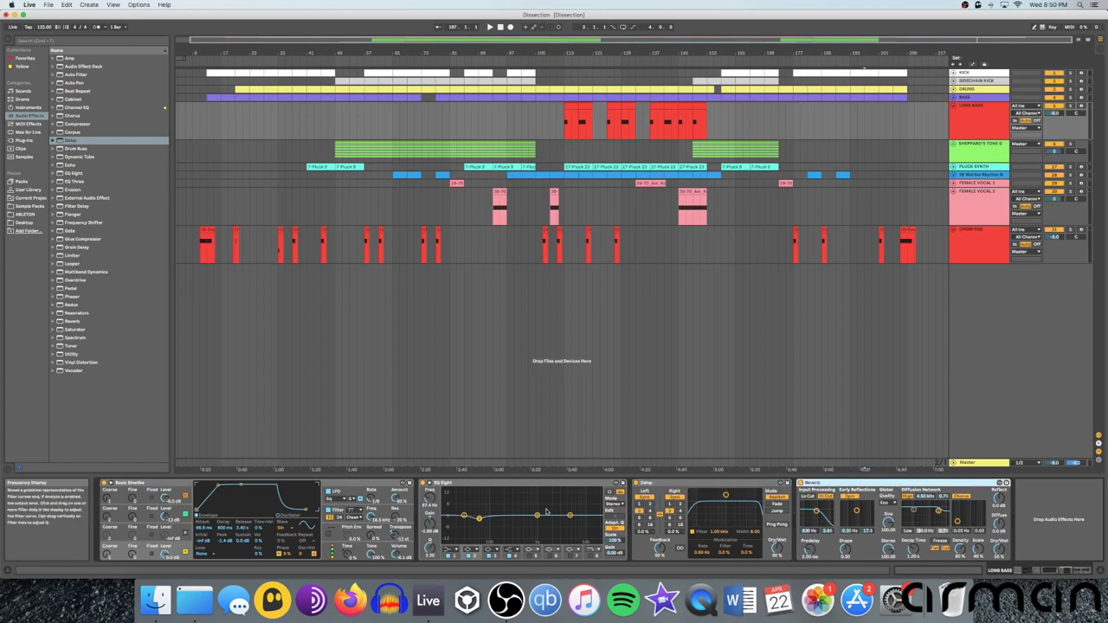
{"action": "mouse_move", "coordinate": [560, 505]}
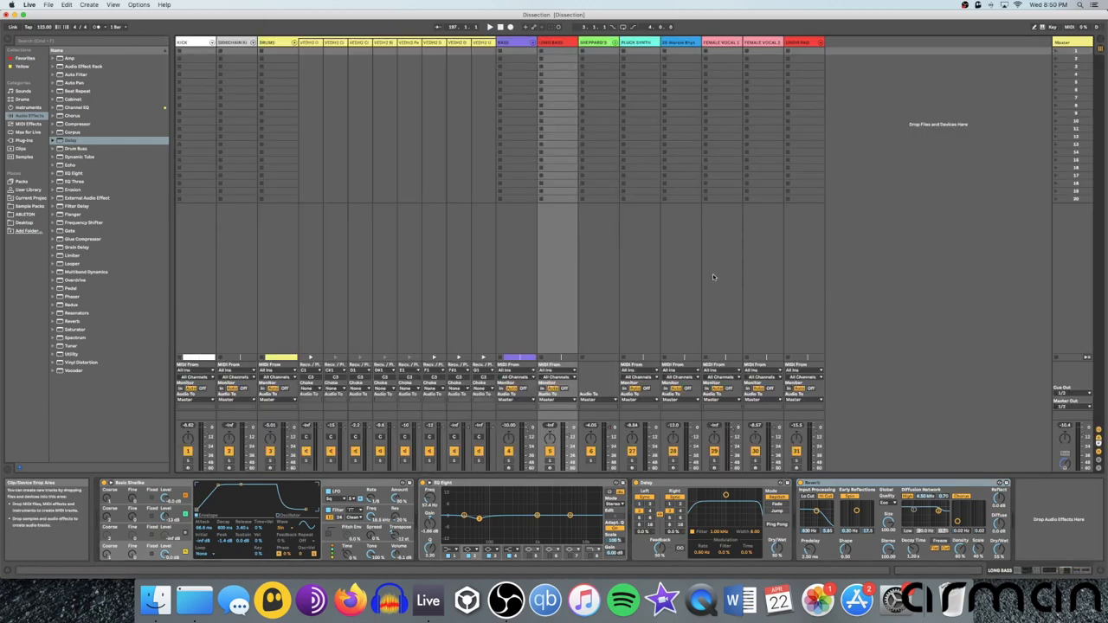
{"action": "mouse_move", "coordinate": [771, 245]}
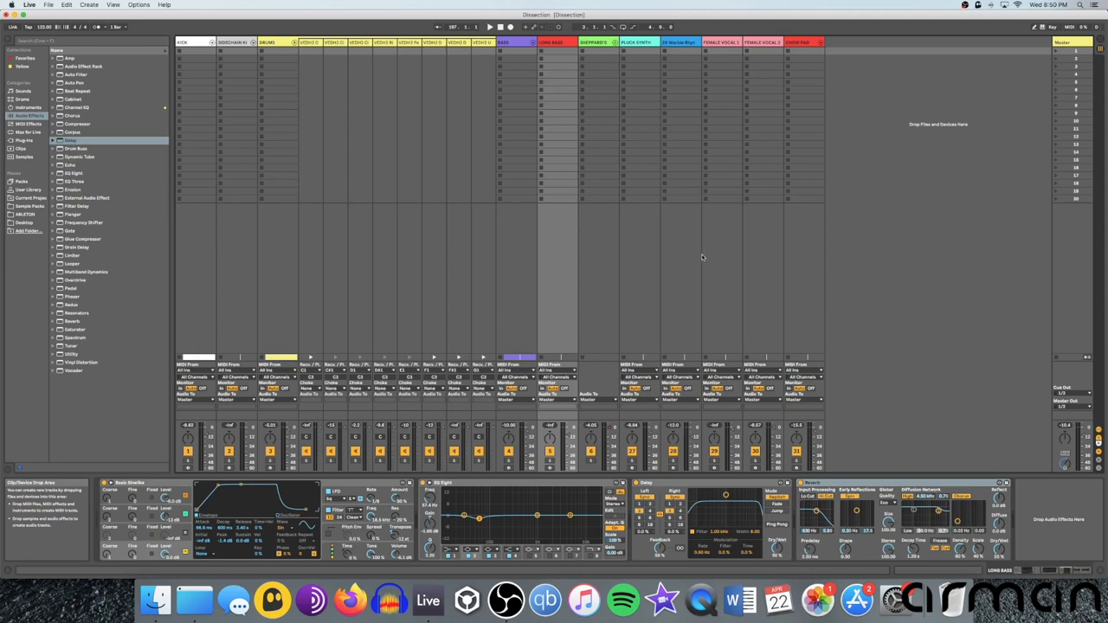
{"action": "mouse_move", "coordinate": [834, 231]}
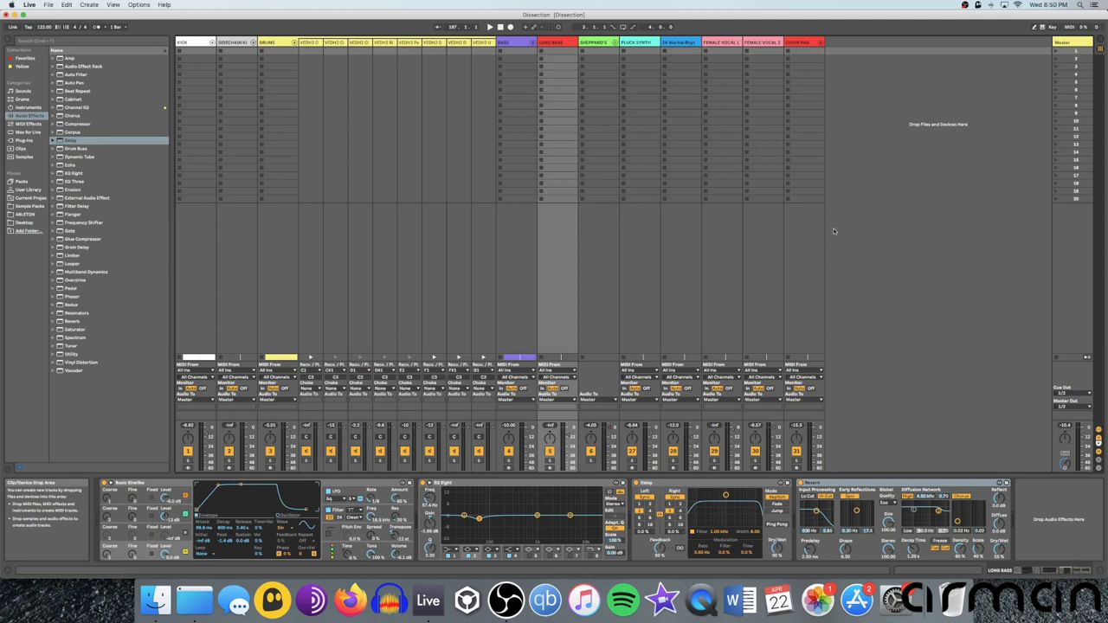